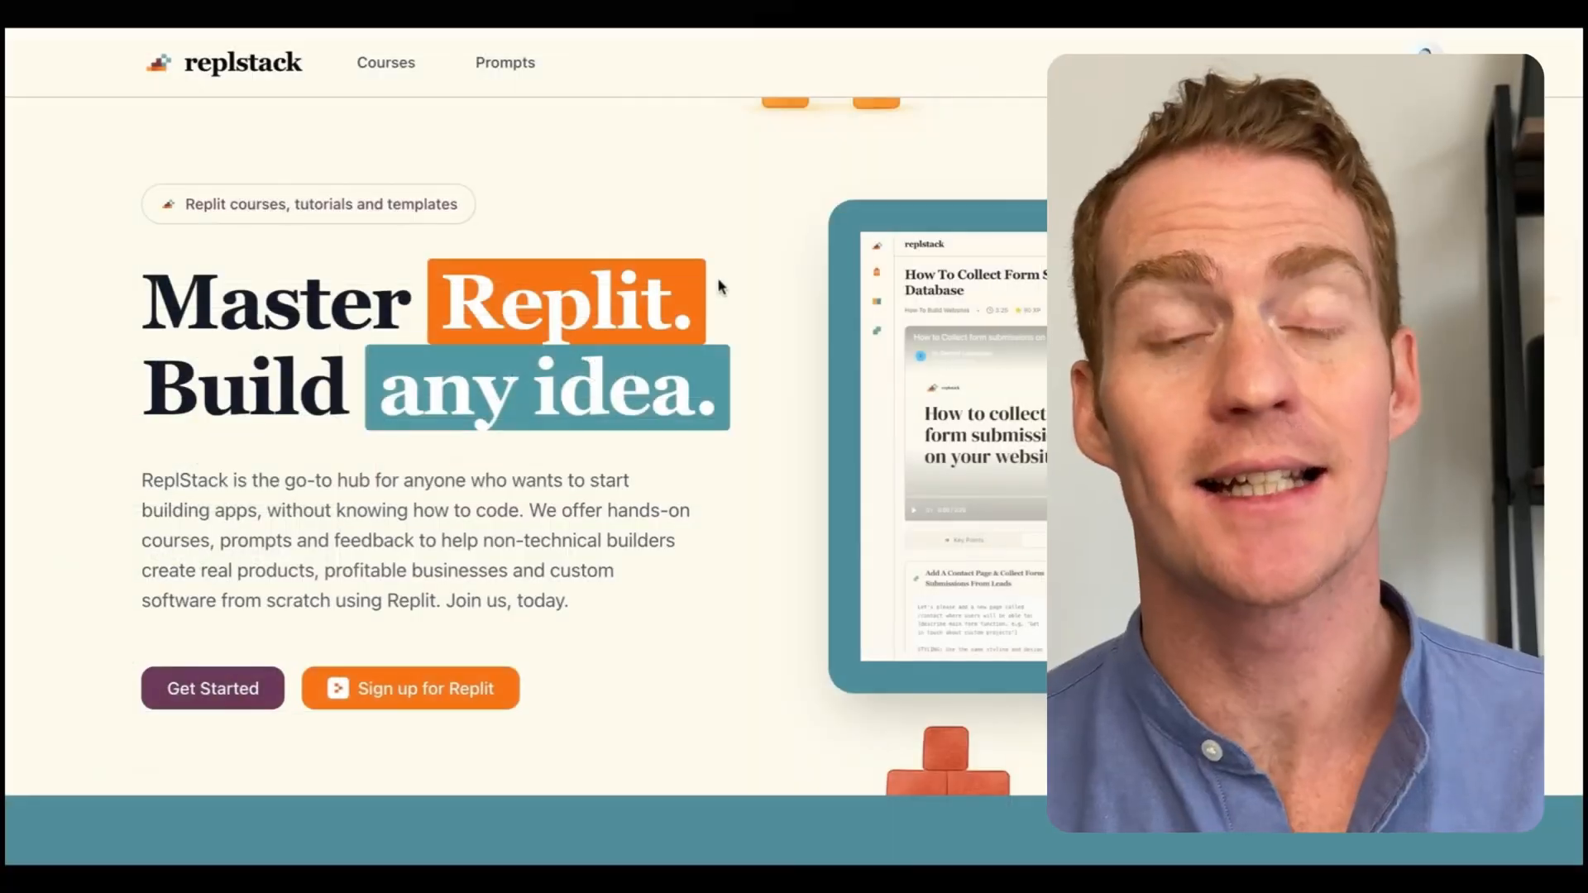
Move from the ReplStack homepage into the courses and on to the Stripe webhook prompts
left_click(211, 687)
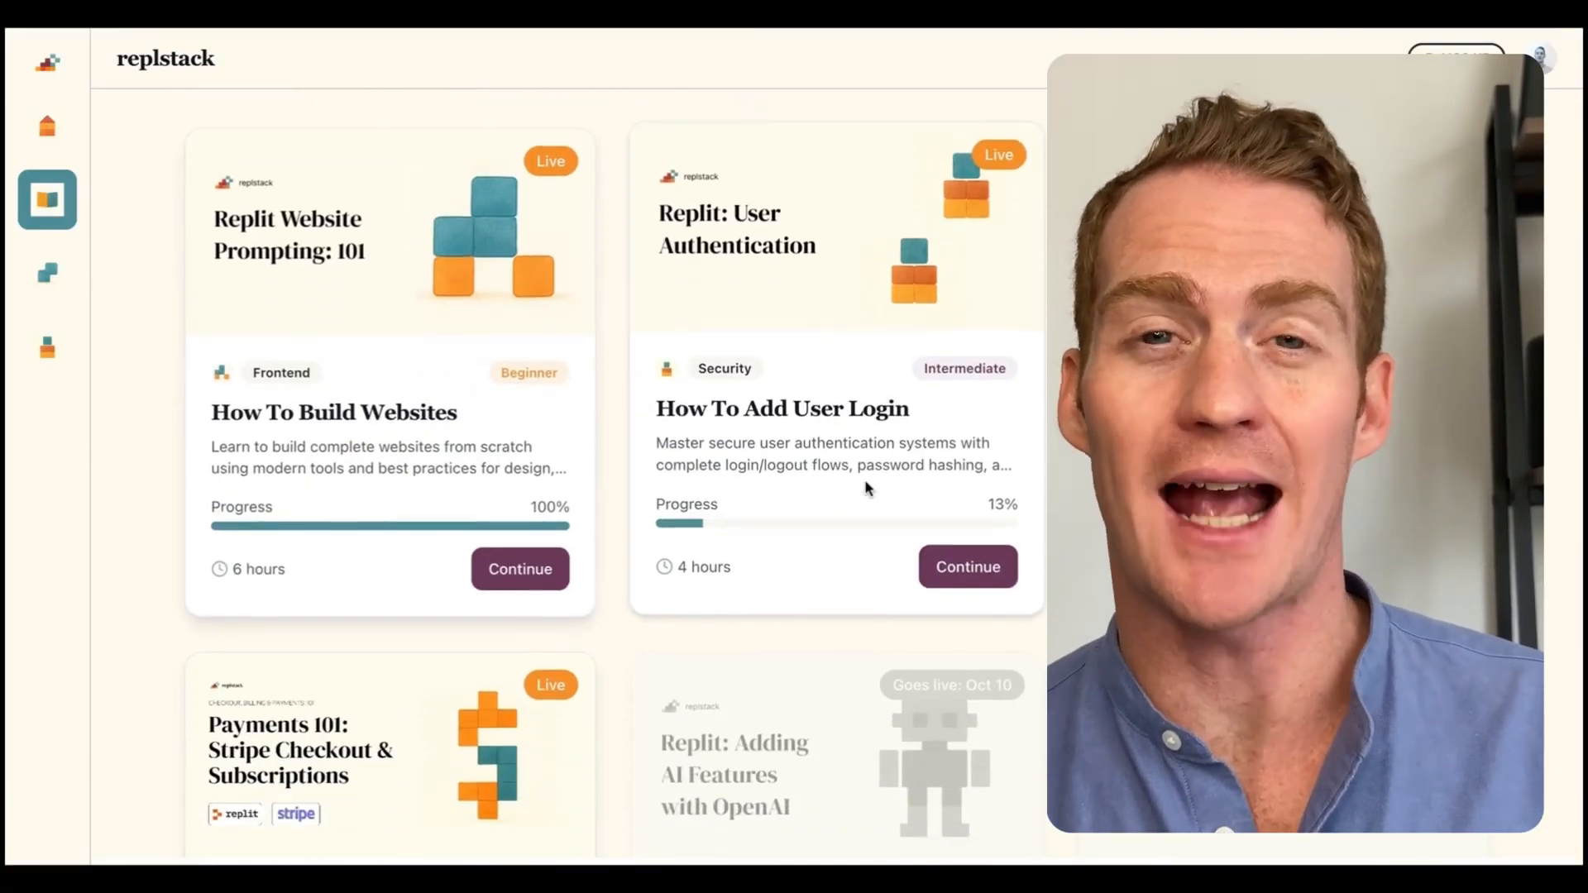
scroll("down", 3)
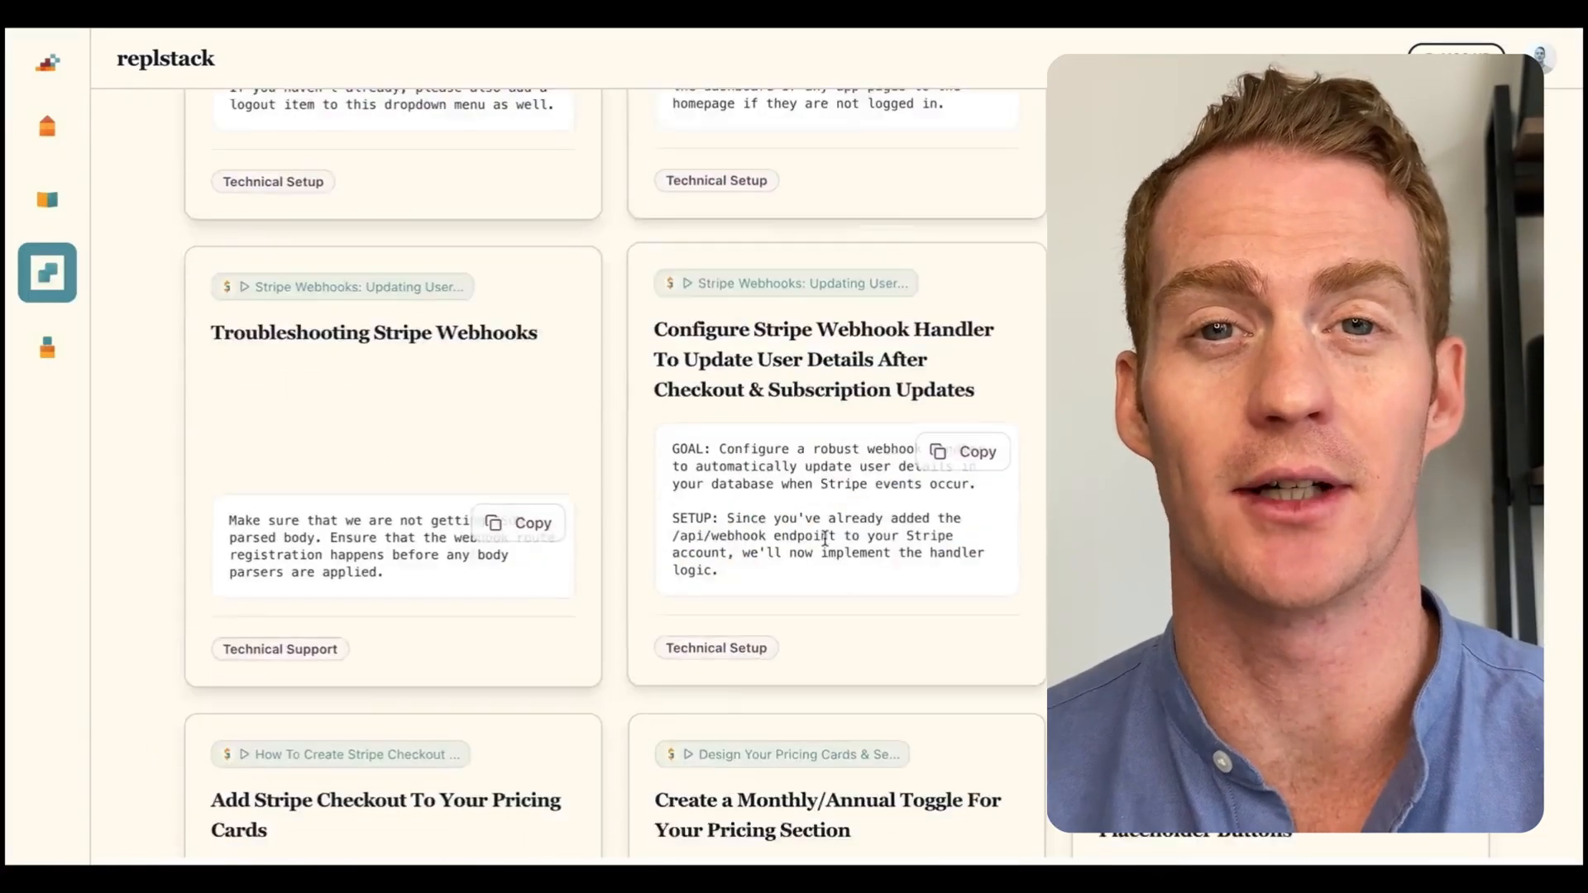
left_click(967, 605)
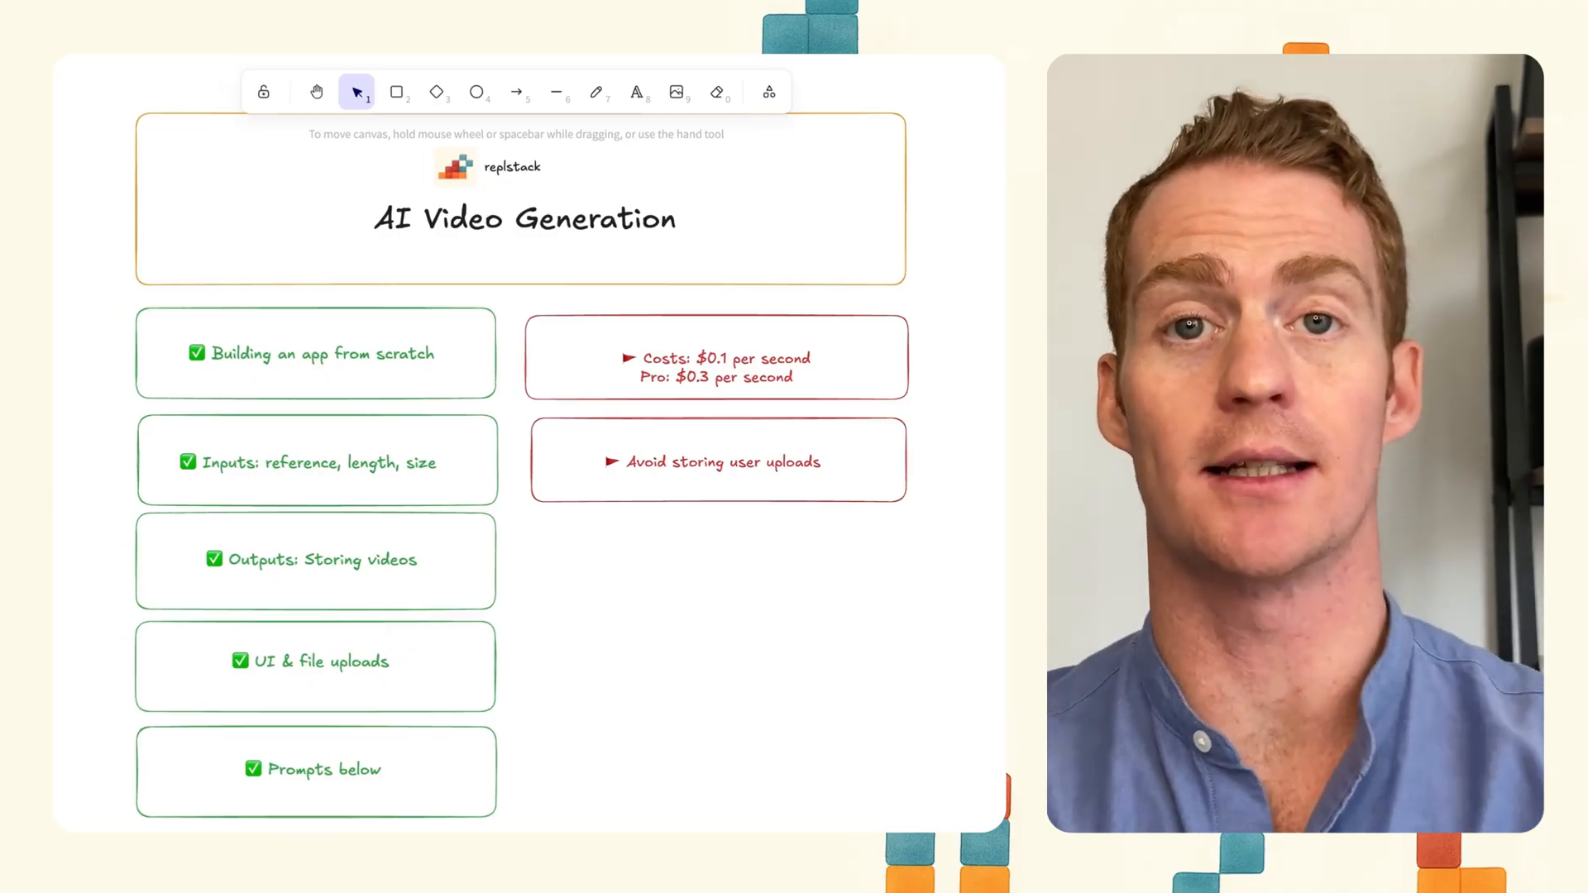
Replace the first green box's text with 'The idea: Product demo generator'
double_click(315, 353)
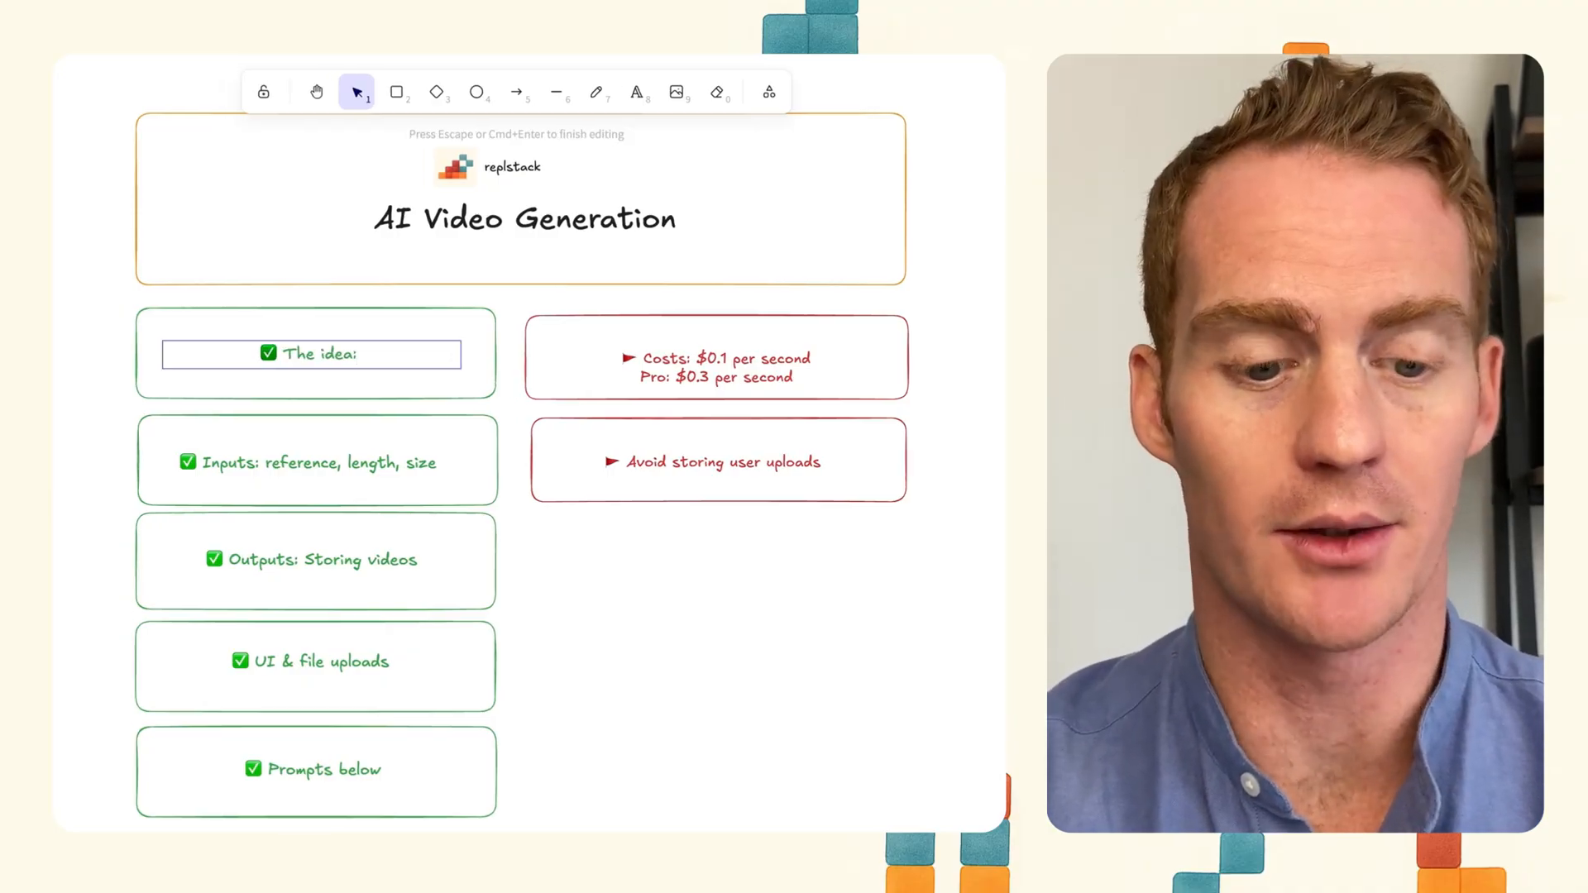
type("Product")
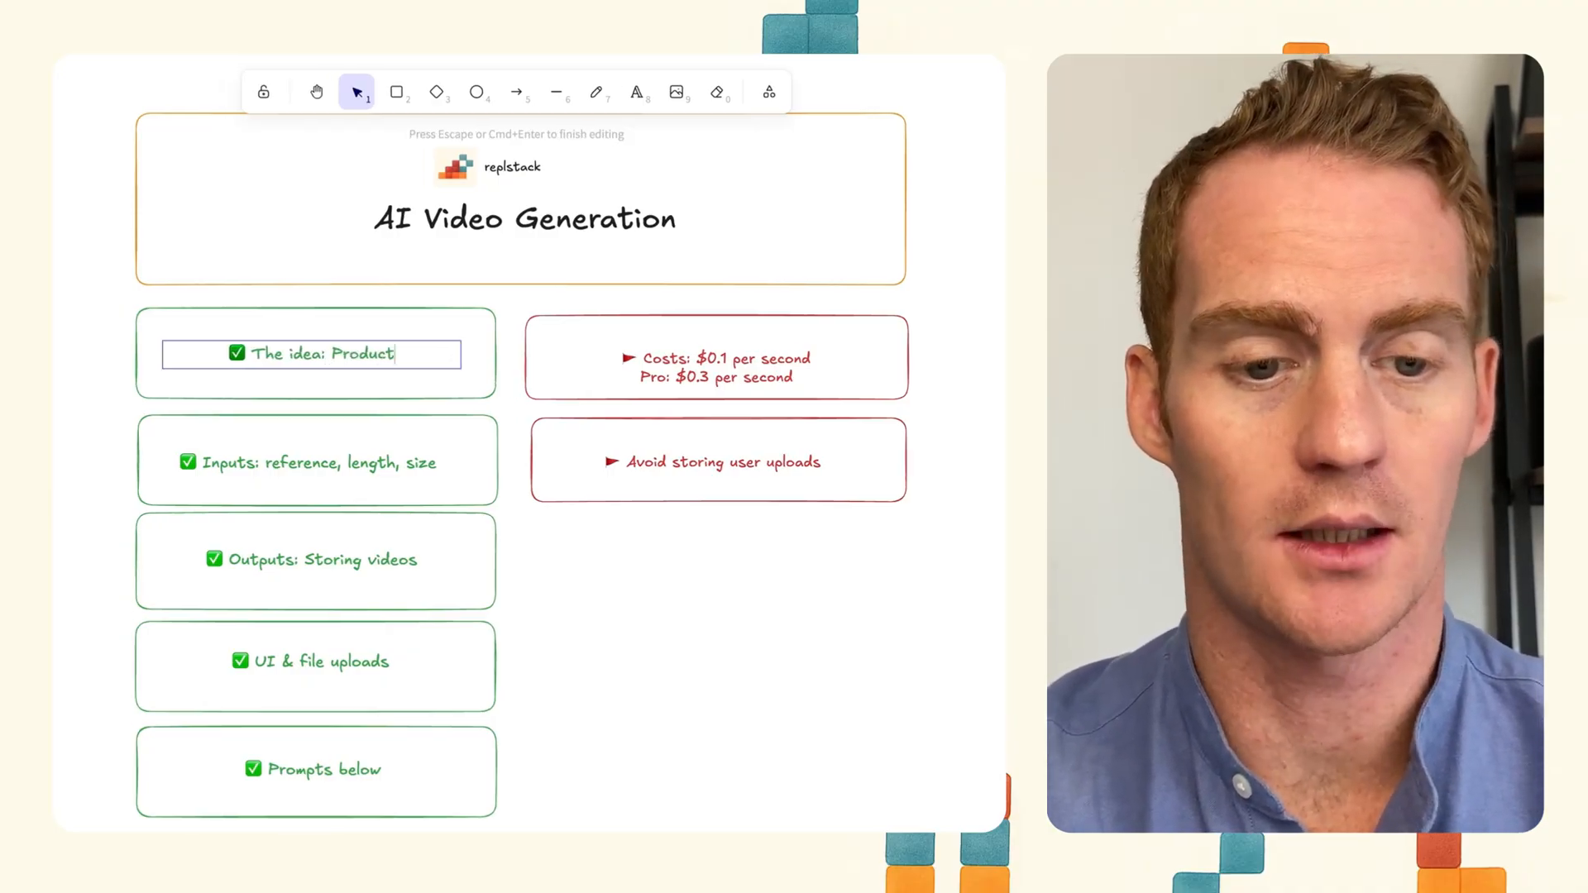
type("demo generator")
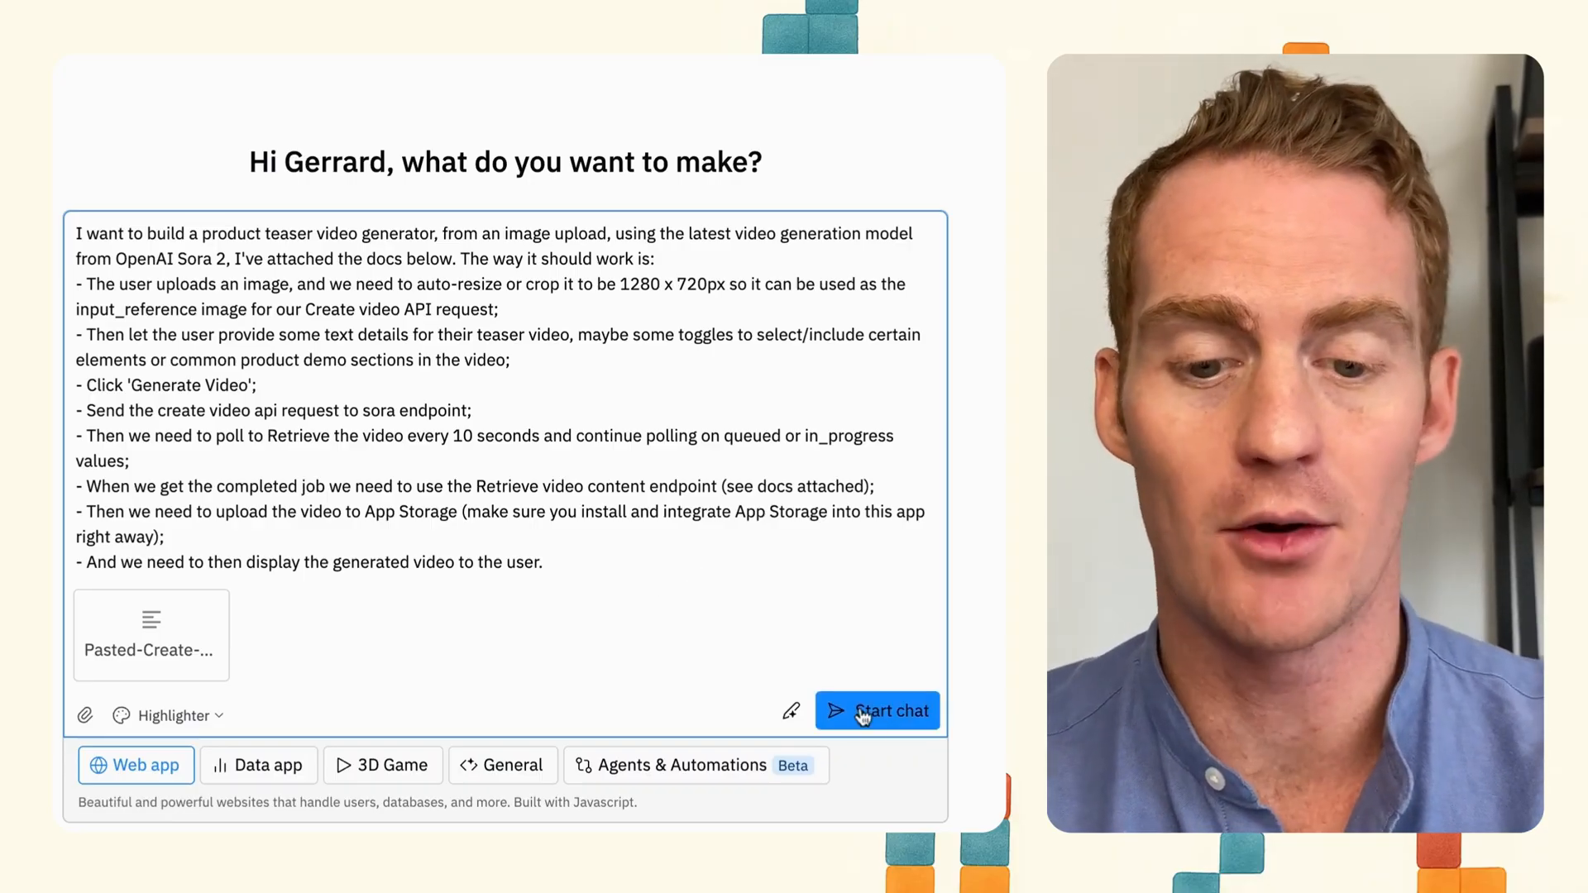
Submit the Sora 2 teaser generator description, choose Build the entire app, and inspect the attached docs
left_click(877, 710)
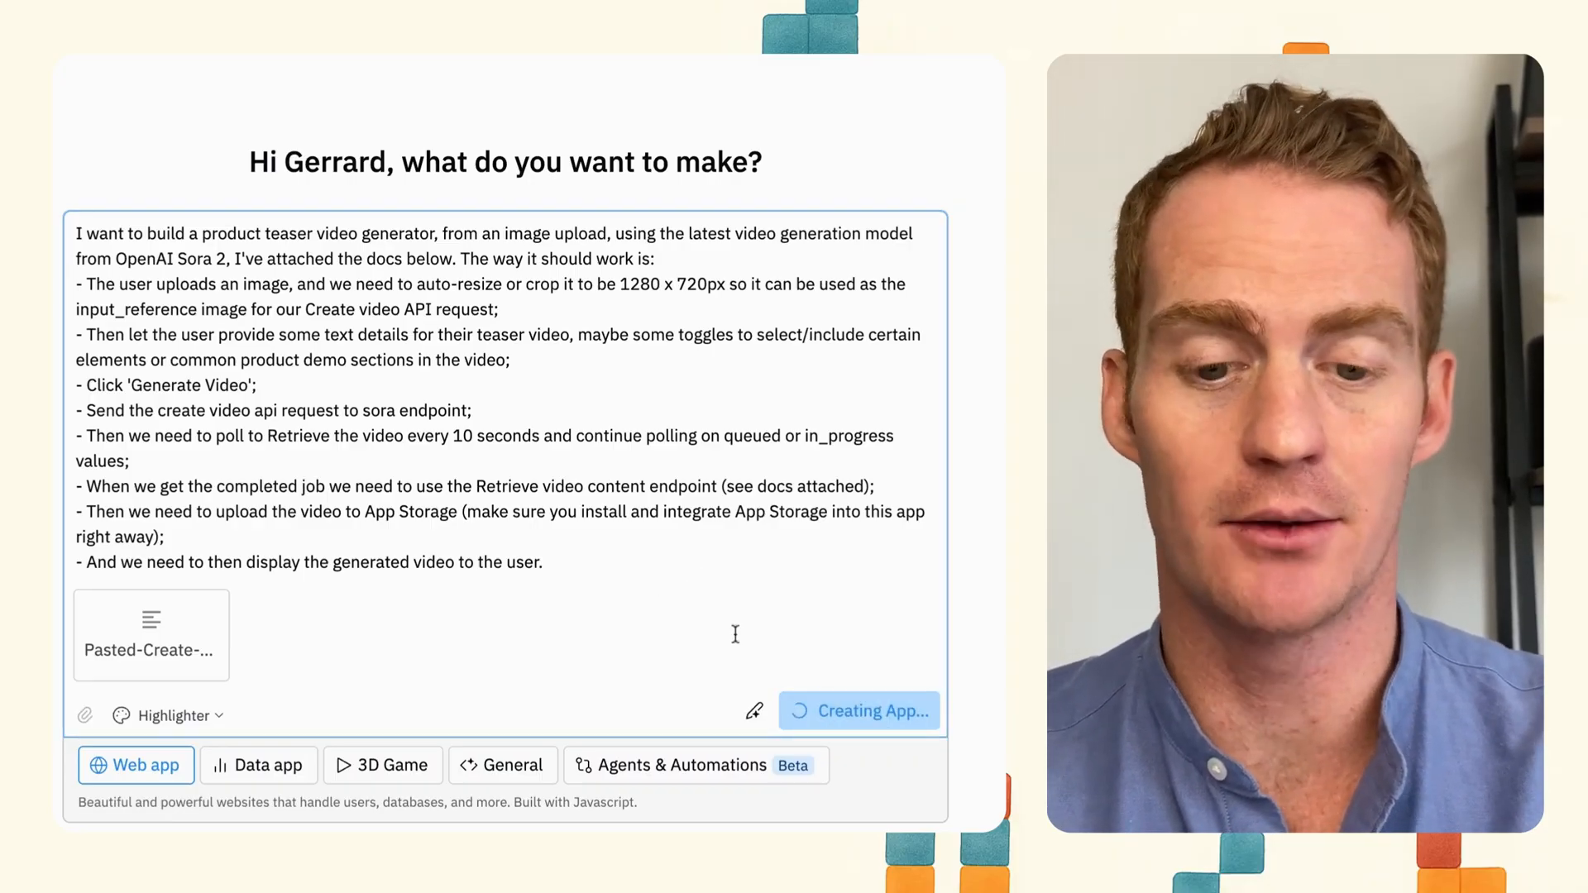
left_click(858, 710)
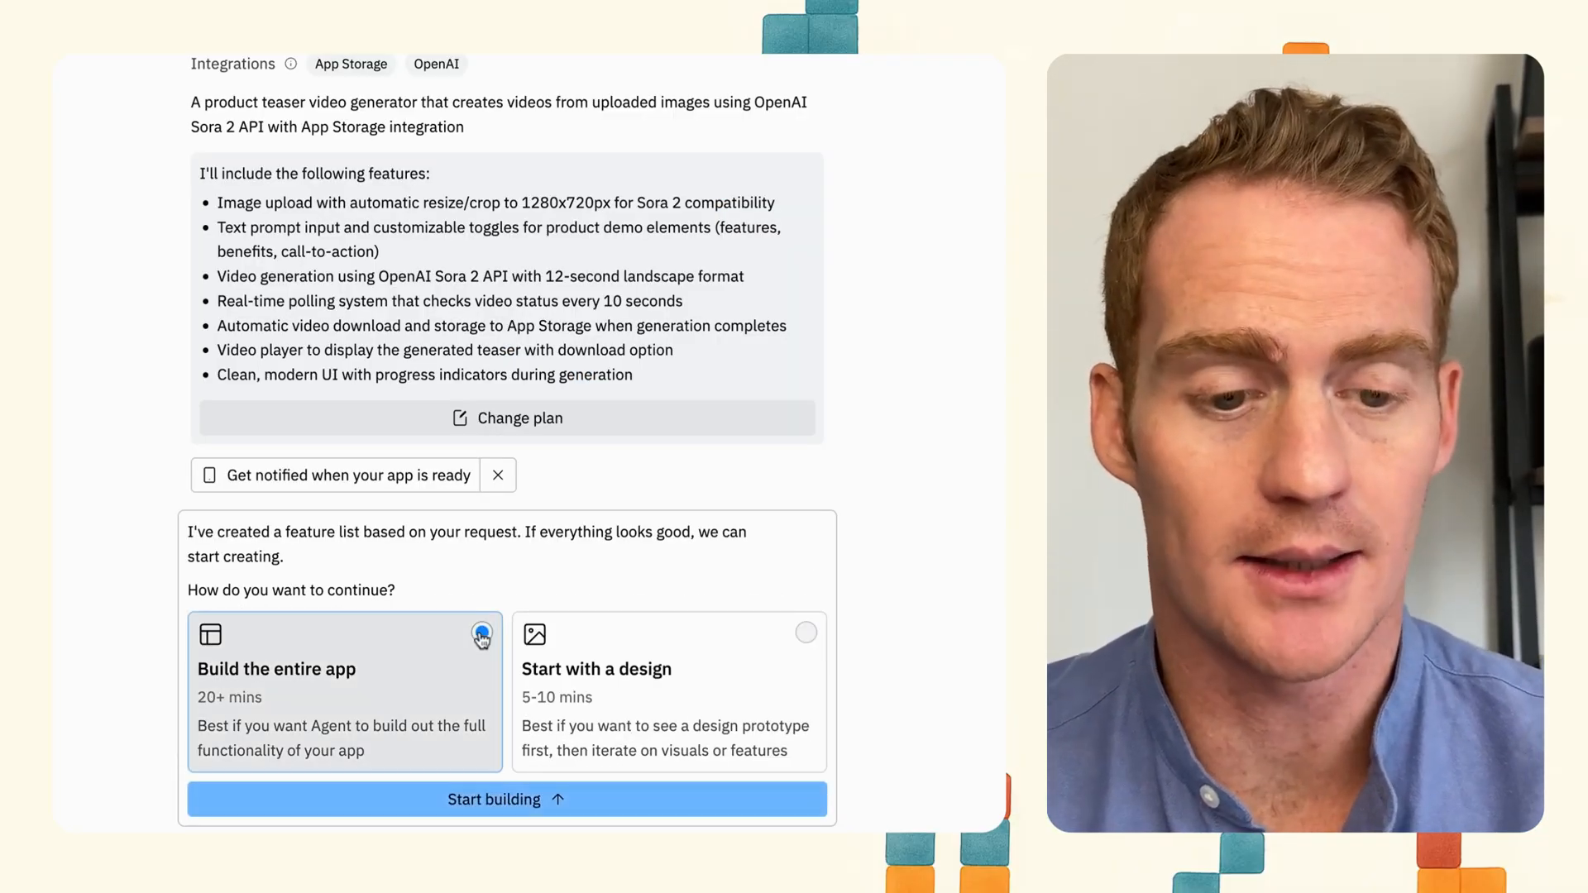
left_click(505, 799)
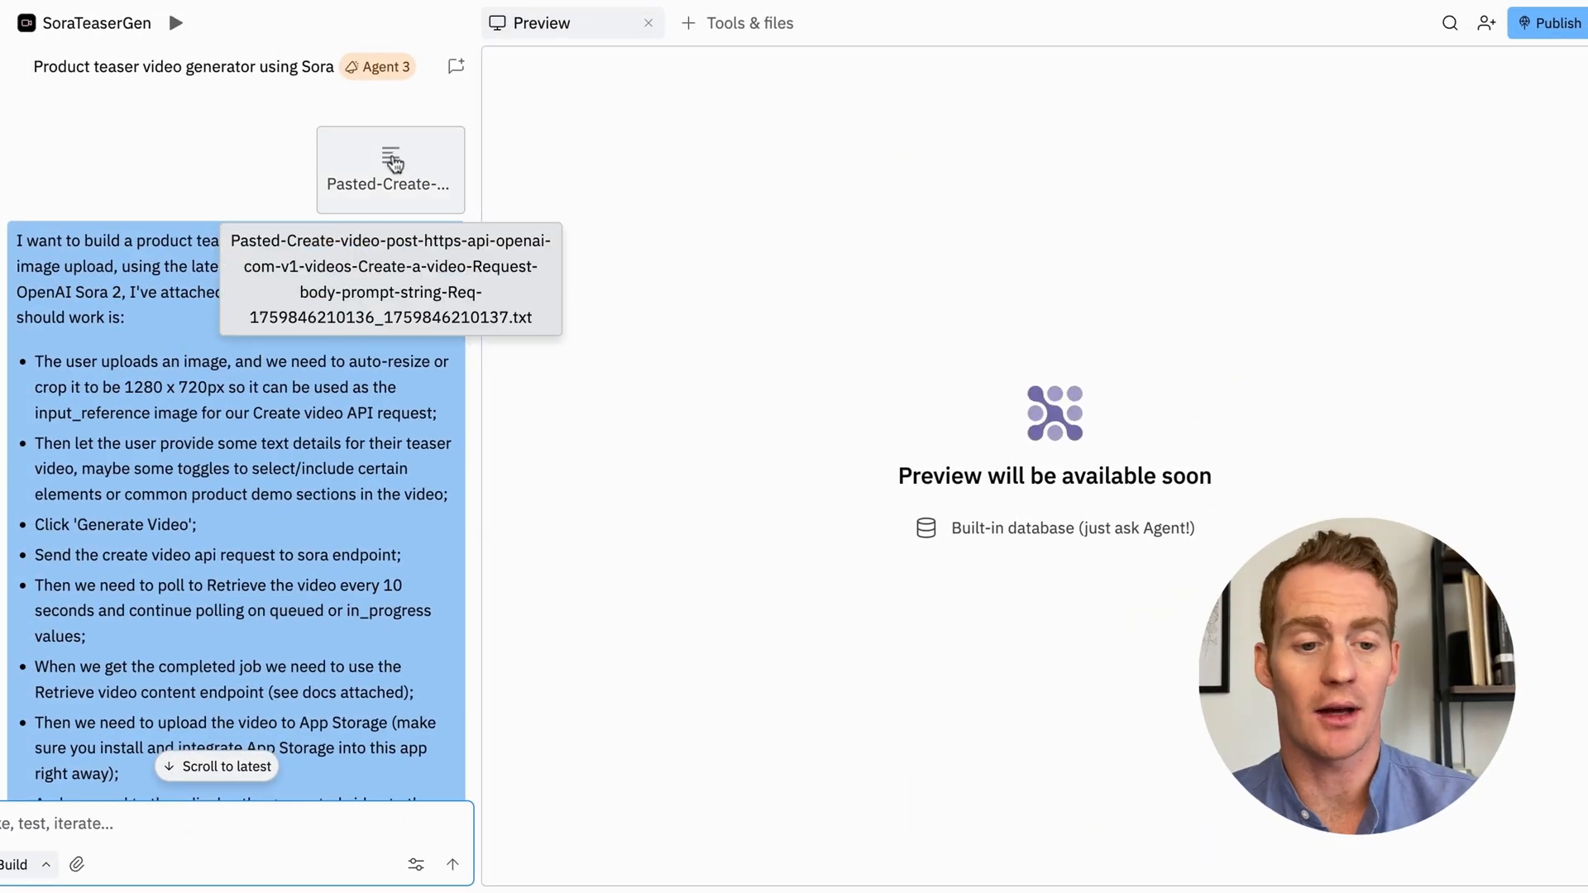
left_click(389, 169)
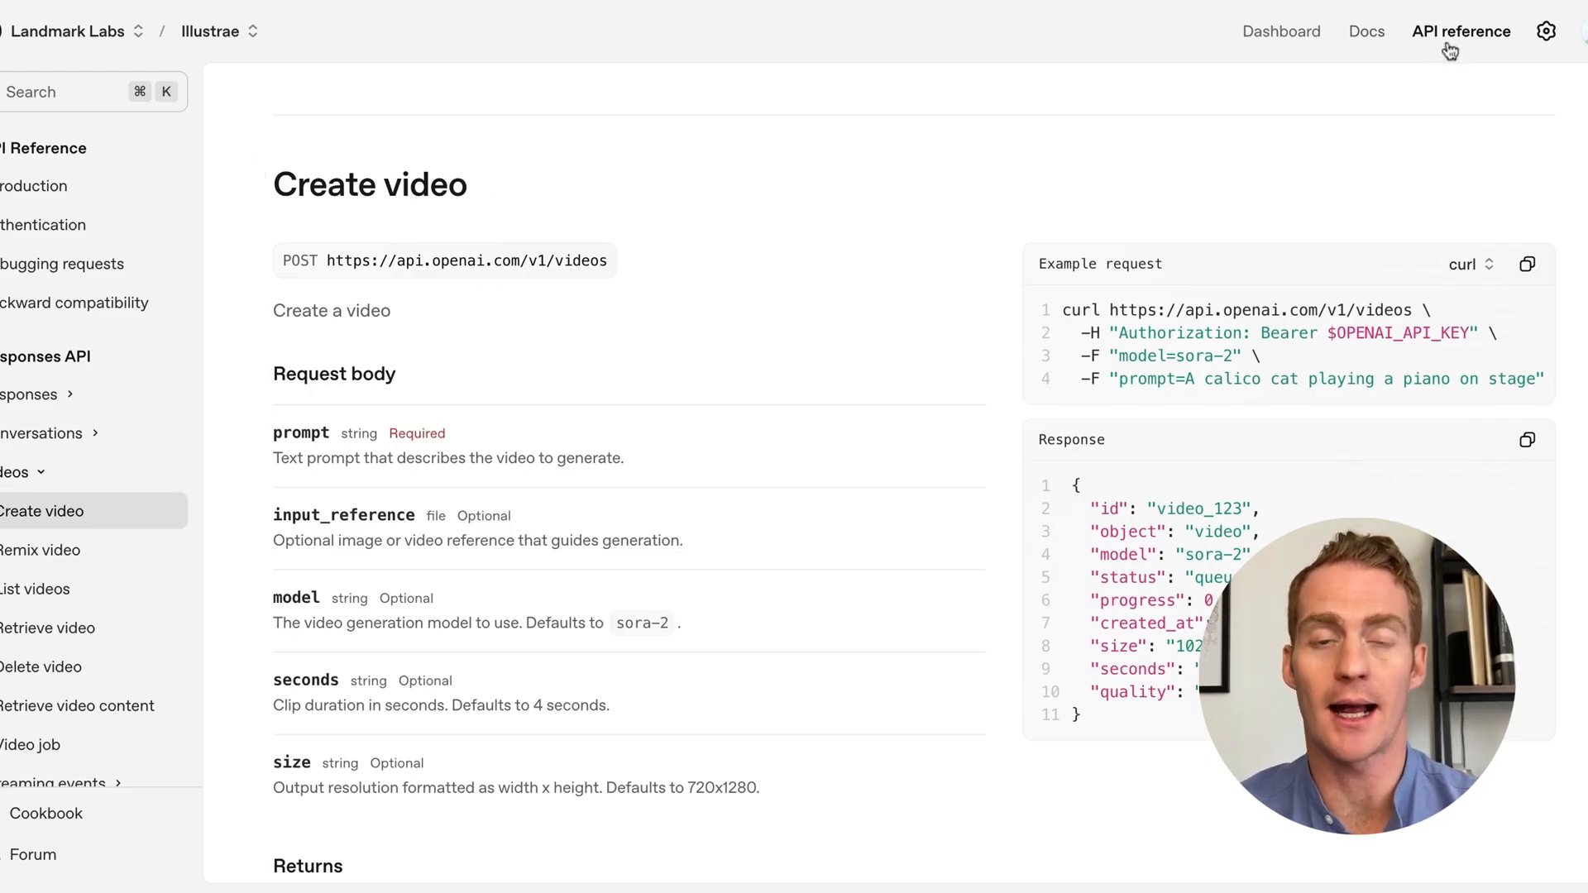
Open Videos > Create video in the API reference and read down to Retrieve video content
left_click(33, 393)
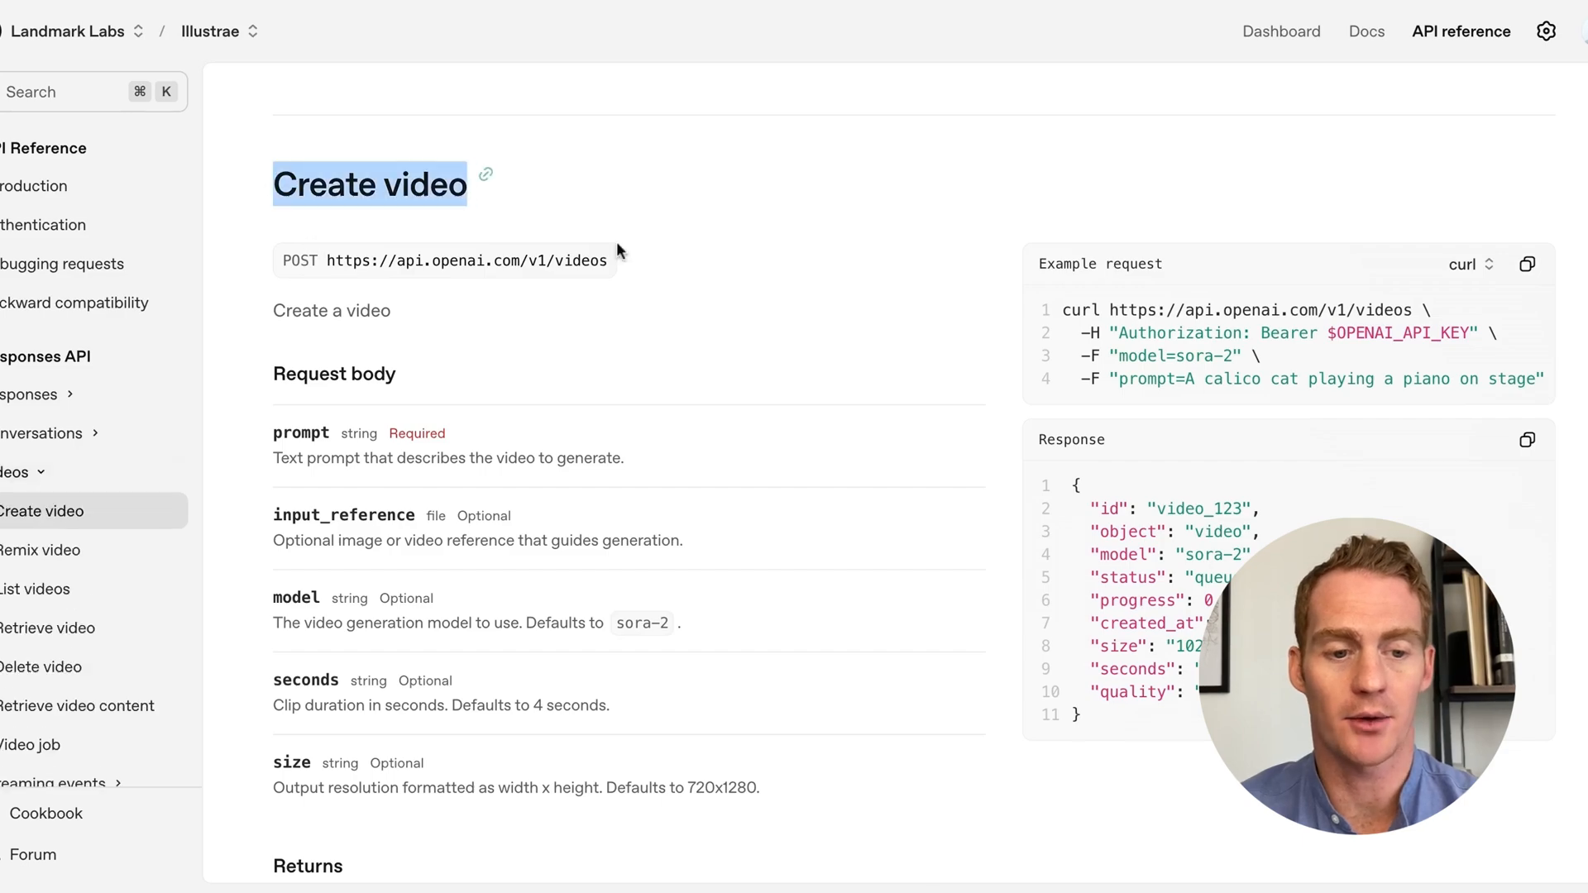
left_click(41, 667)
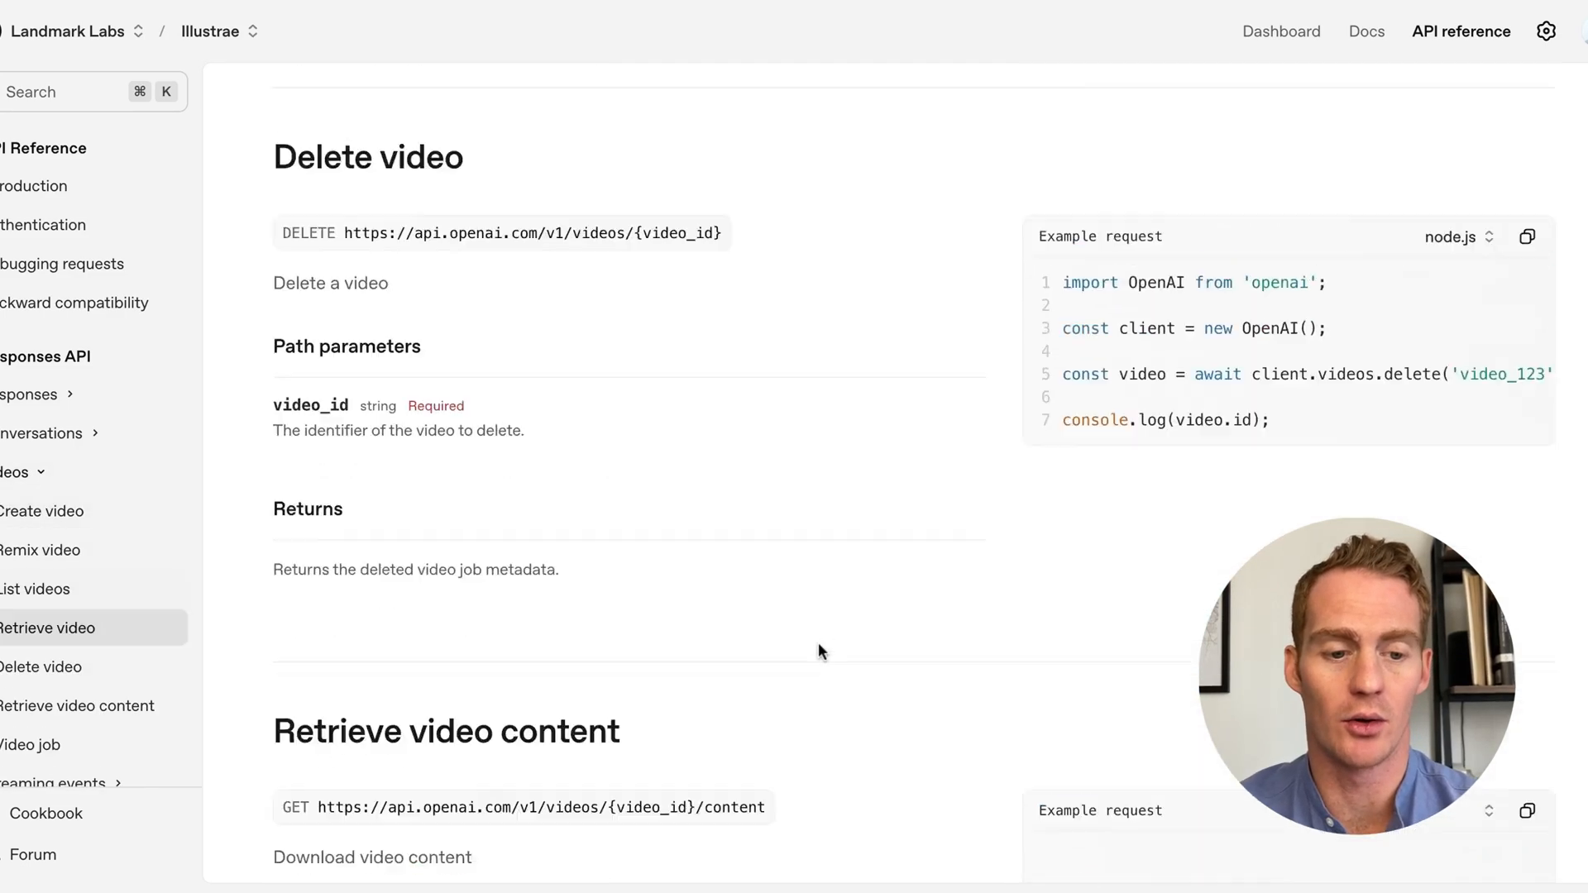
scroll("down", 3)
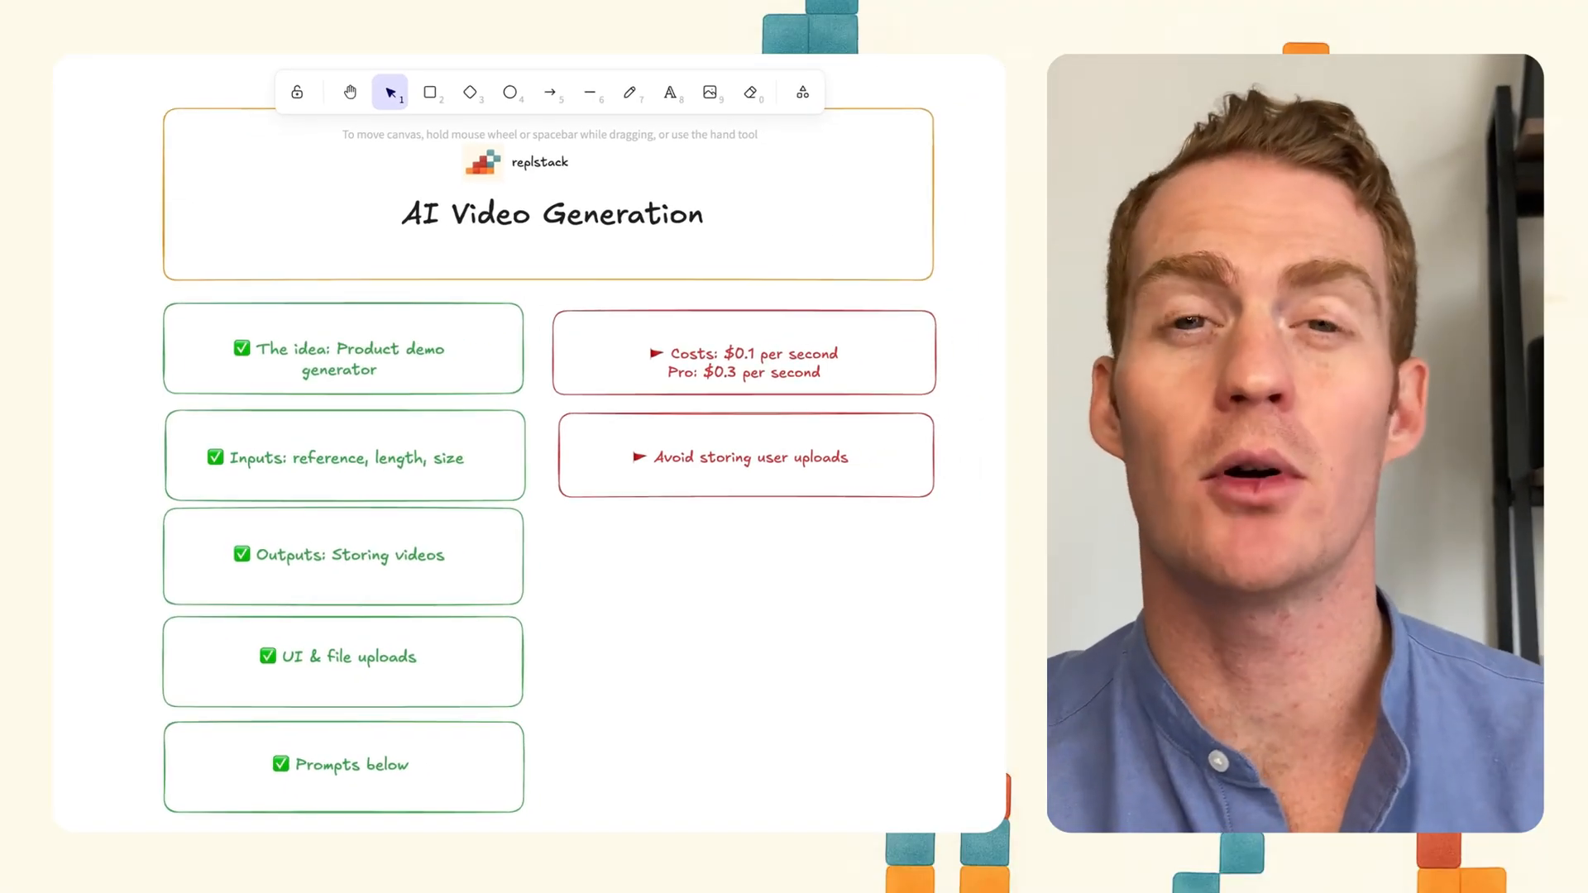
mouse_move(388, 462)
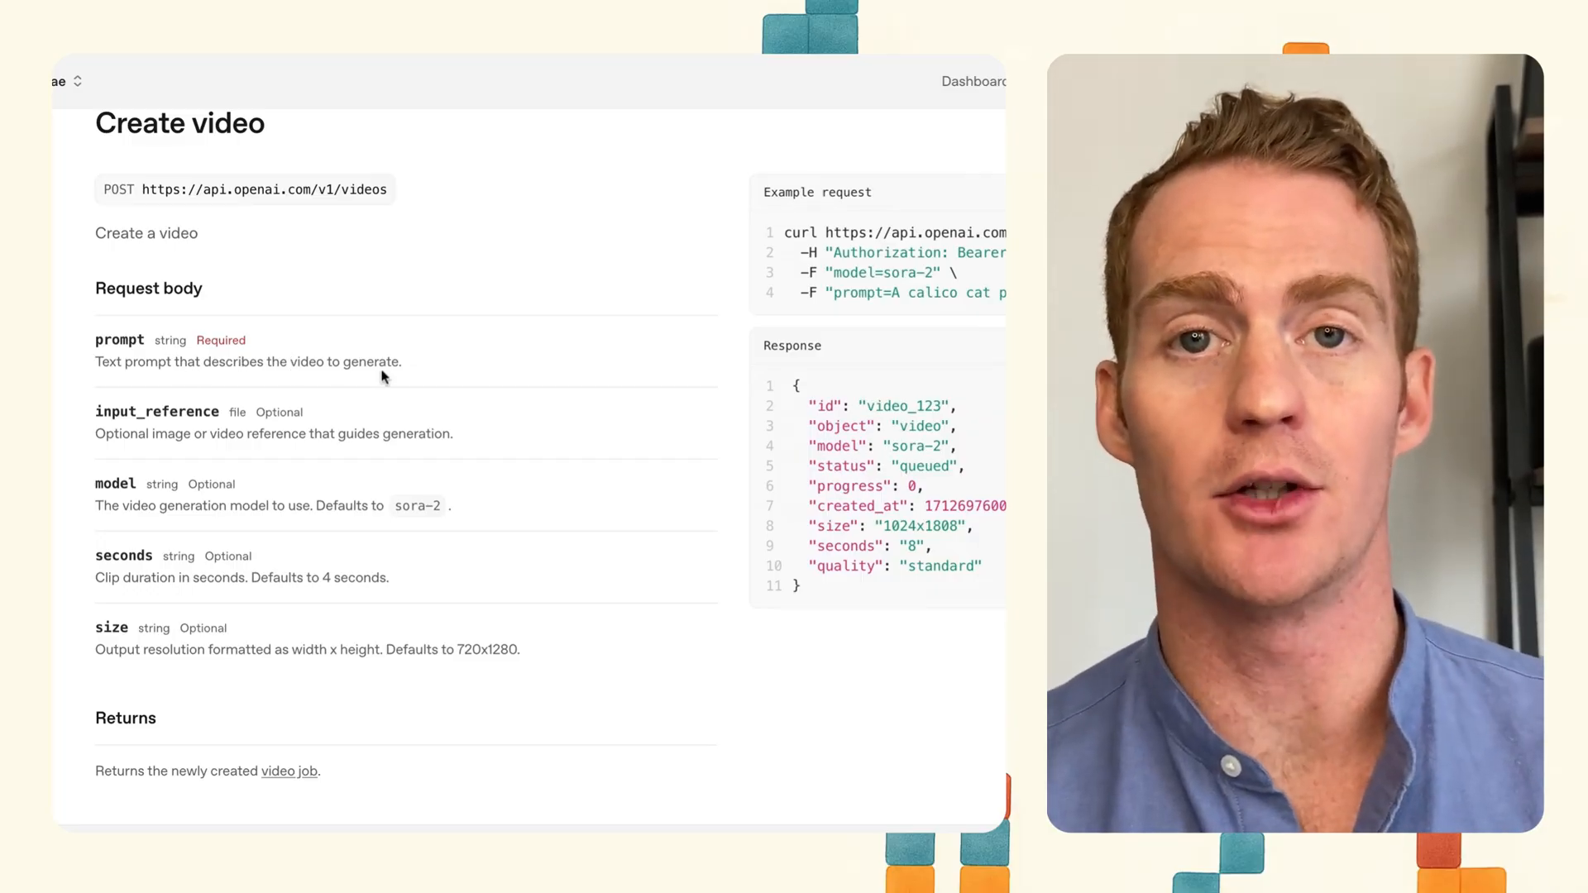
mouse_move(915, 284)
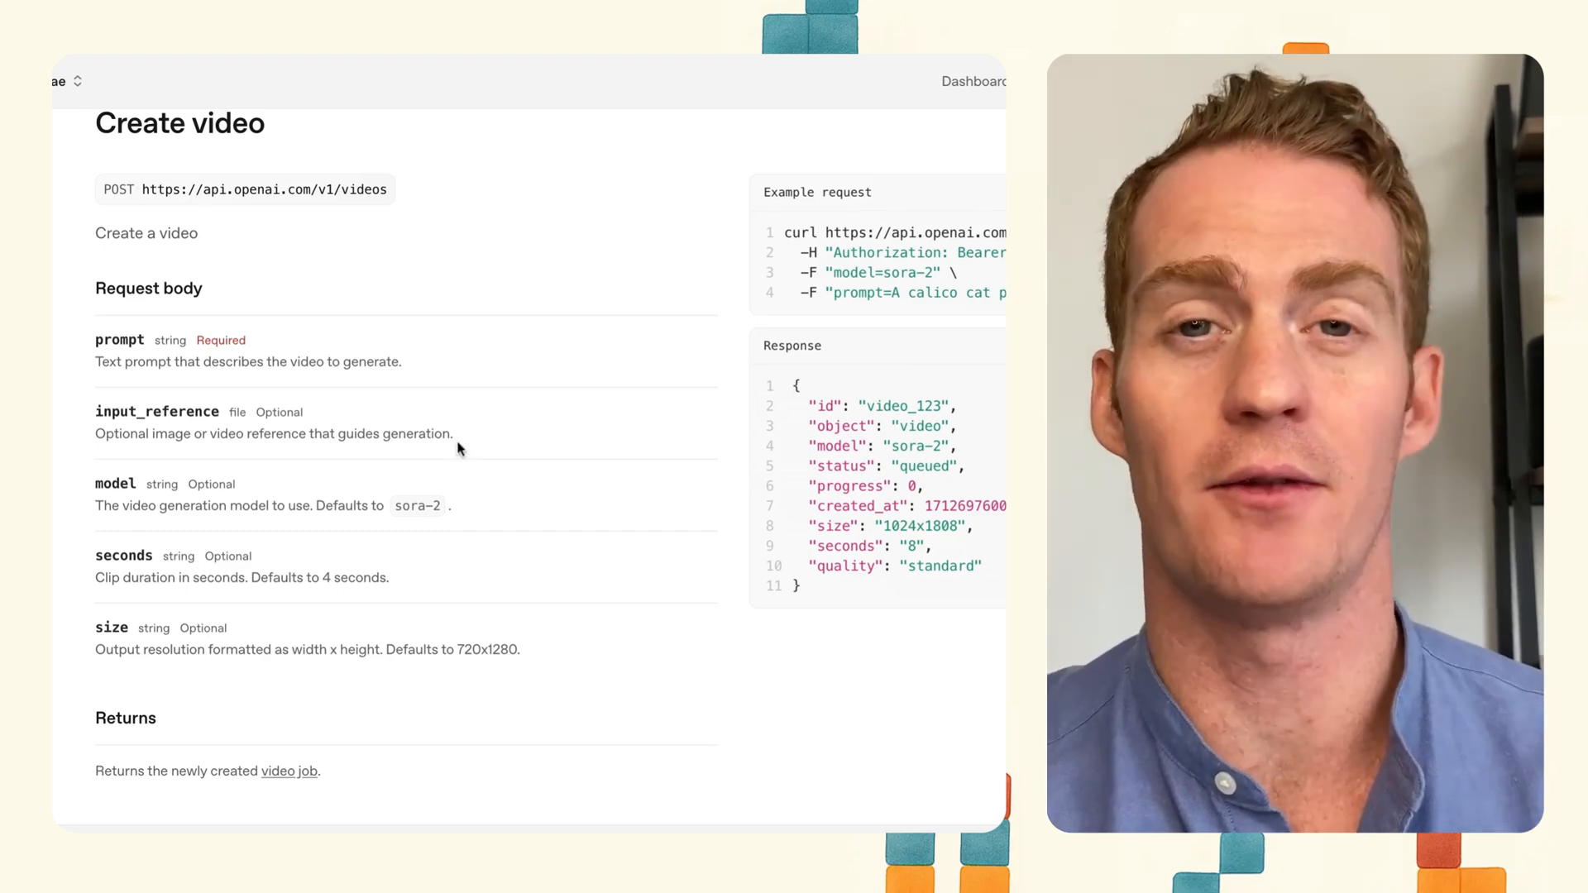
mouse_move(378, 459)
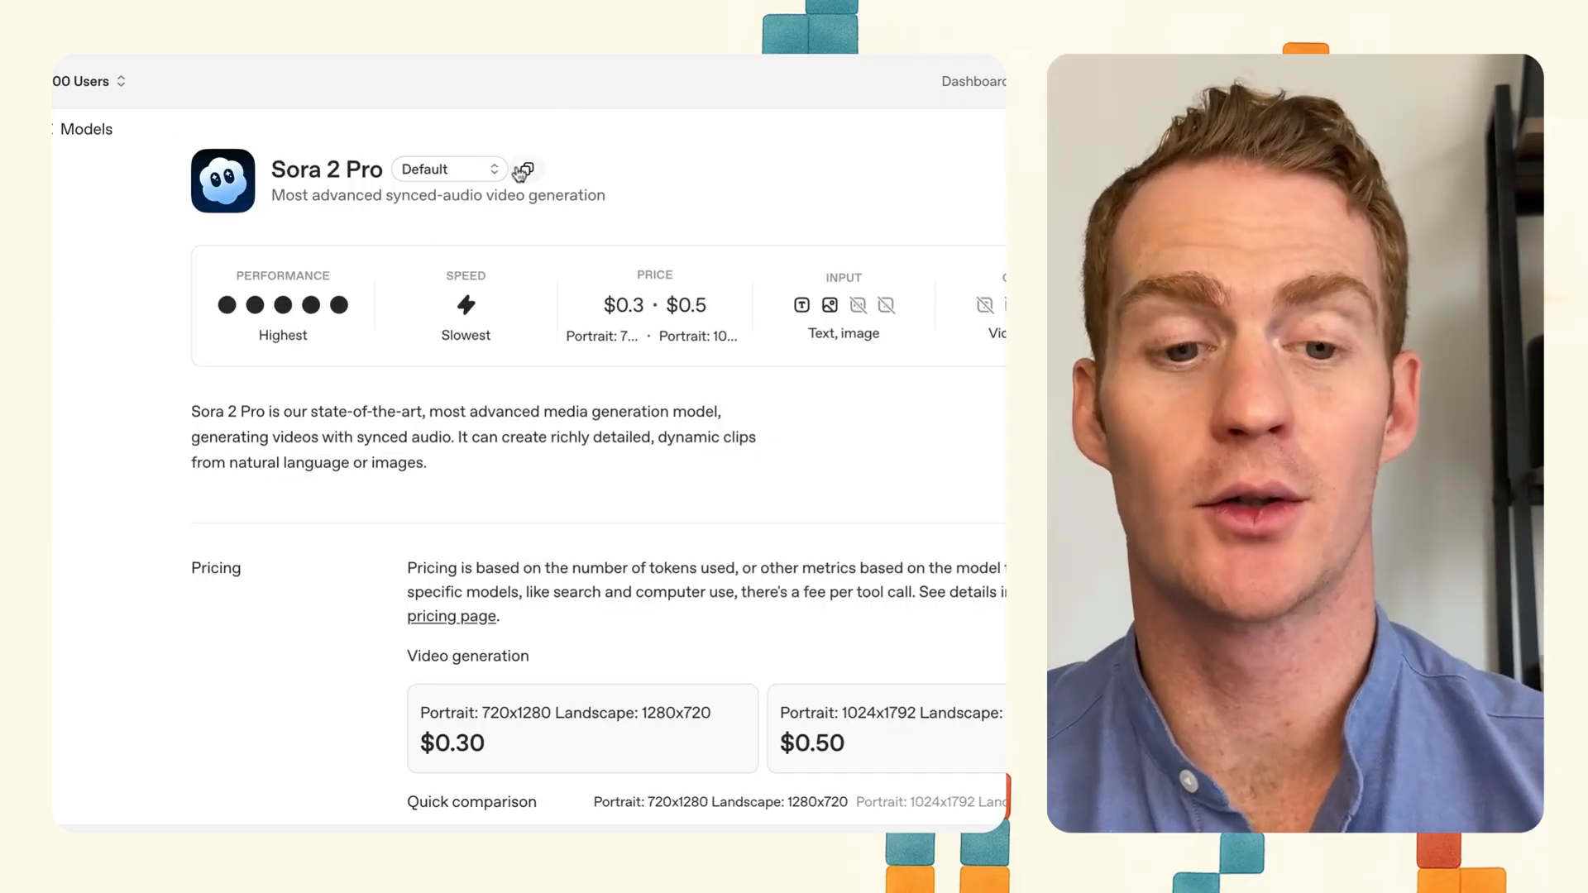
mouse_move(579, 253)
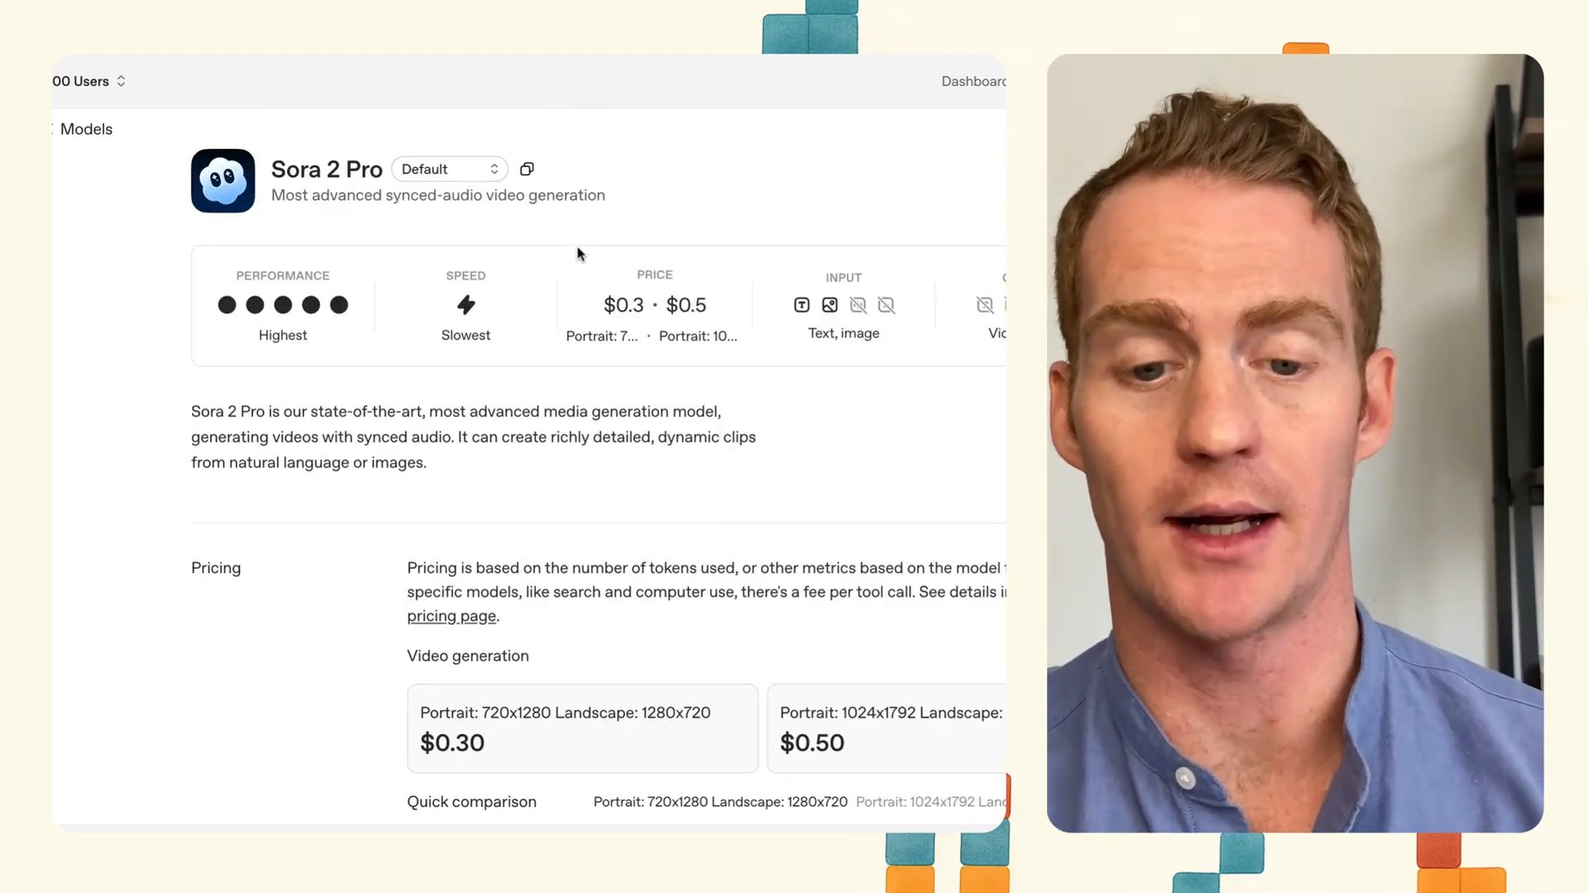
Review the Create video request body and the Sora 2 Pro video pricing
scroll("down", 3)
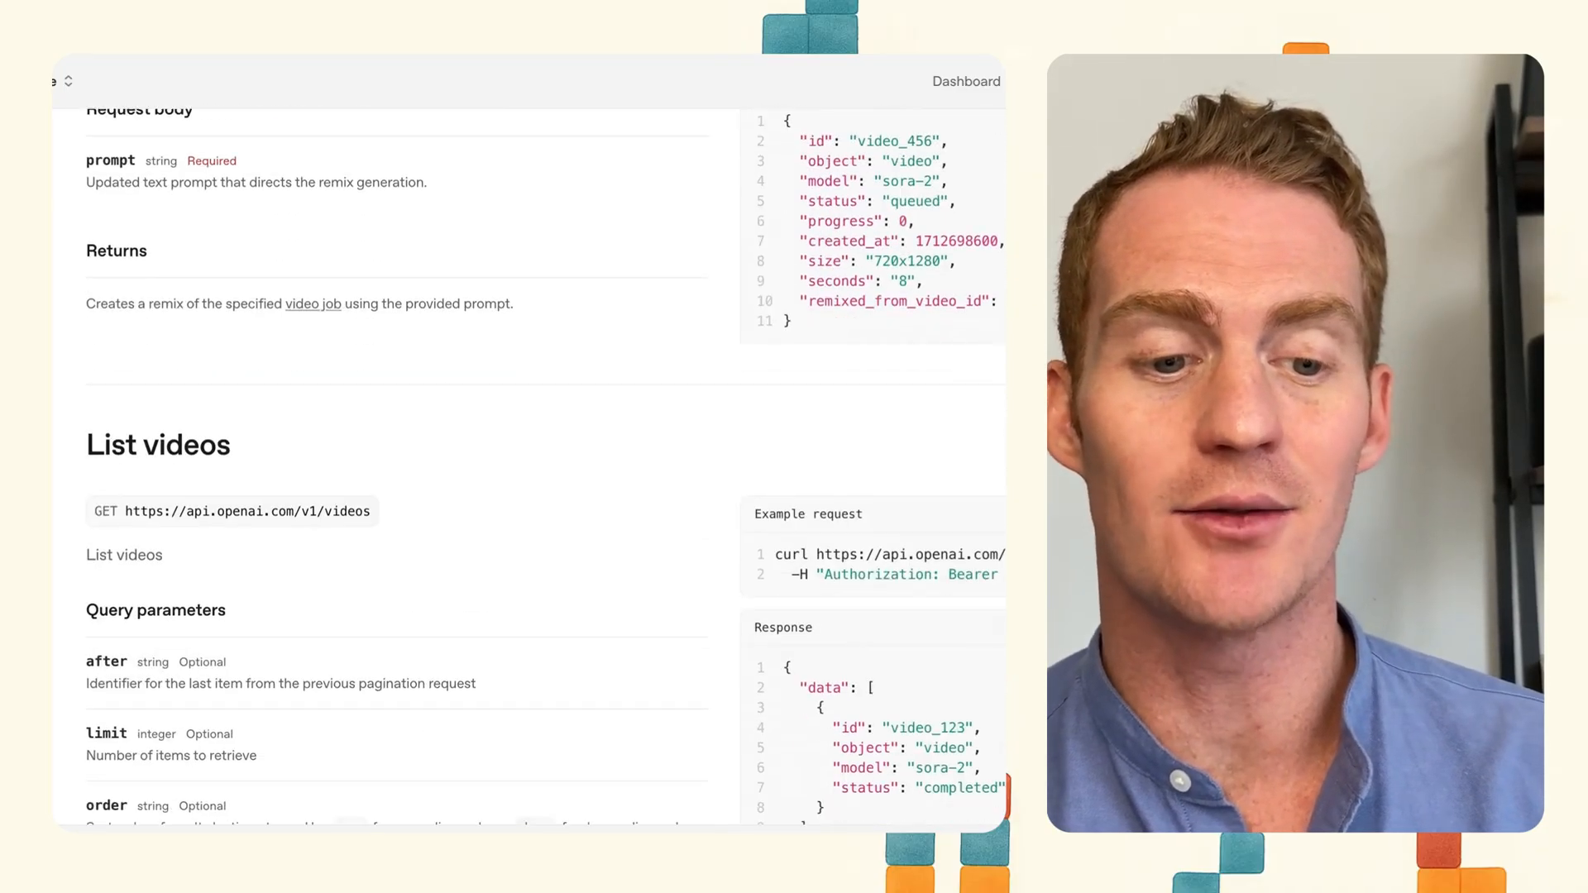
Scroll through the Remix, List, Retrieve and Delete video endpoint docs
scroll("down", 3)
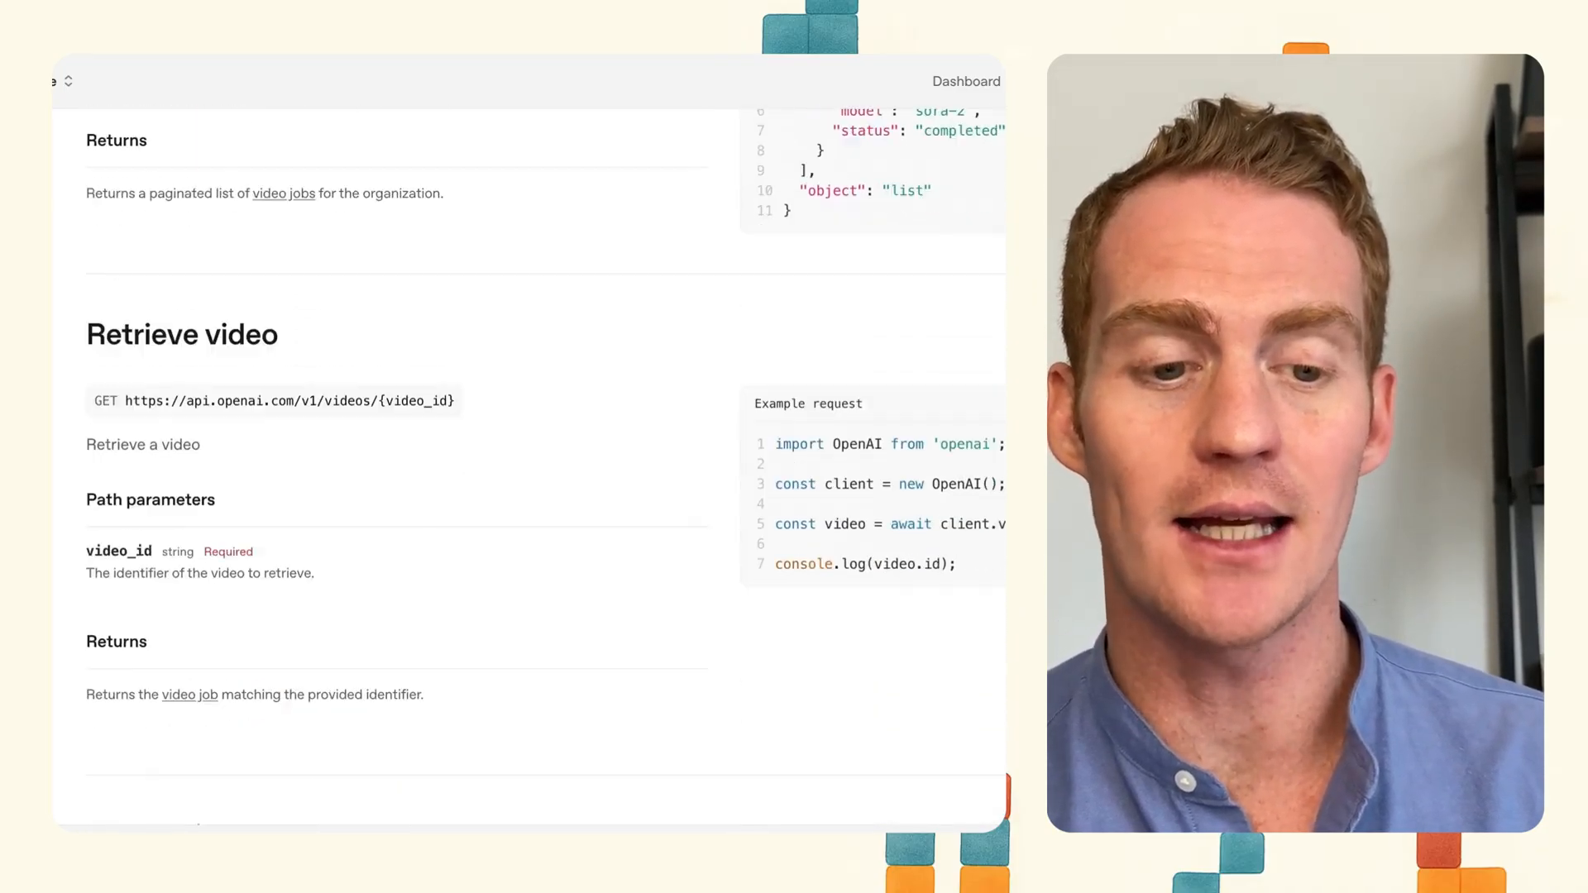
scroll("down", 3)
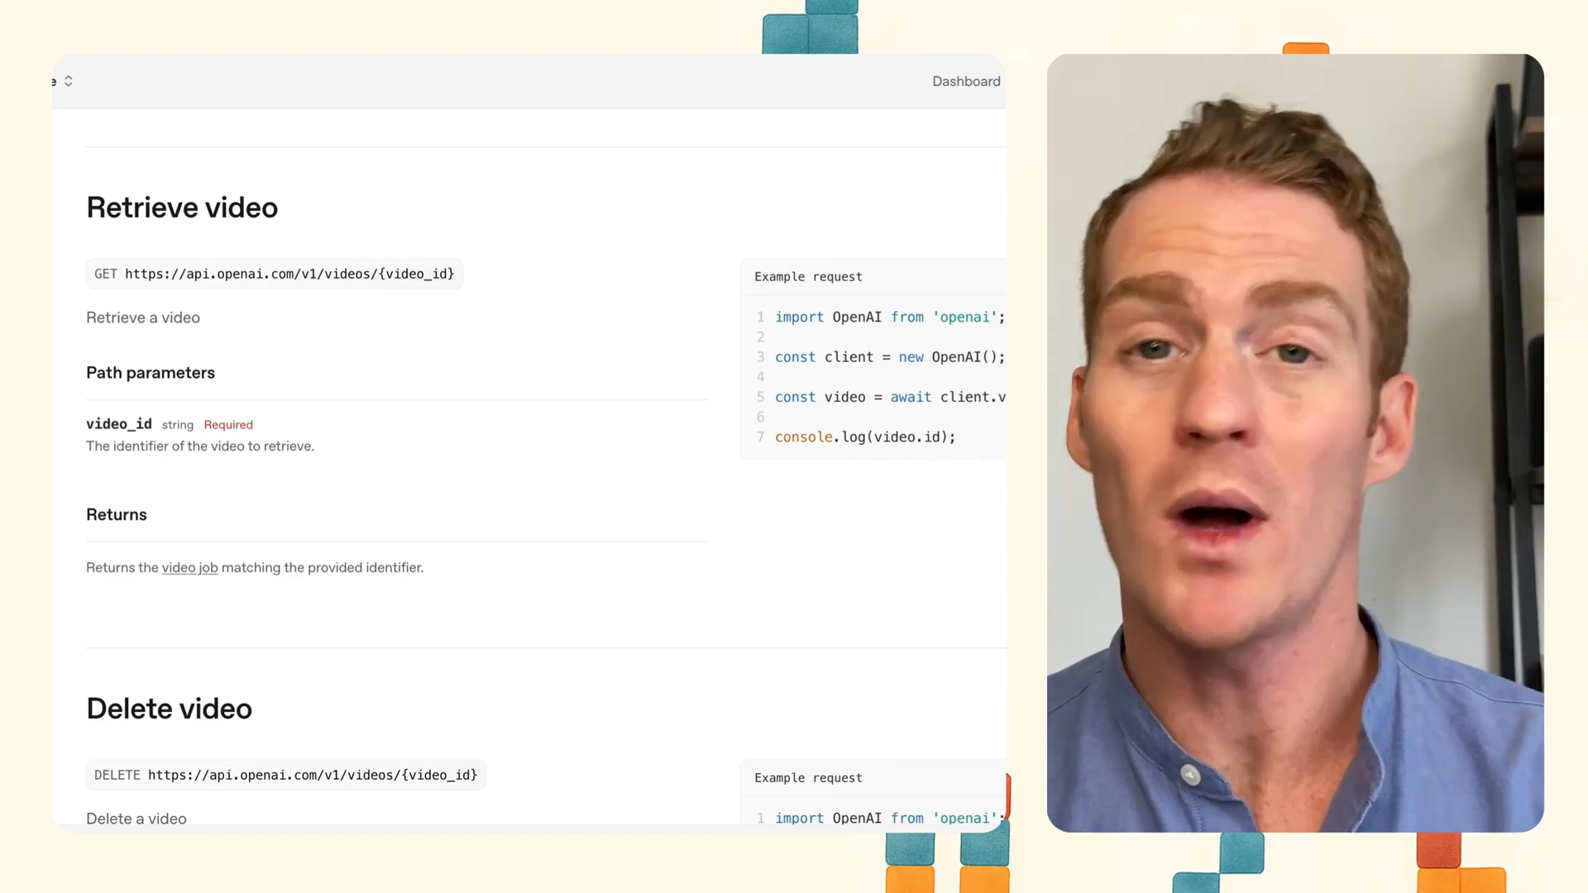
scroll("down", 3)
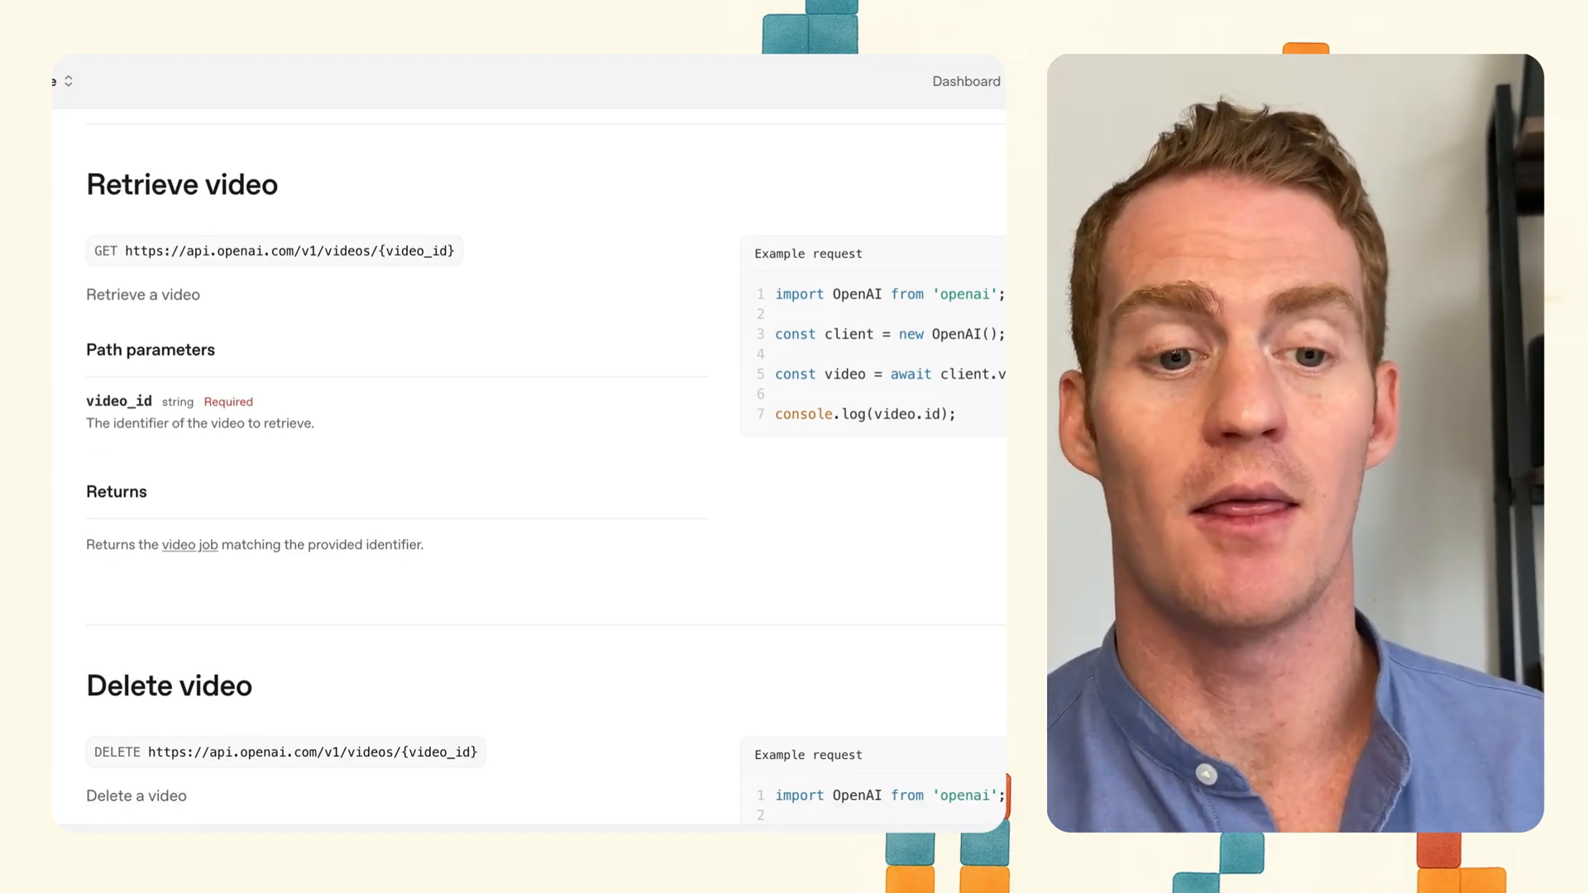
scroll("down", 3)
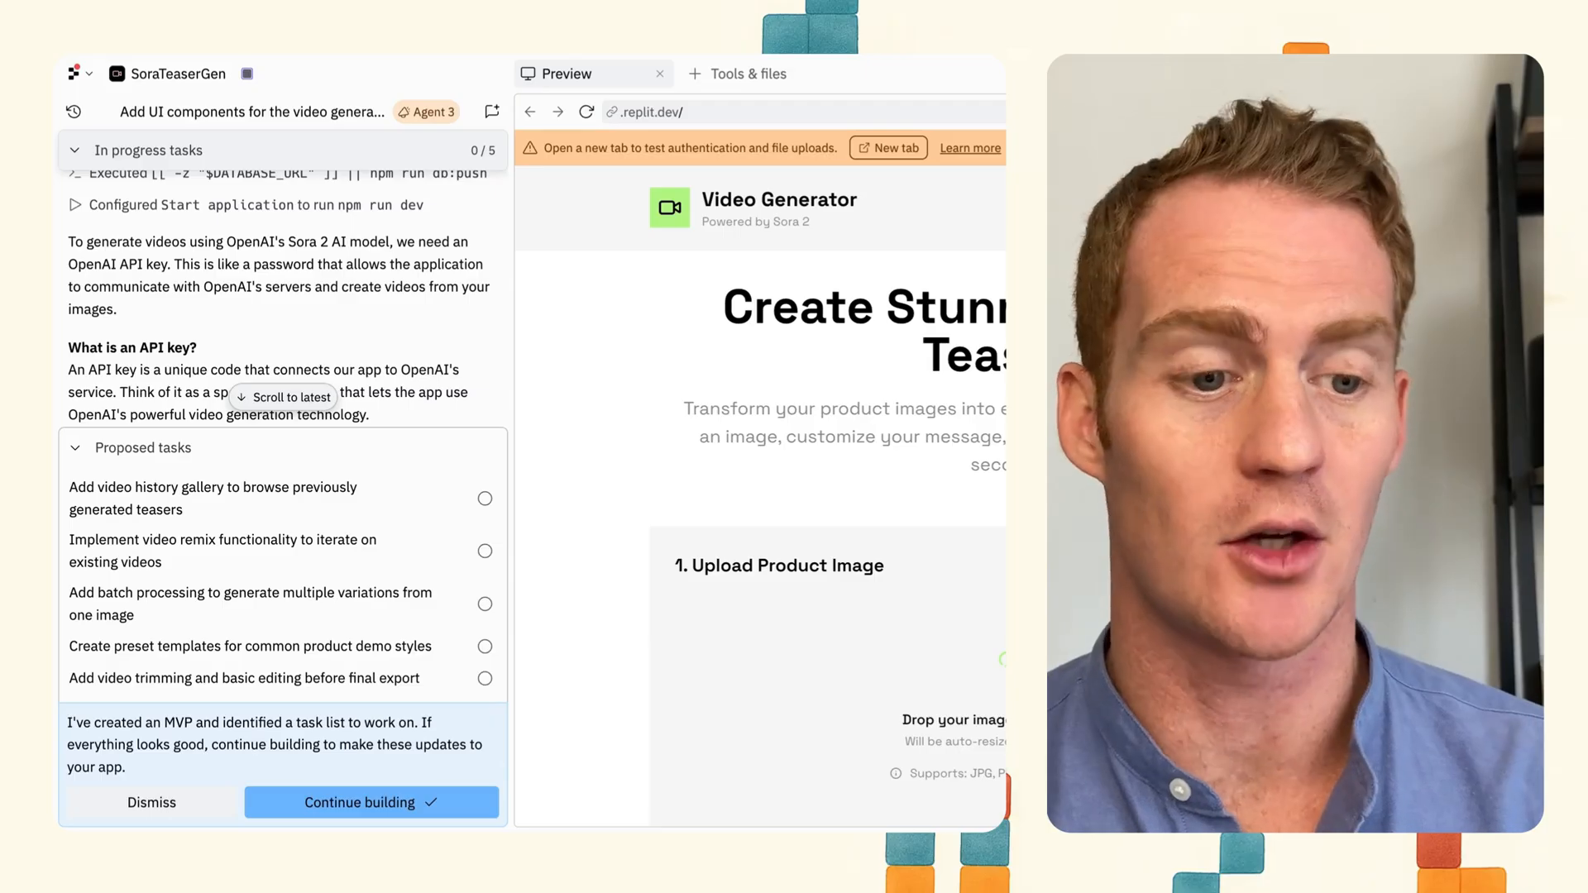
Dismiss the proposed follow-up tasks, read the agent's summary, and open Video Generator in a new tab
left_click(370, 802)
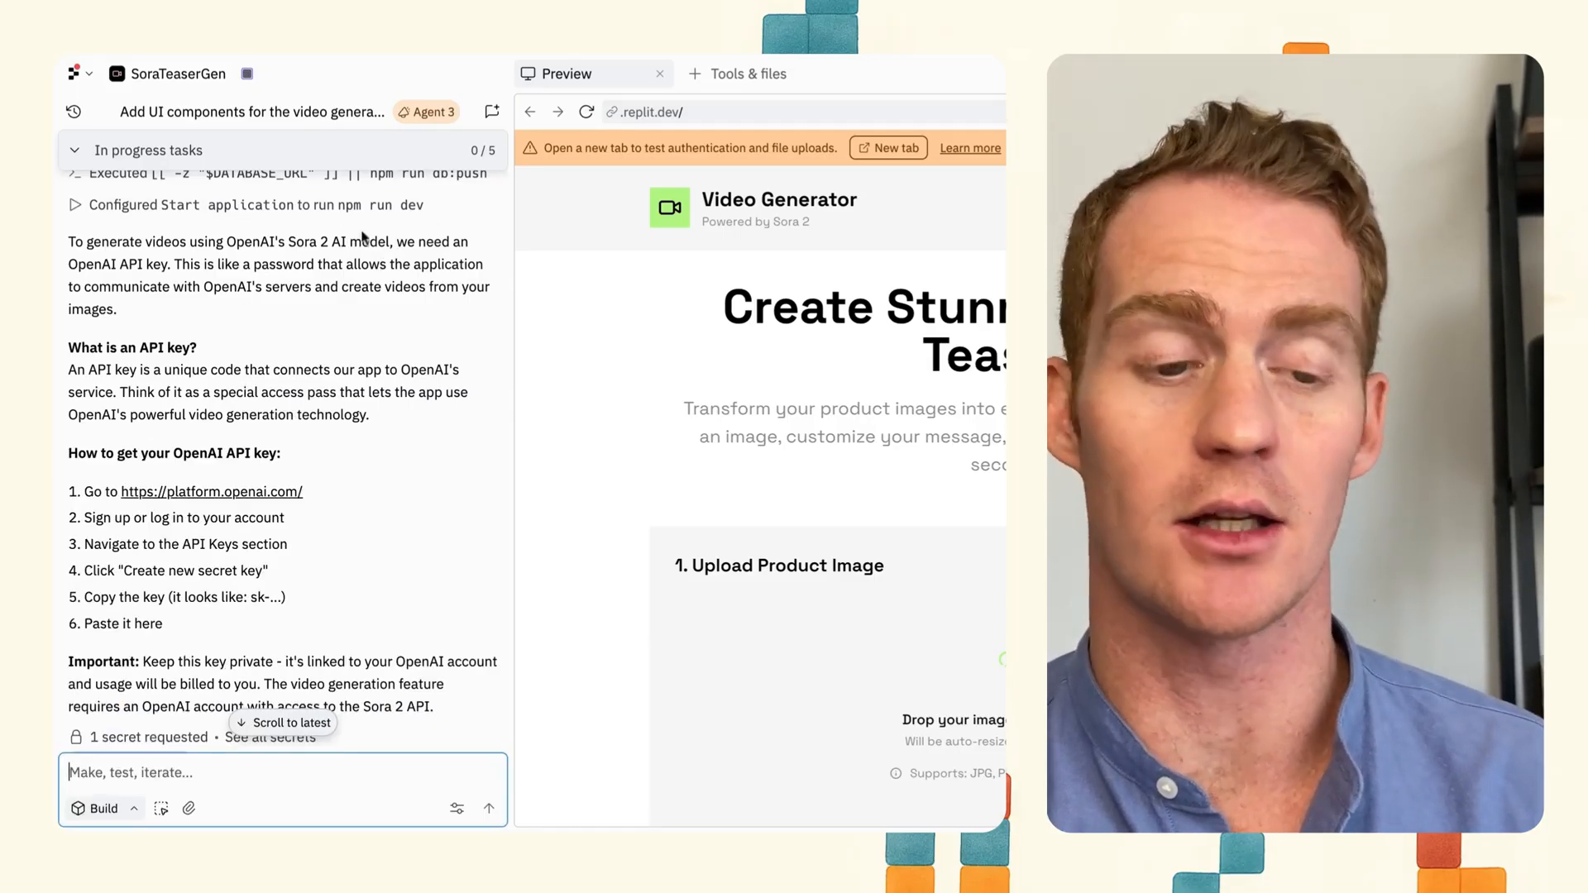
scroll("down", 3)
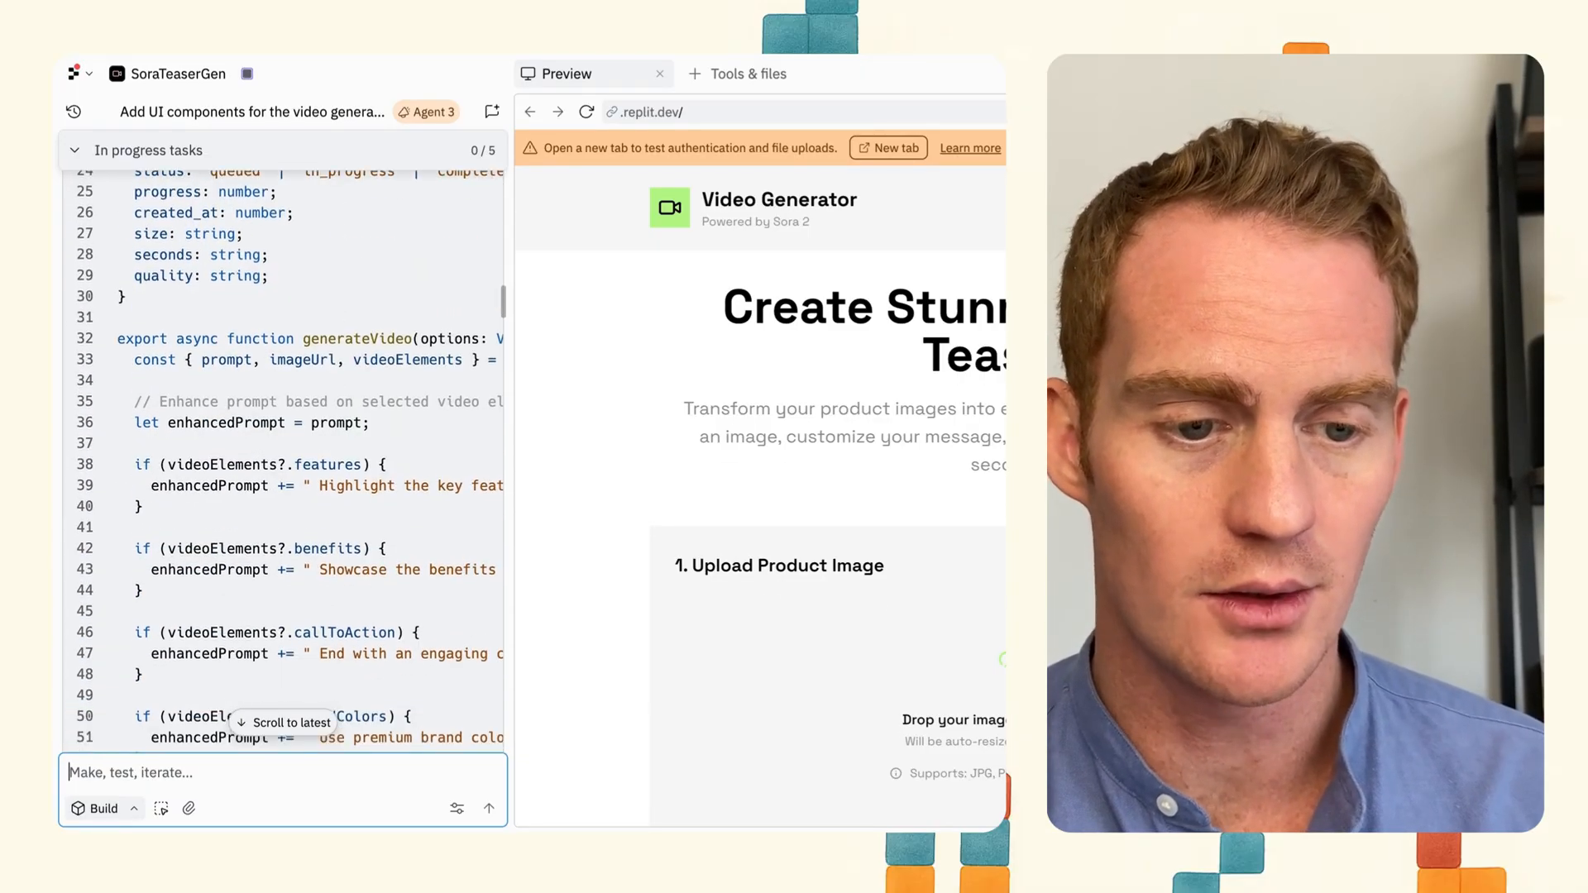
scroll("down", 3)
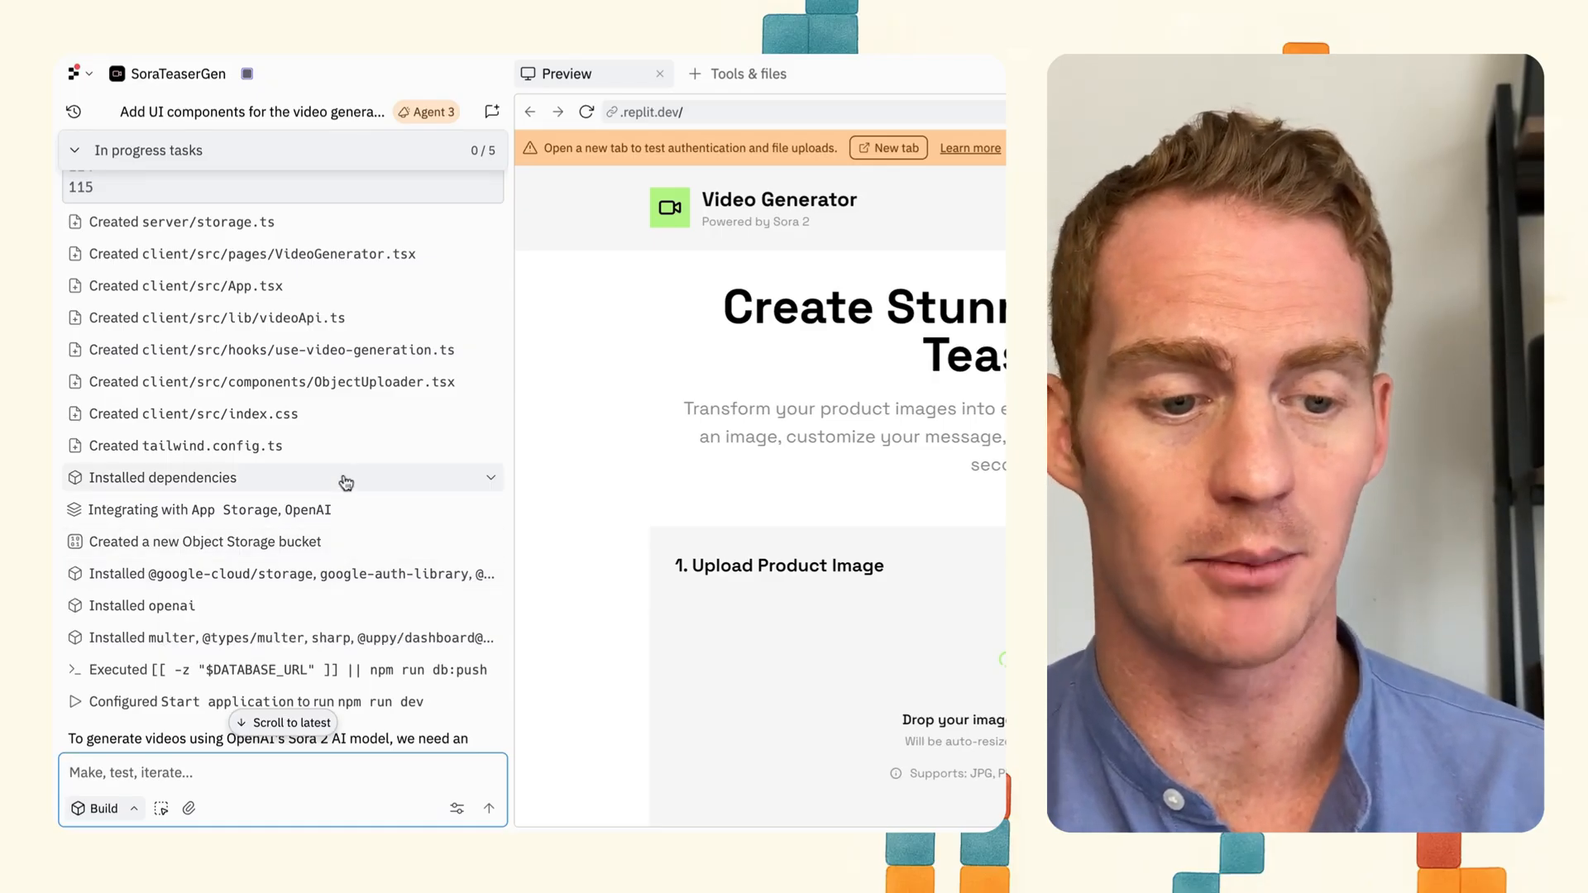
scroll("down", 3)
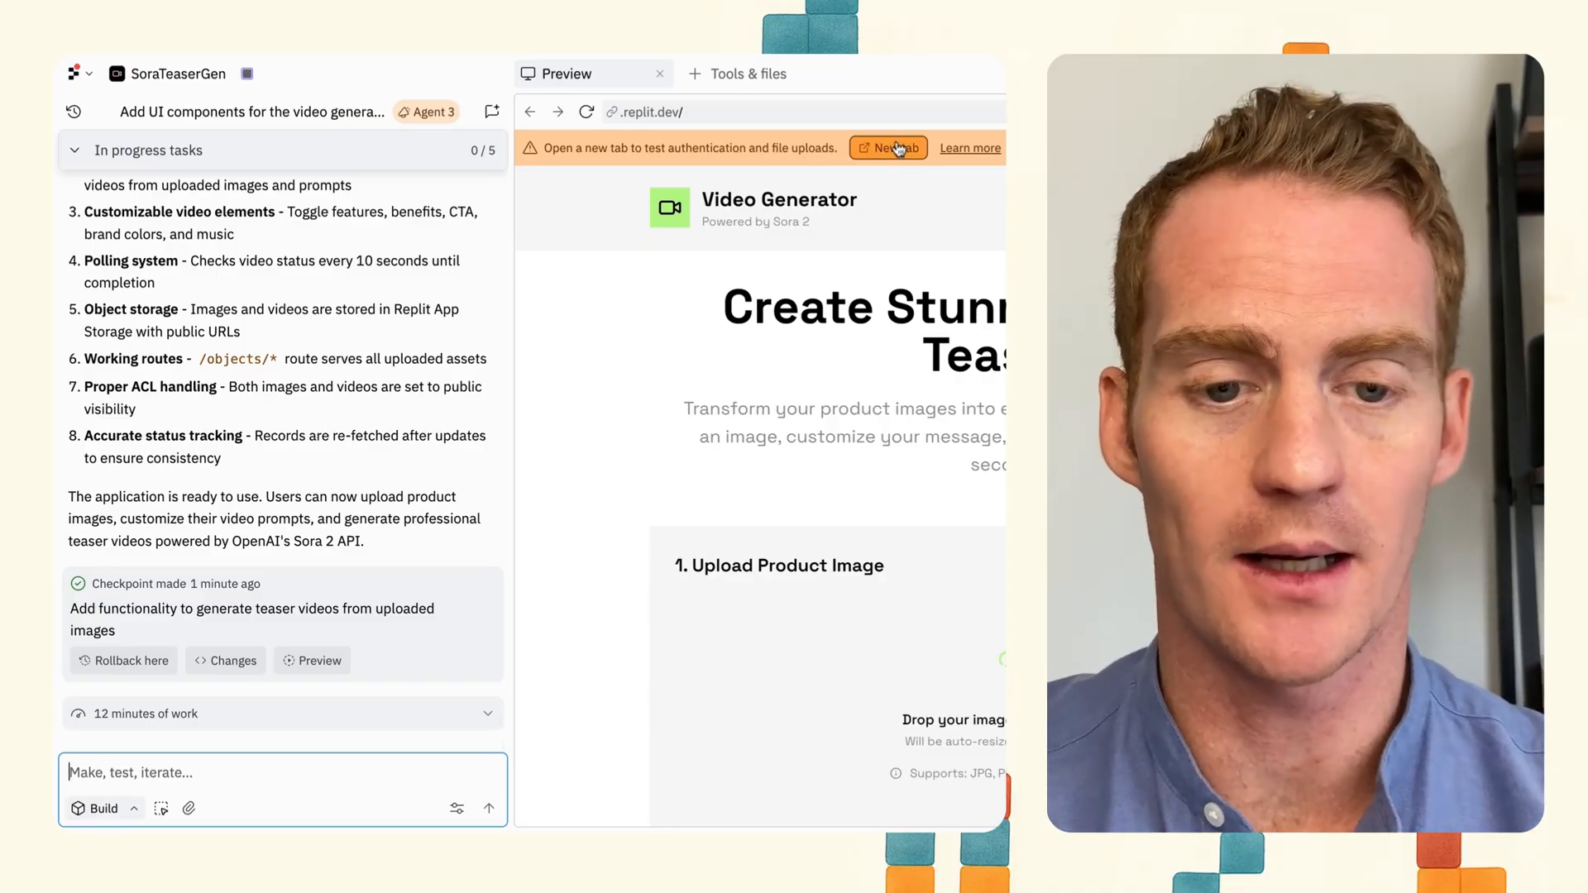
left_click(888, 148)
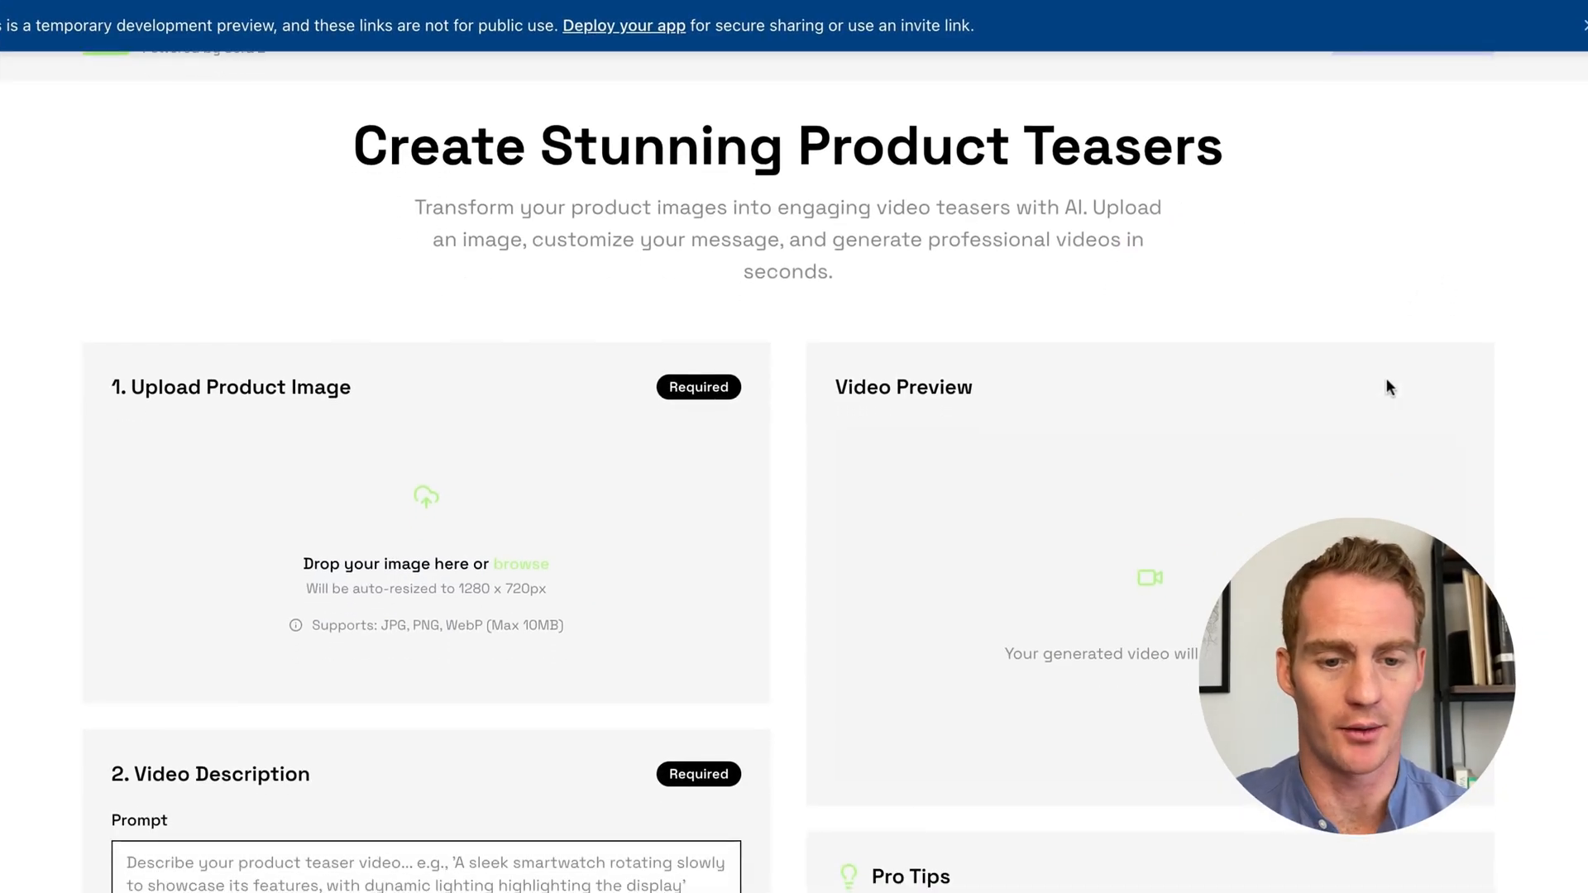
Upload the AirPods image and describe an Autumn sale offering 50% off
scroll("down", 3)
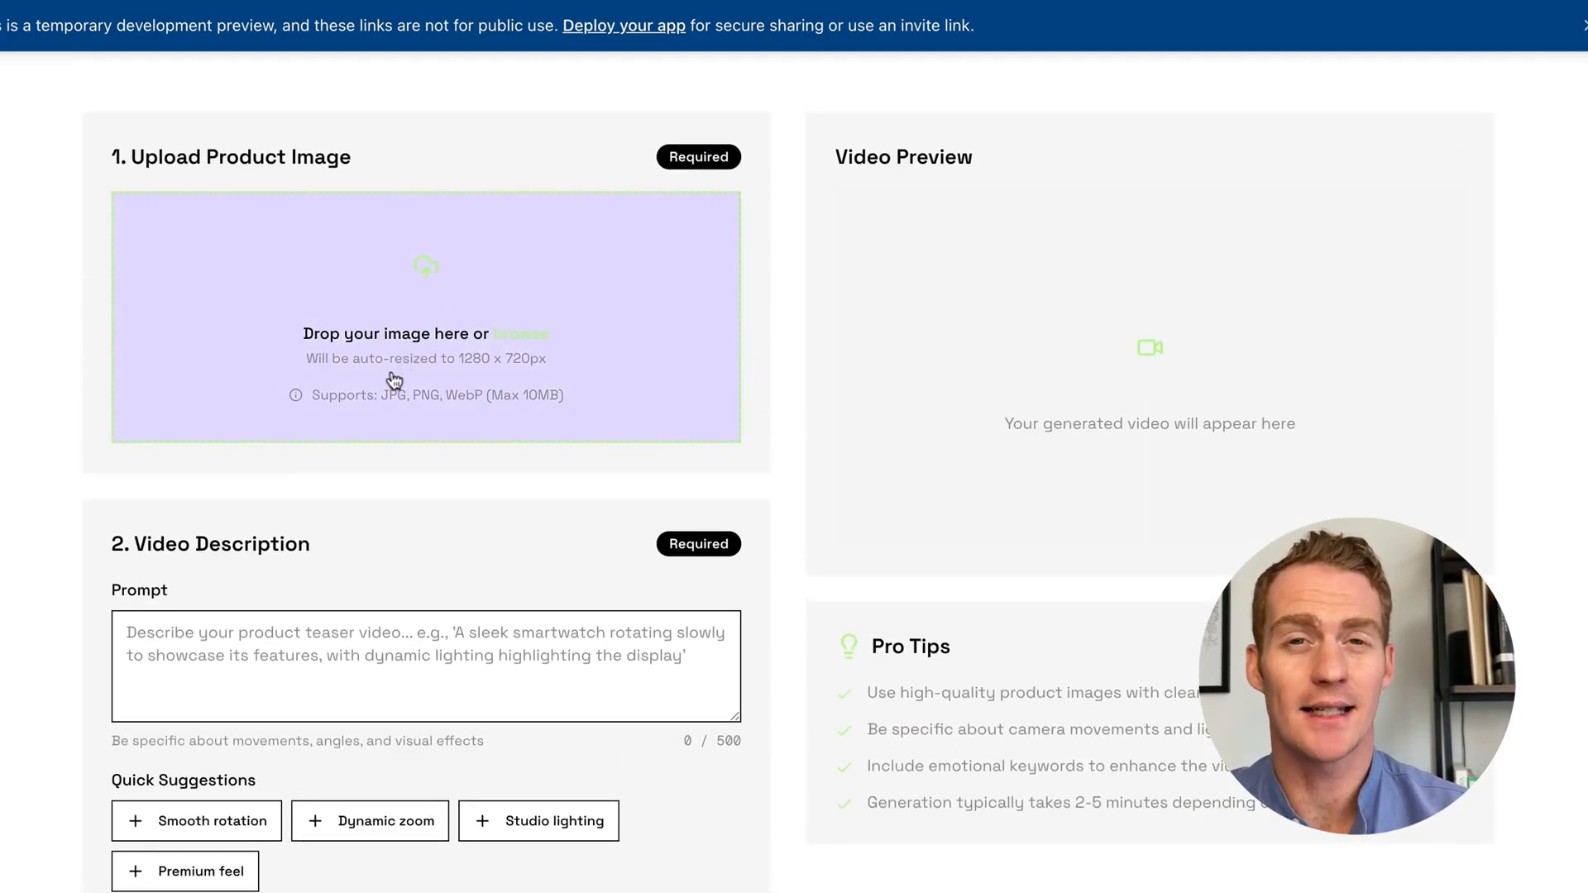
mouse_move(417, 379)
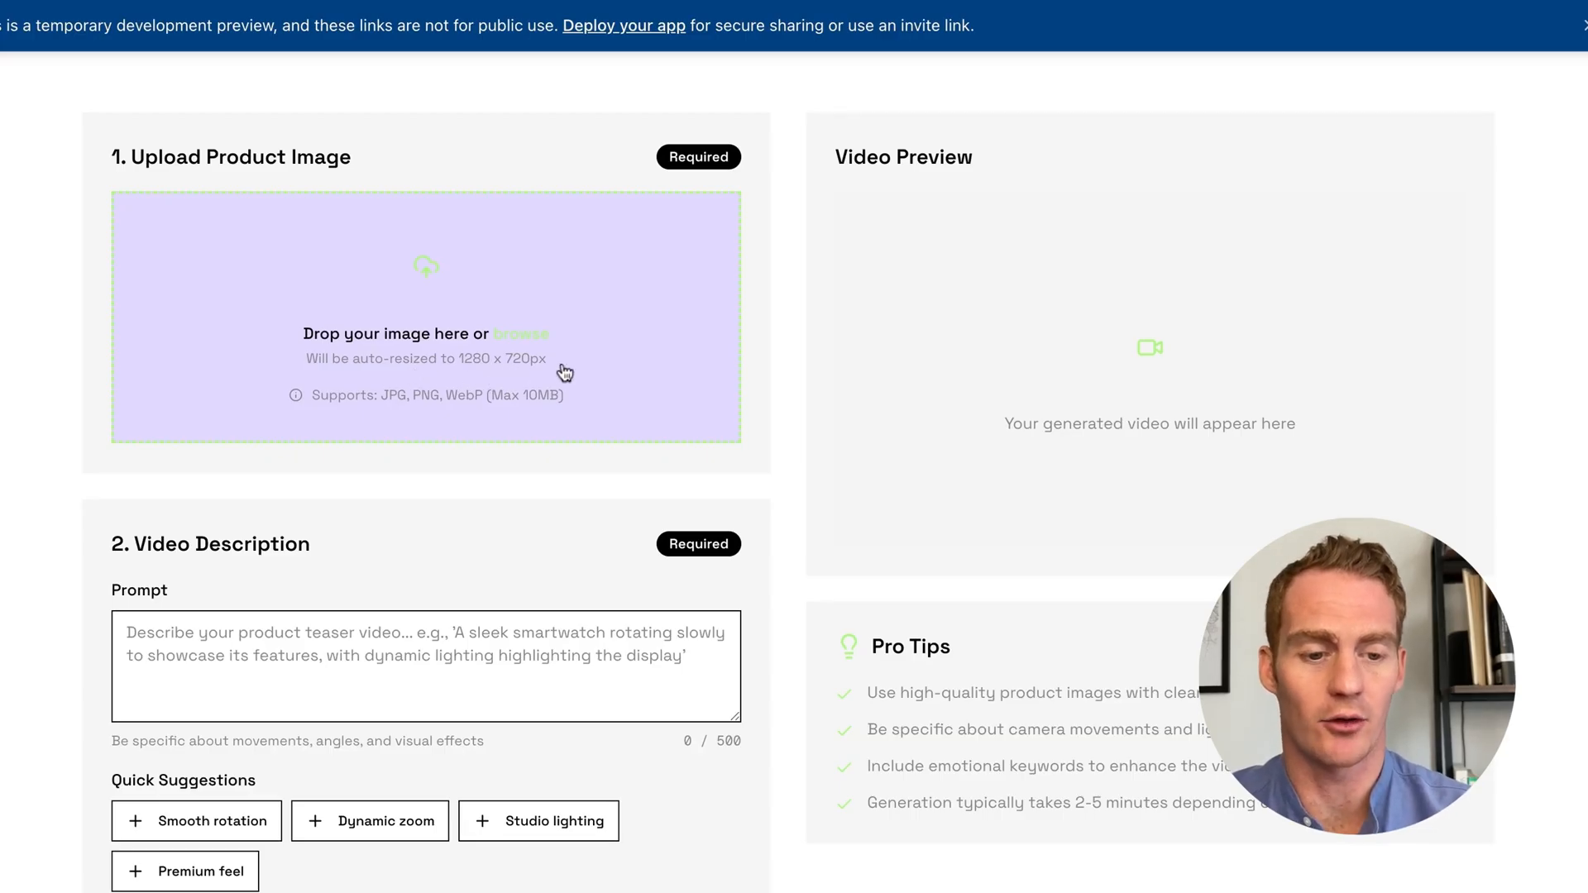
scroll("down", 3)
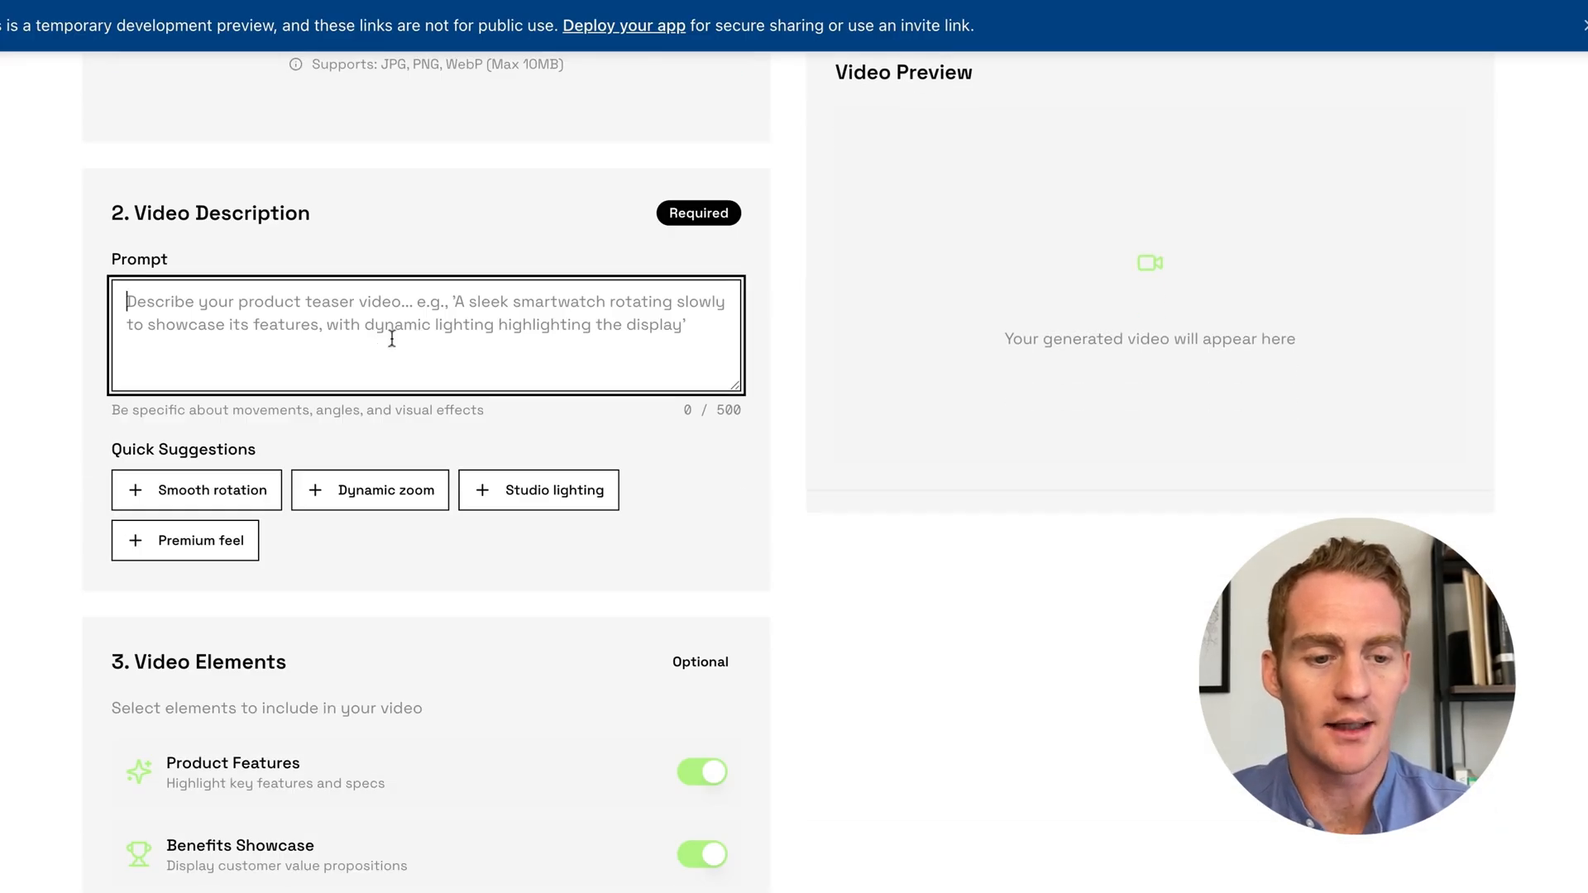
scroll("down", 3)
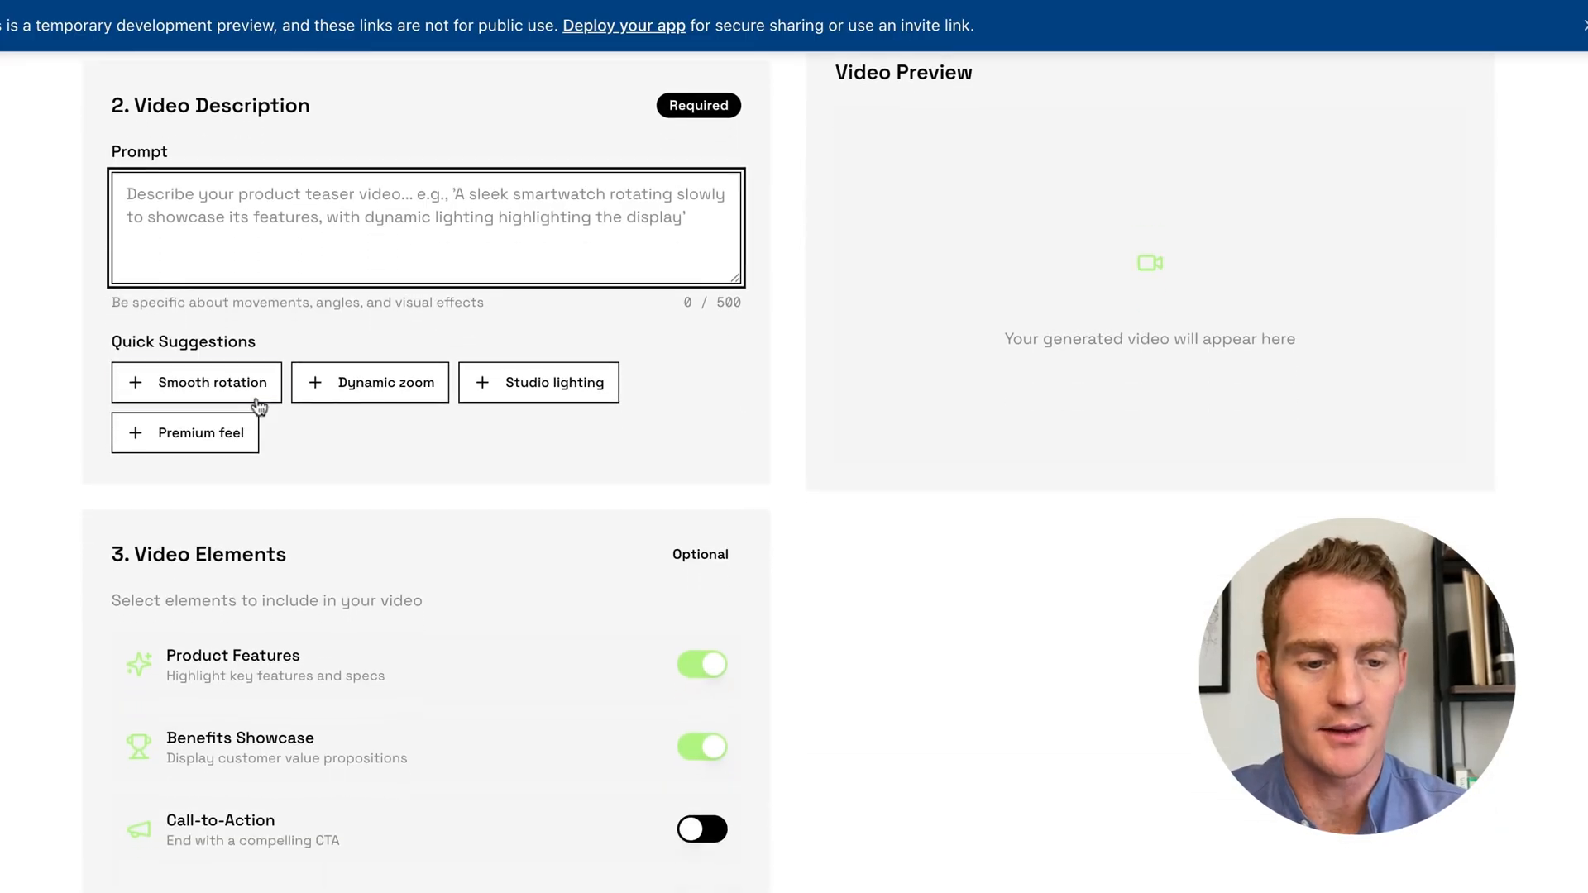
scroll("down", 3)
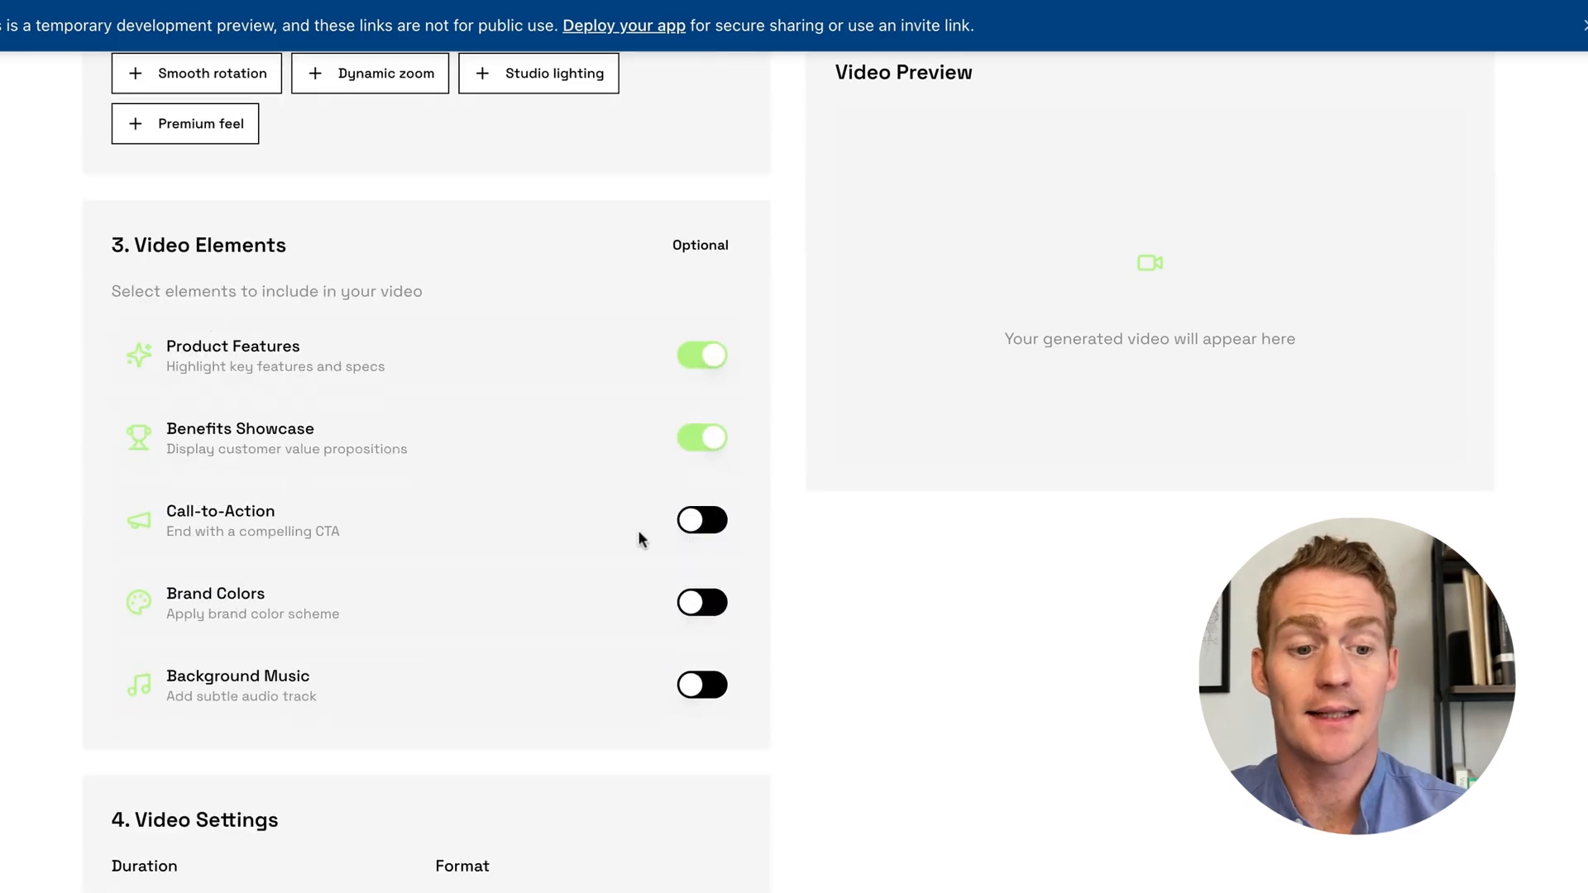
mouse_move(709, 525)
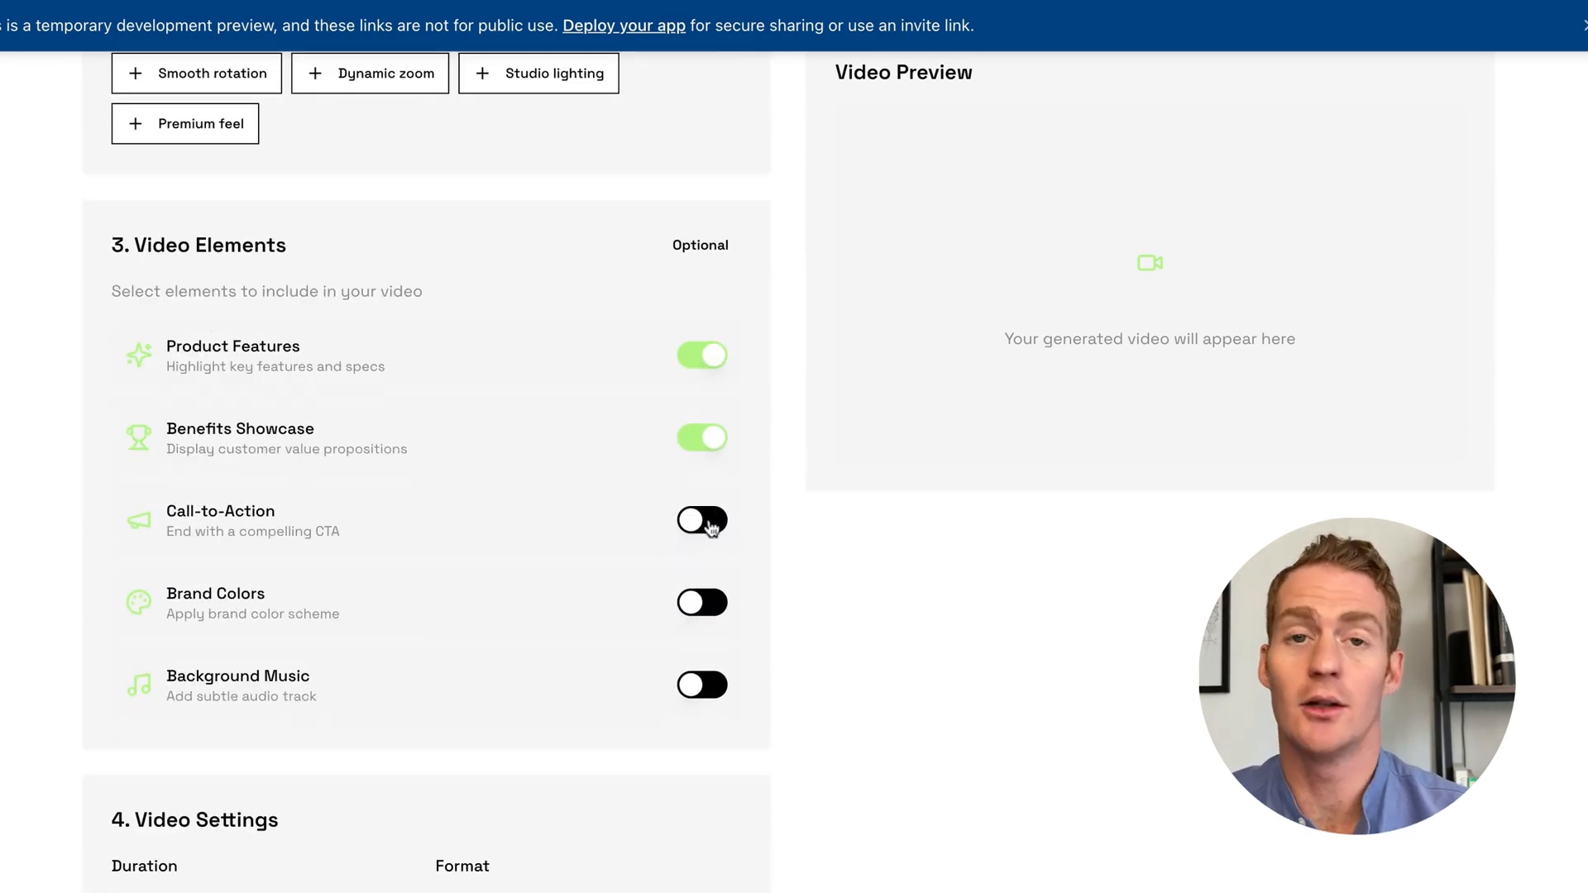
mouse_move(603, 518)
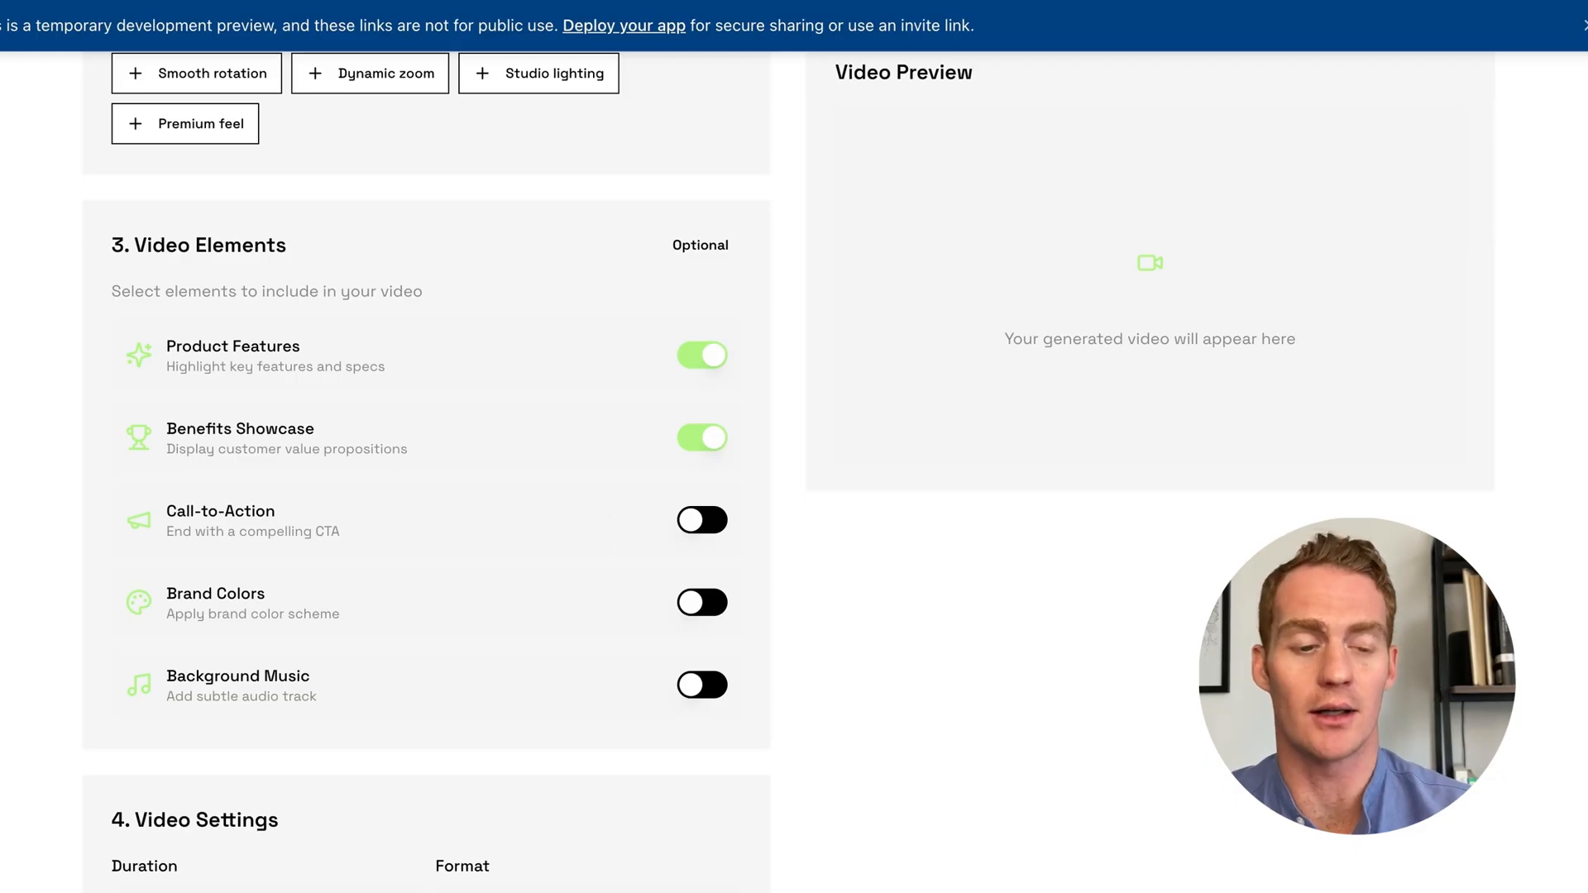
scroll("down", 3)
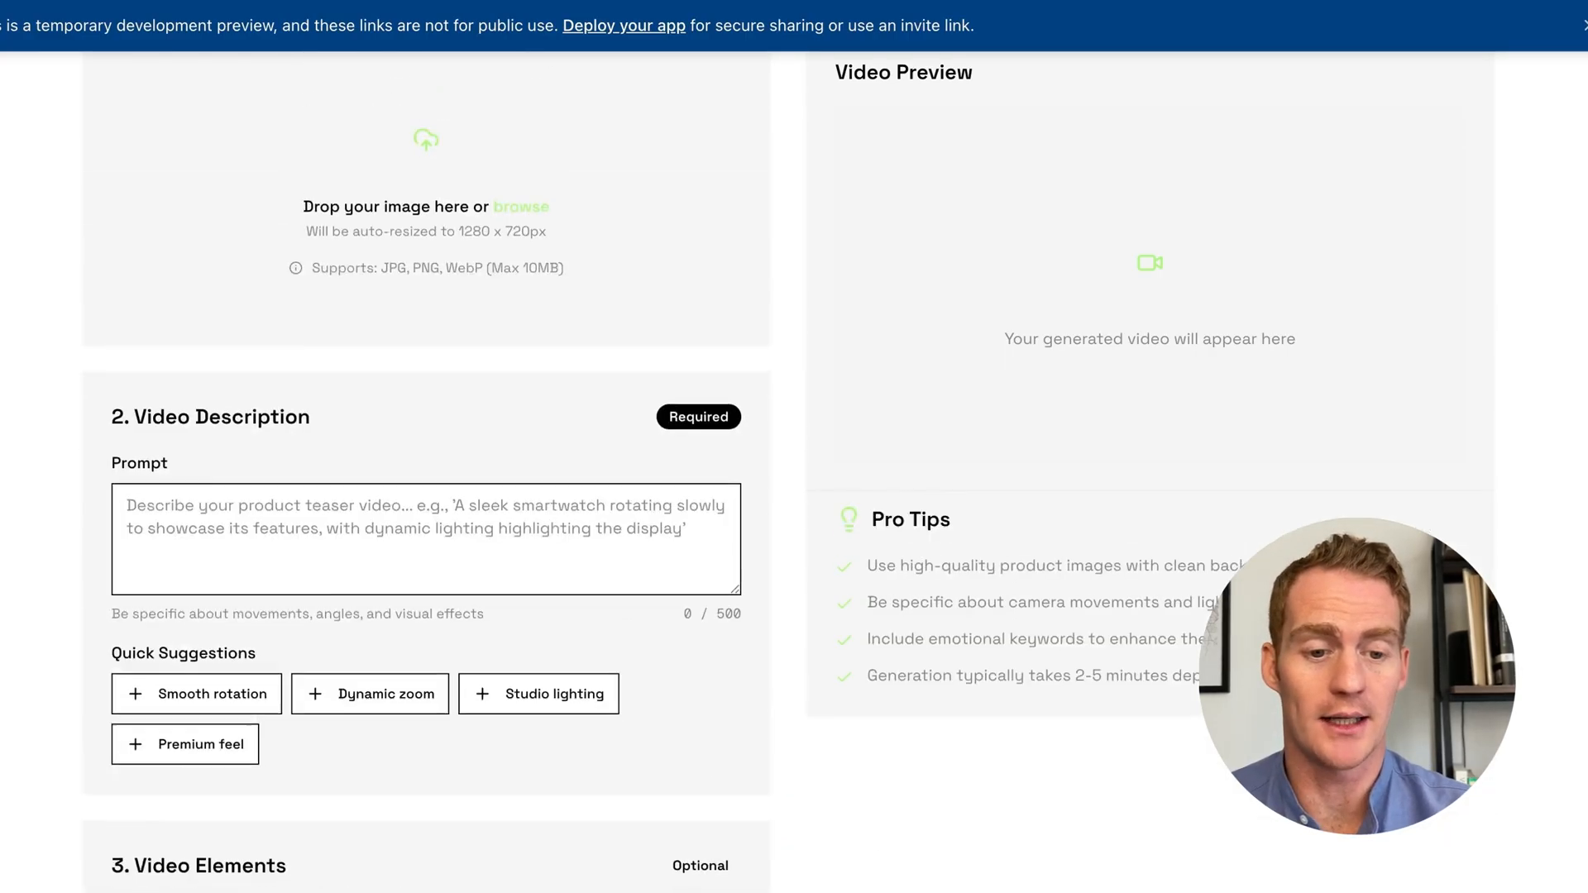
scroll("up", 3)
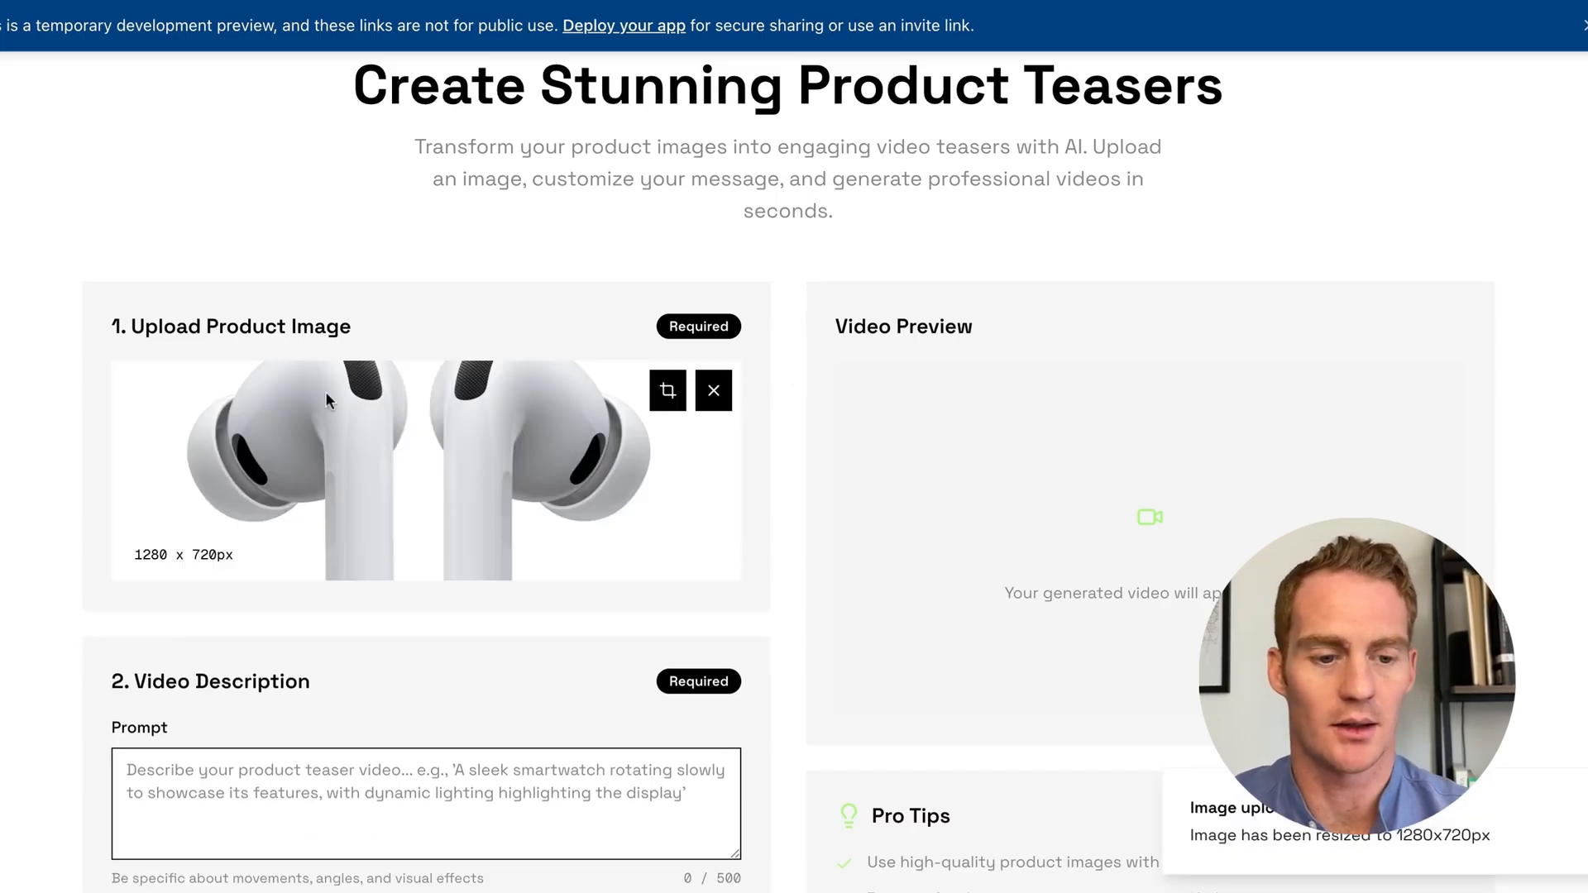
mouse_move(457, 449)
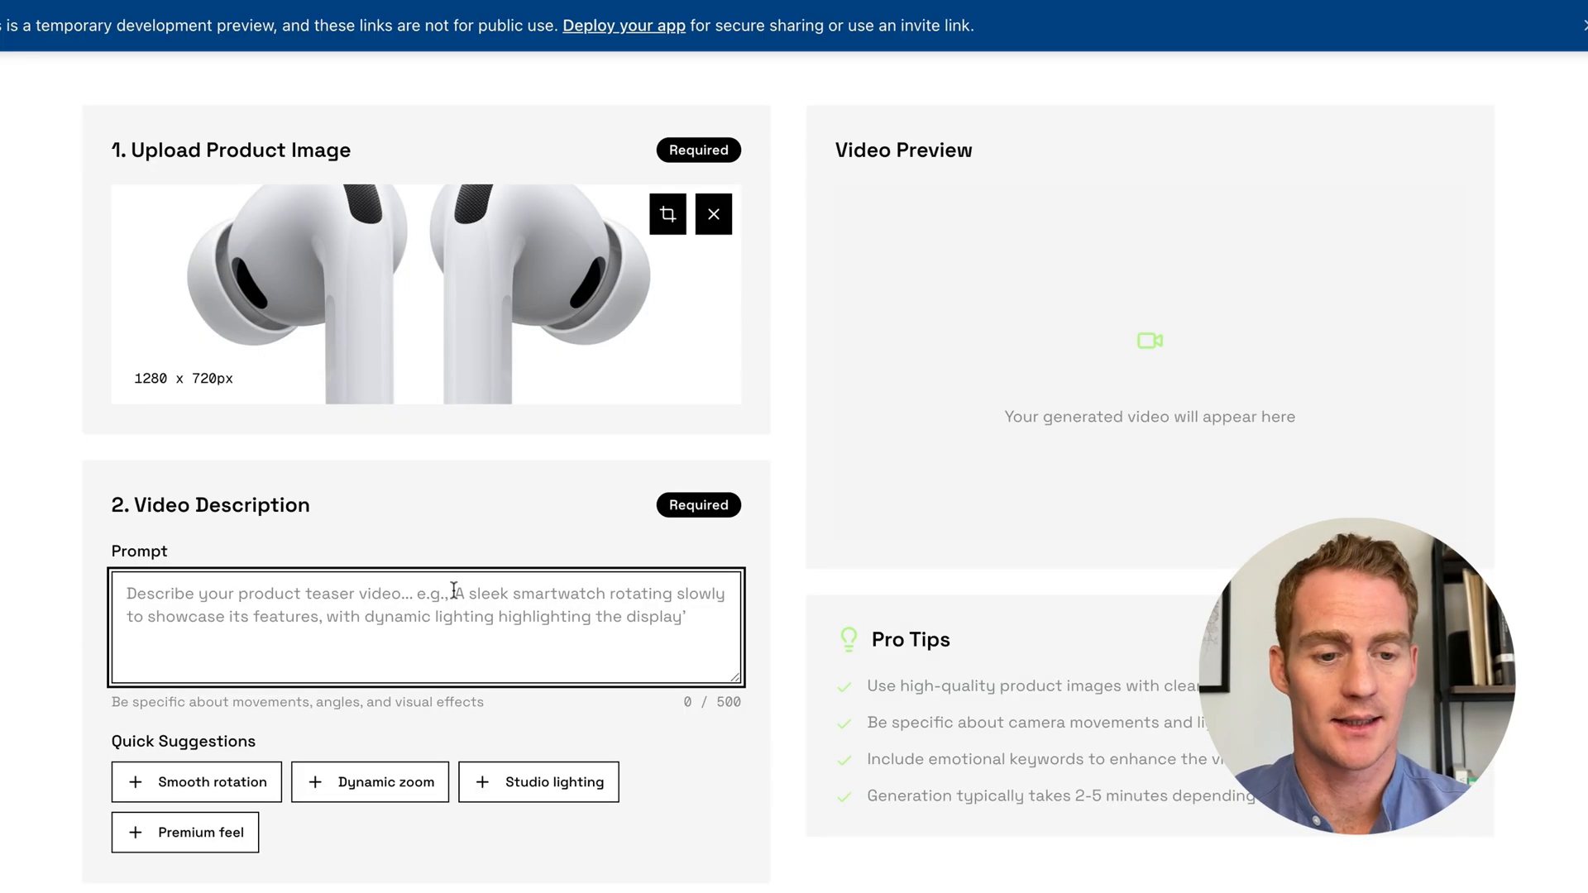
type("Include an Autumn sale offering of")
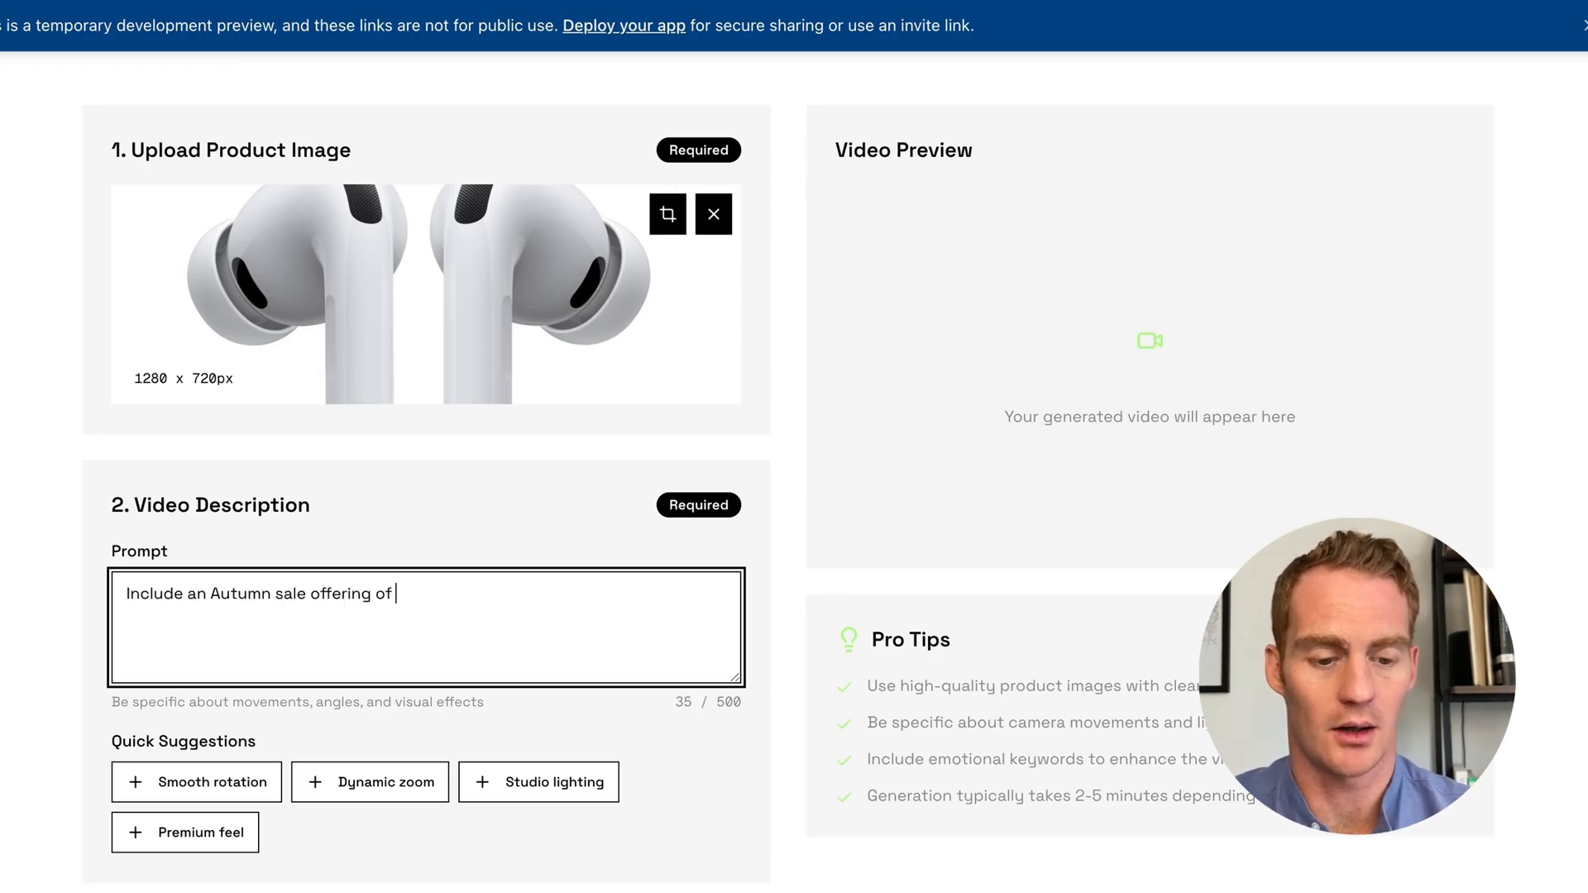
type("50% off.")
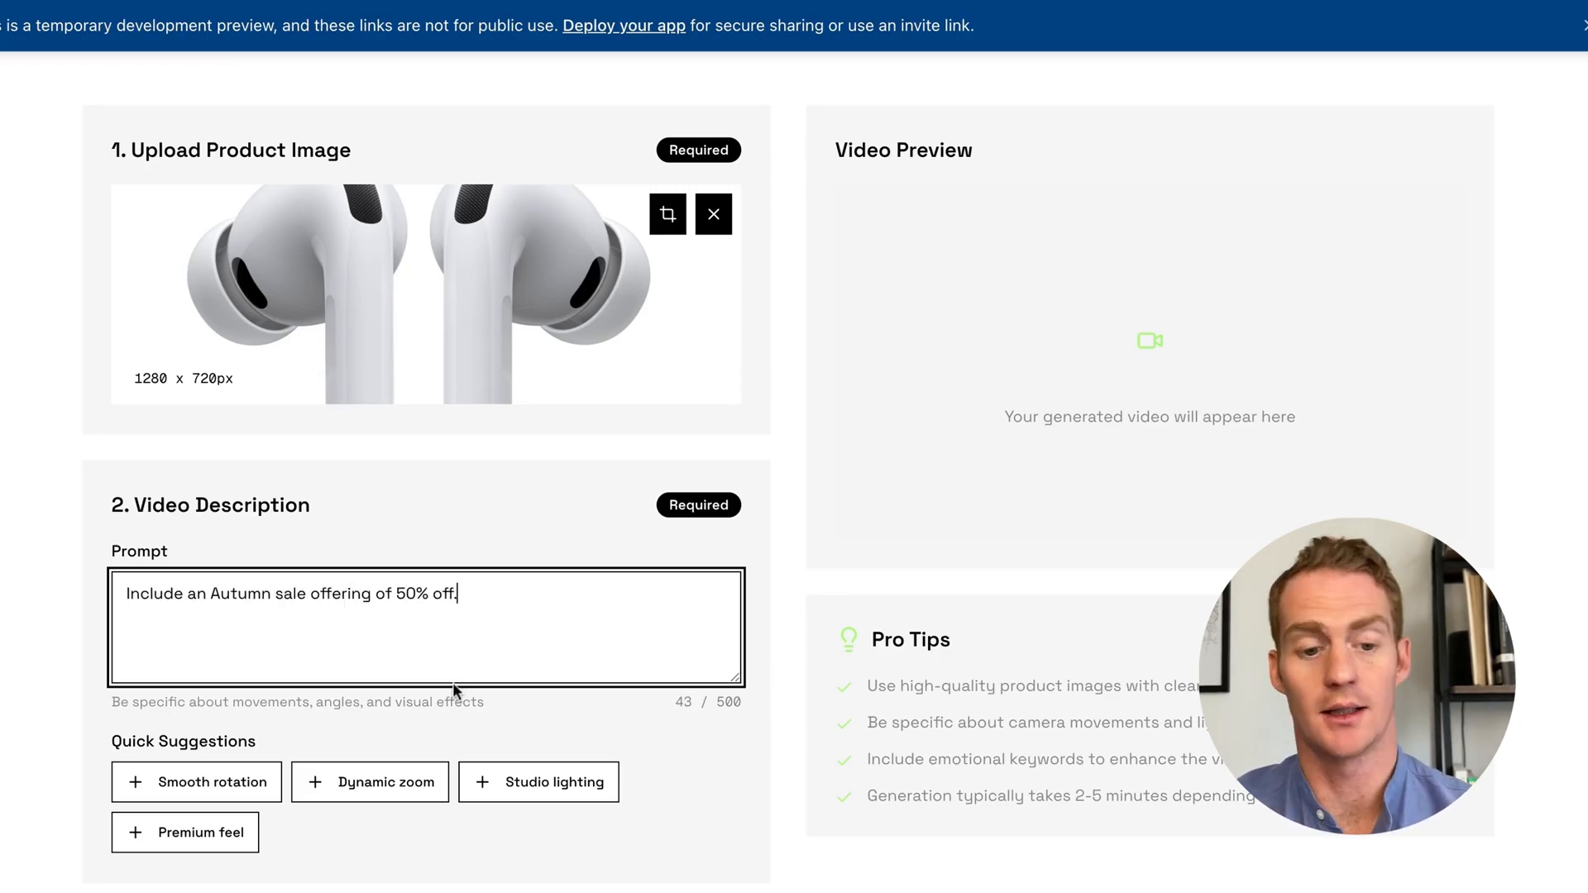
Enable Call-to-Action and Background Music, then start generating the teaser
scroll("down", 3)
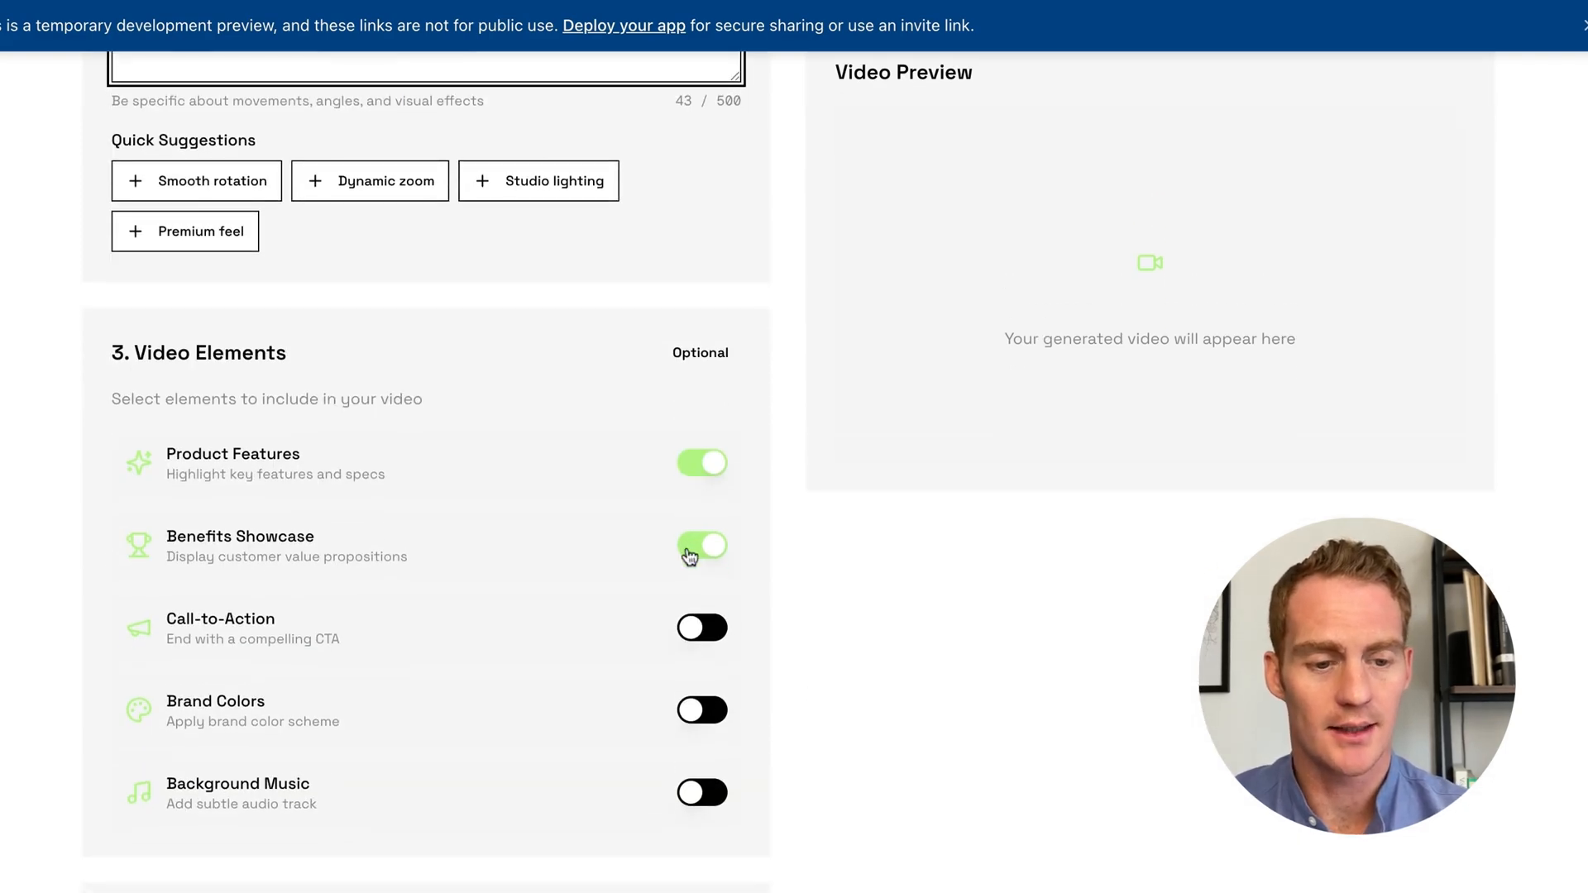
scroll("down", 3)
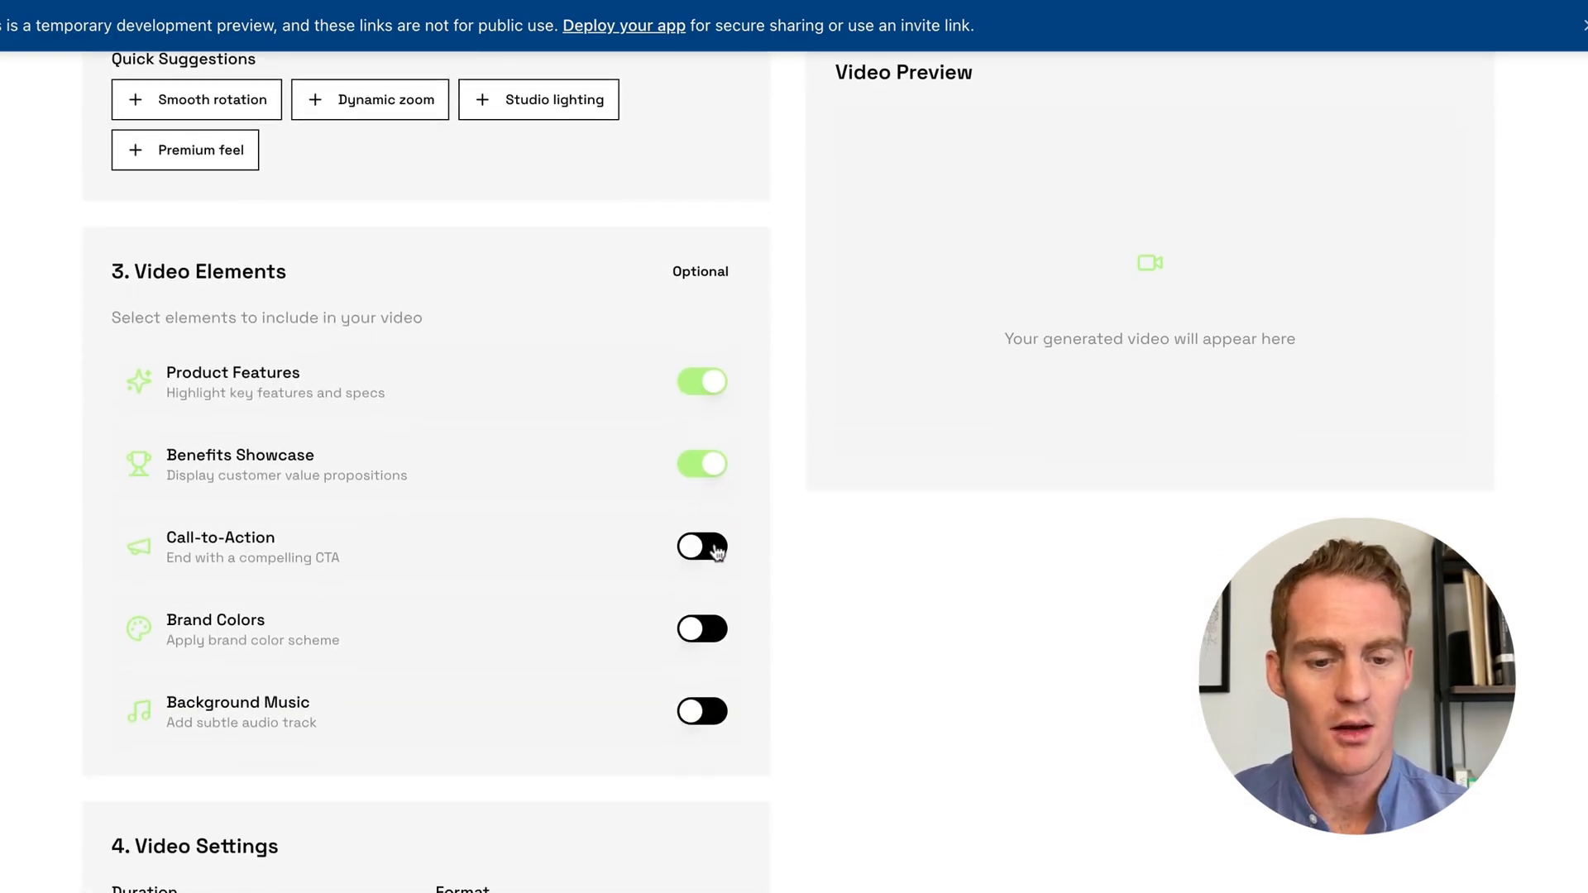
left_click(702, 547)
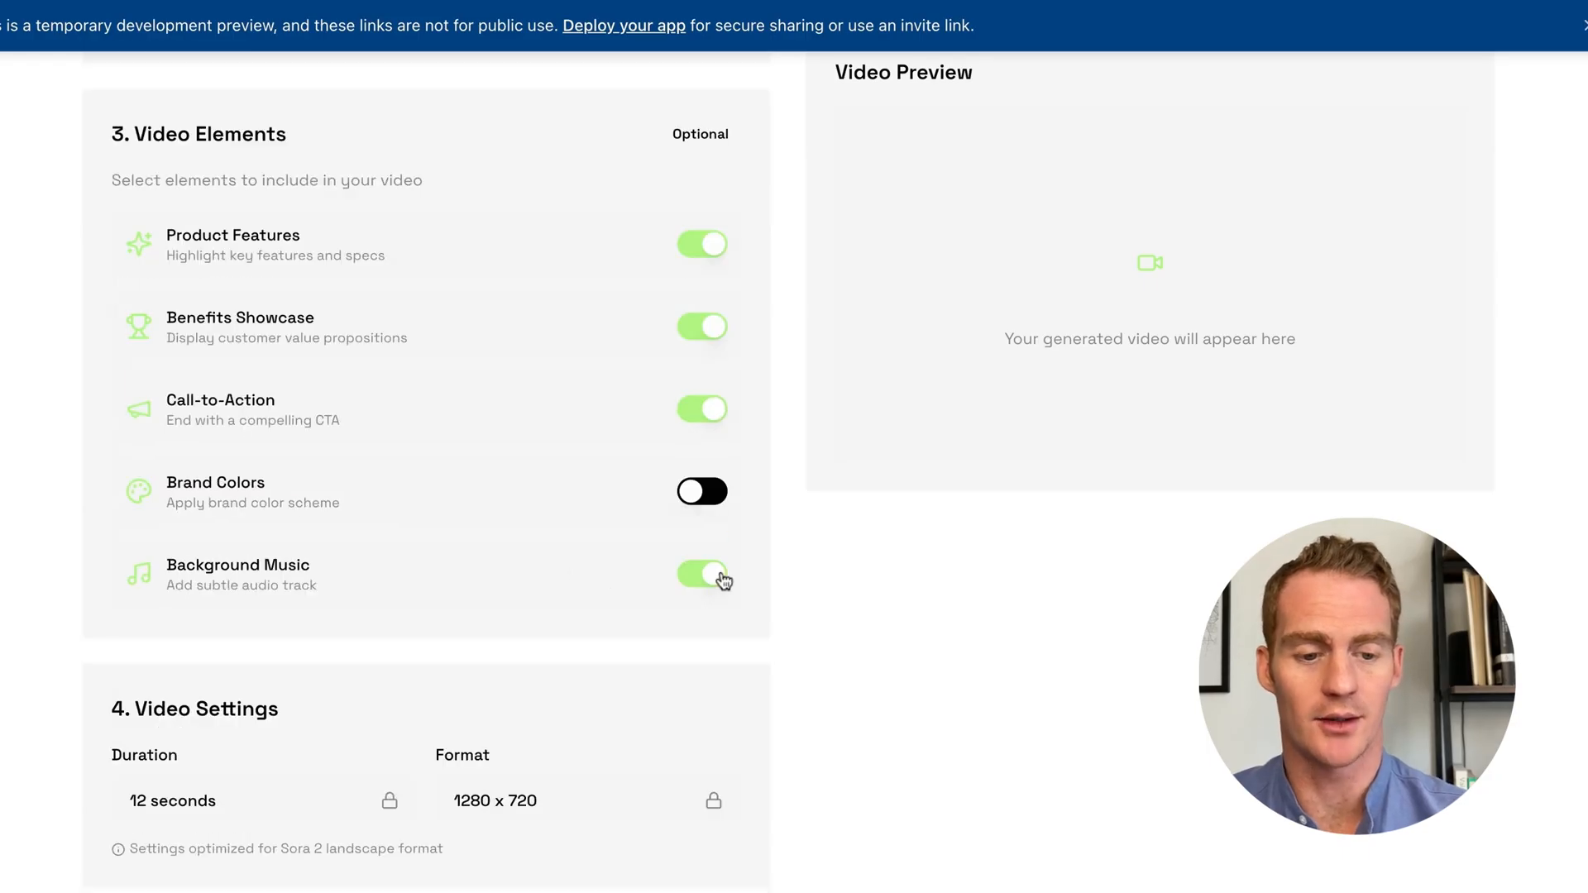
scroll("down", 3)
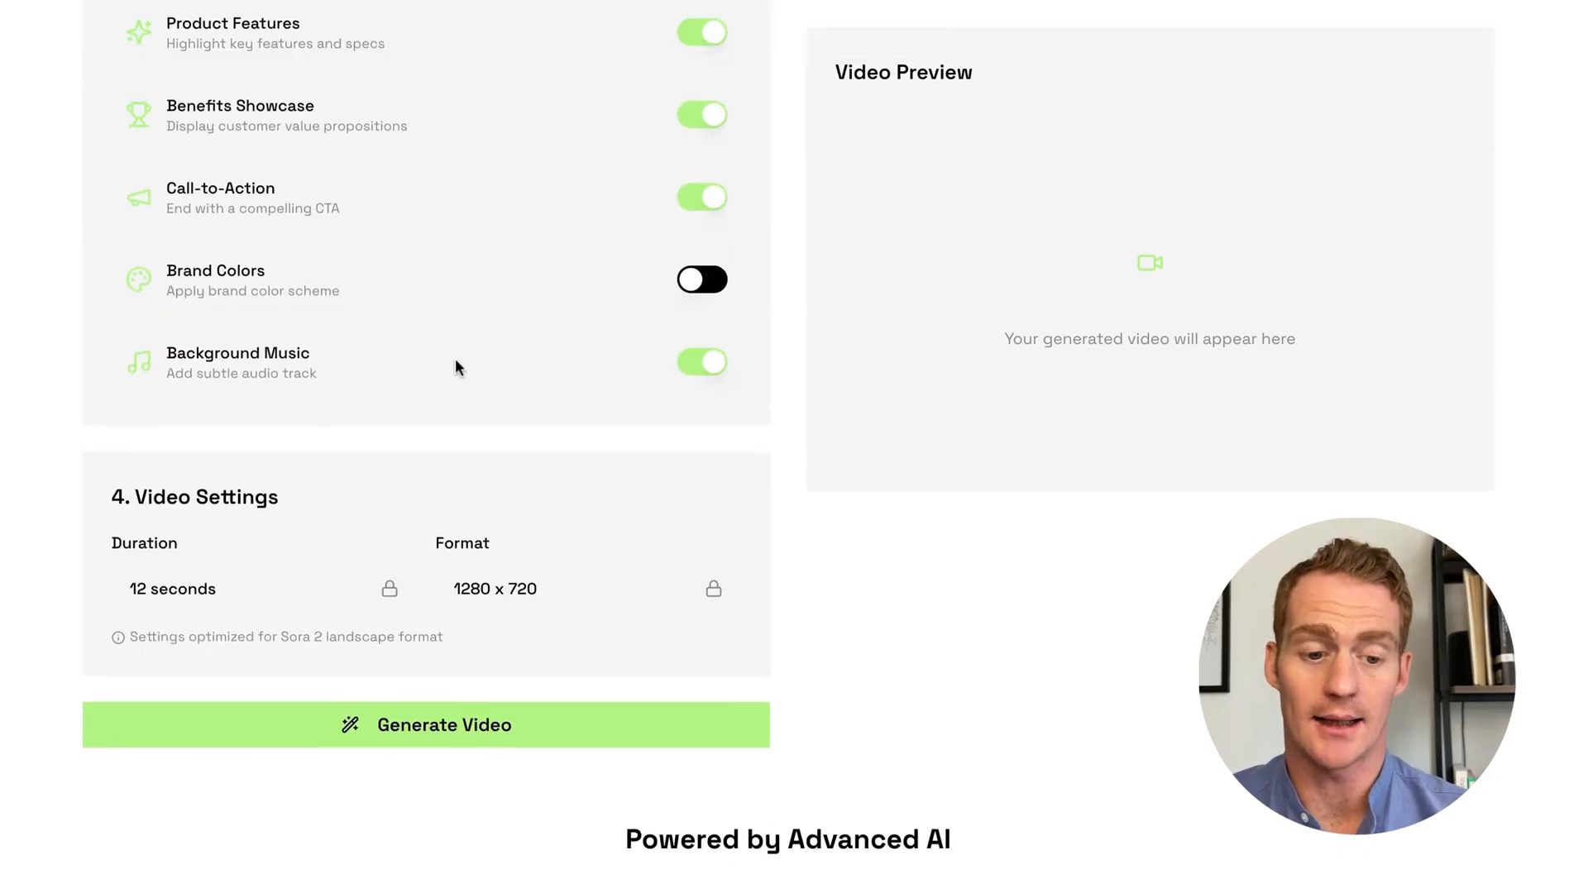
left_click(426, 725)
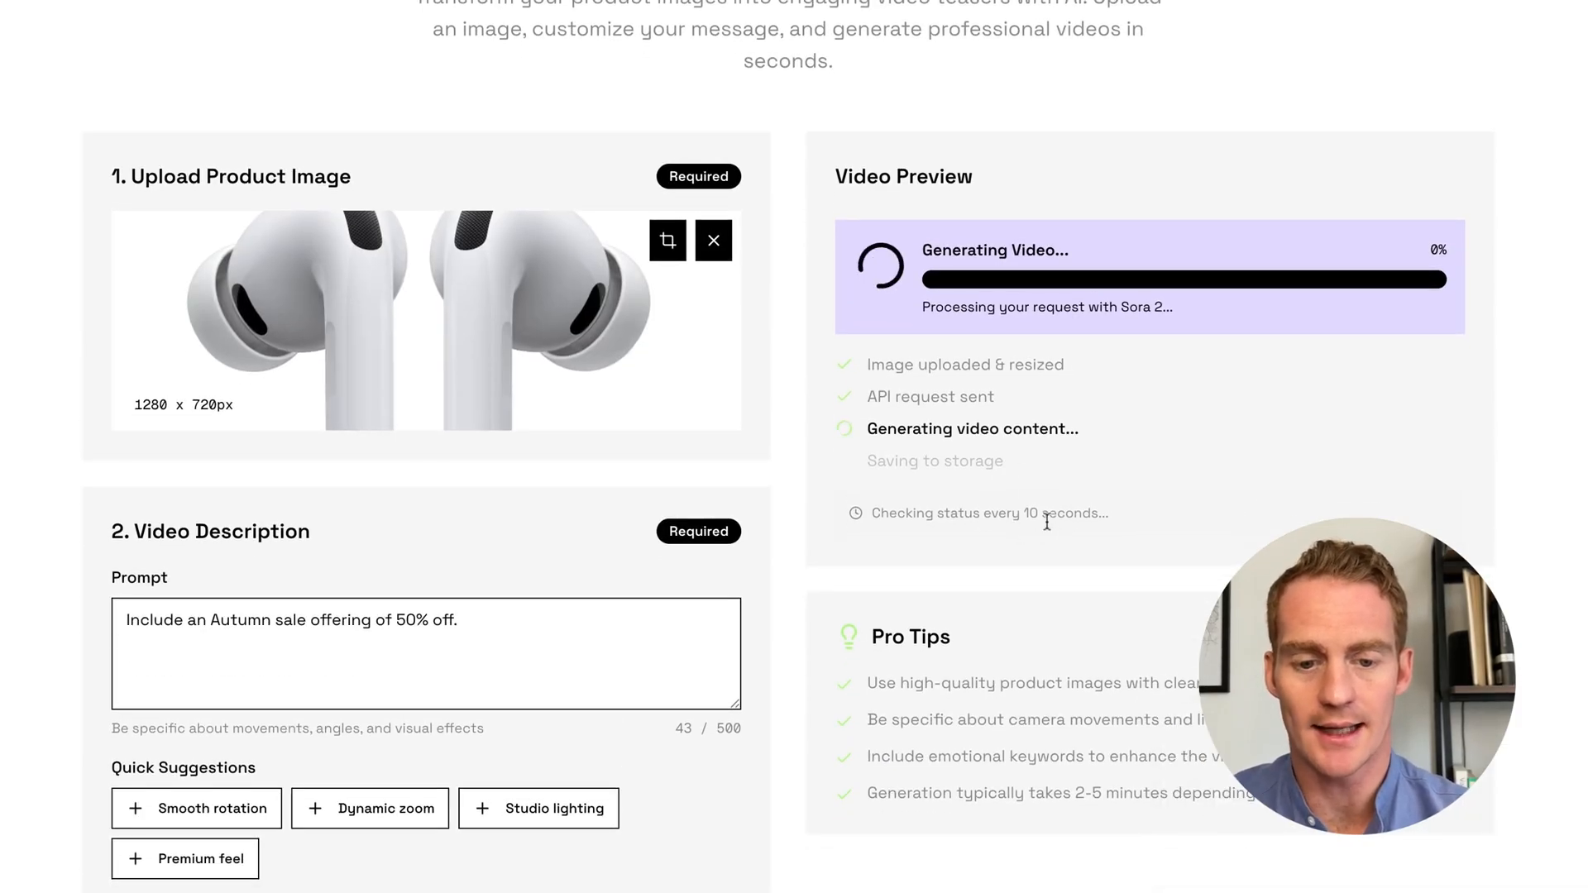
mouse_move(378, 9)
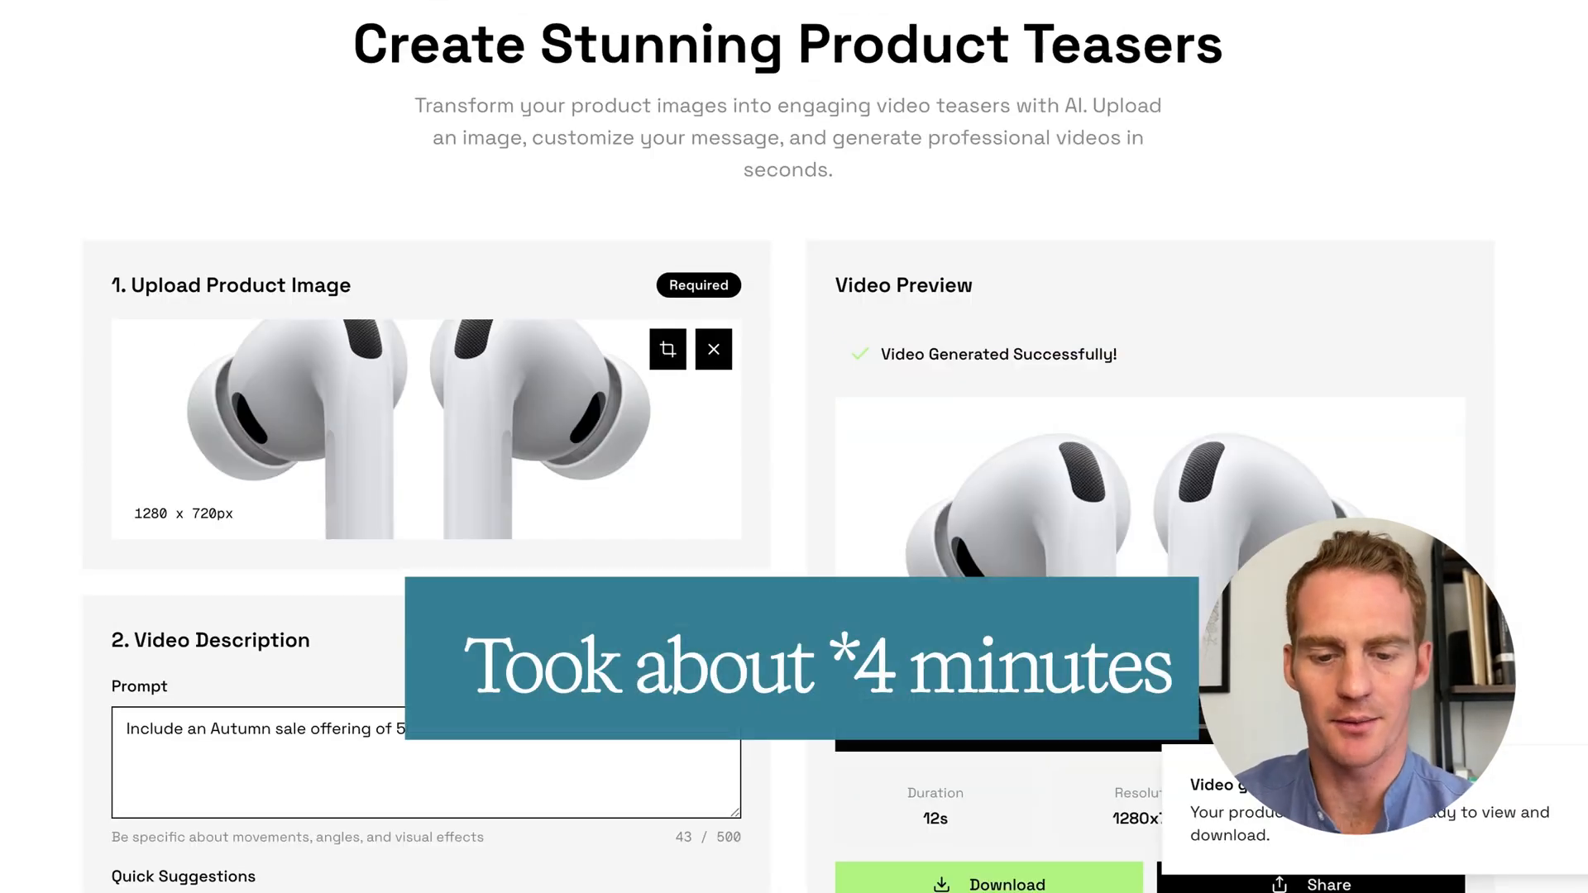
Wait for the 12-second Autumn Sale 50% OFF teaser to finish and play it in Video Preview
scroll("down", 3)
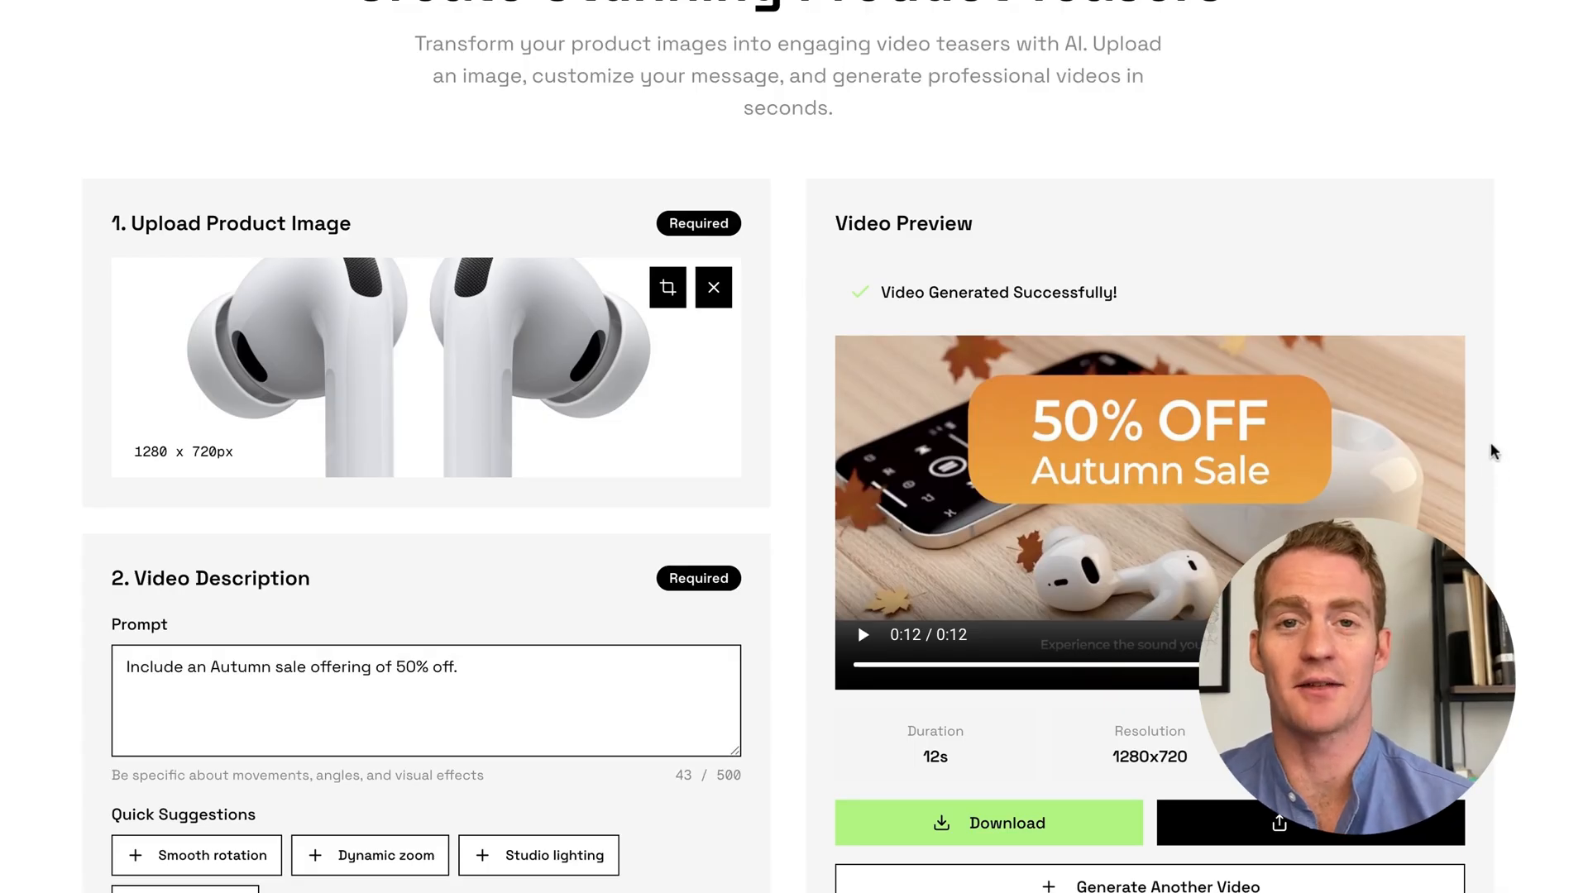
scroll("down", 3)
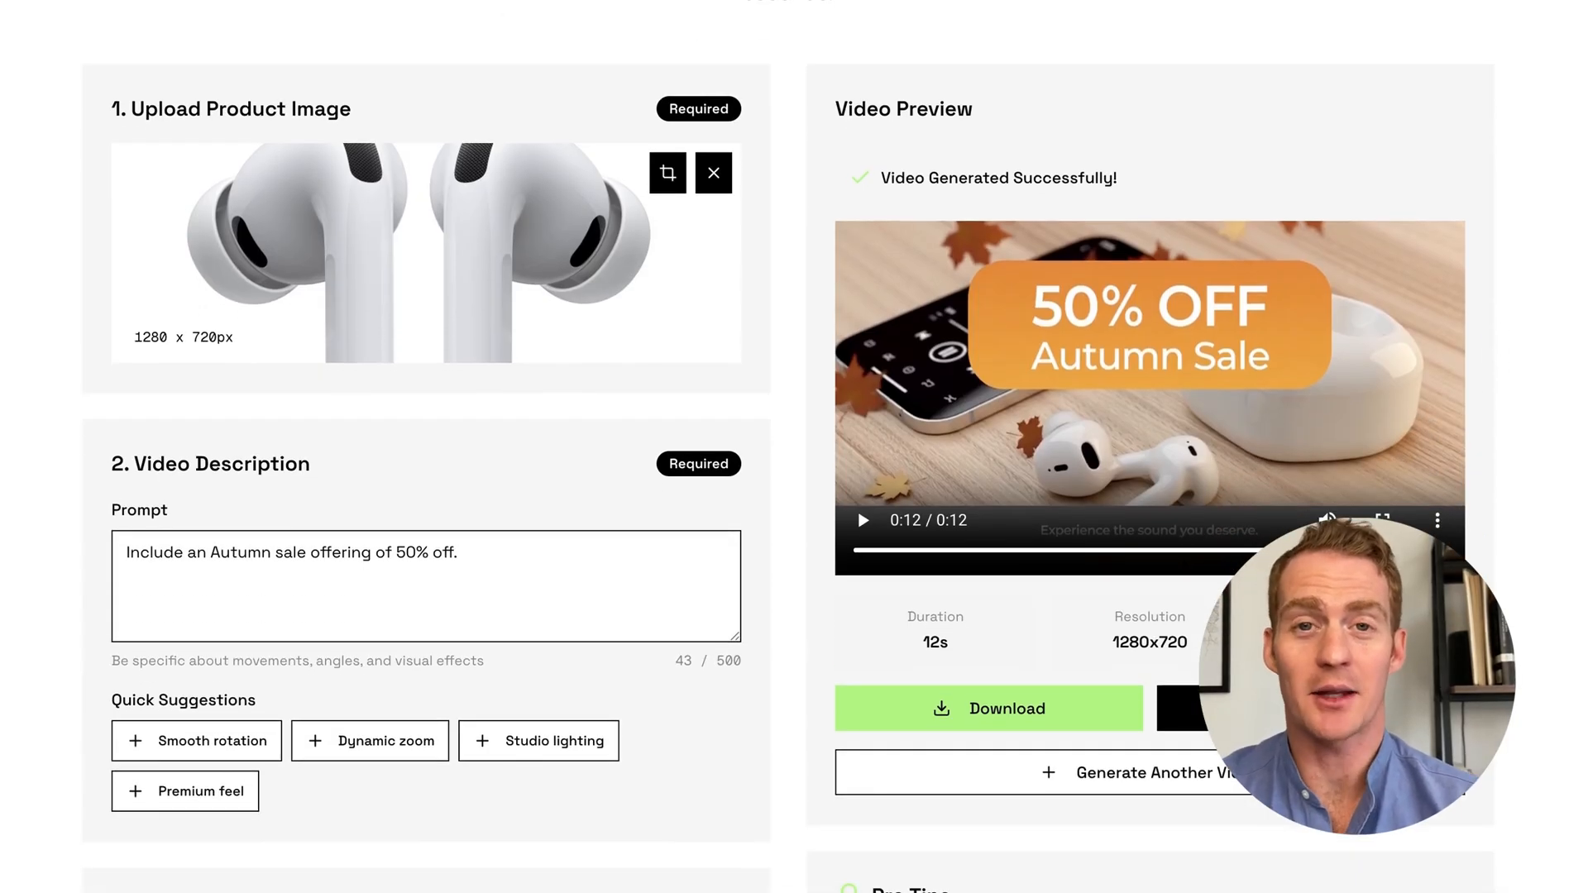
scroll("down", 3)
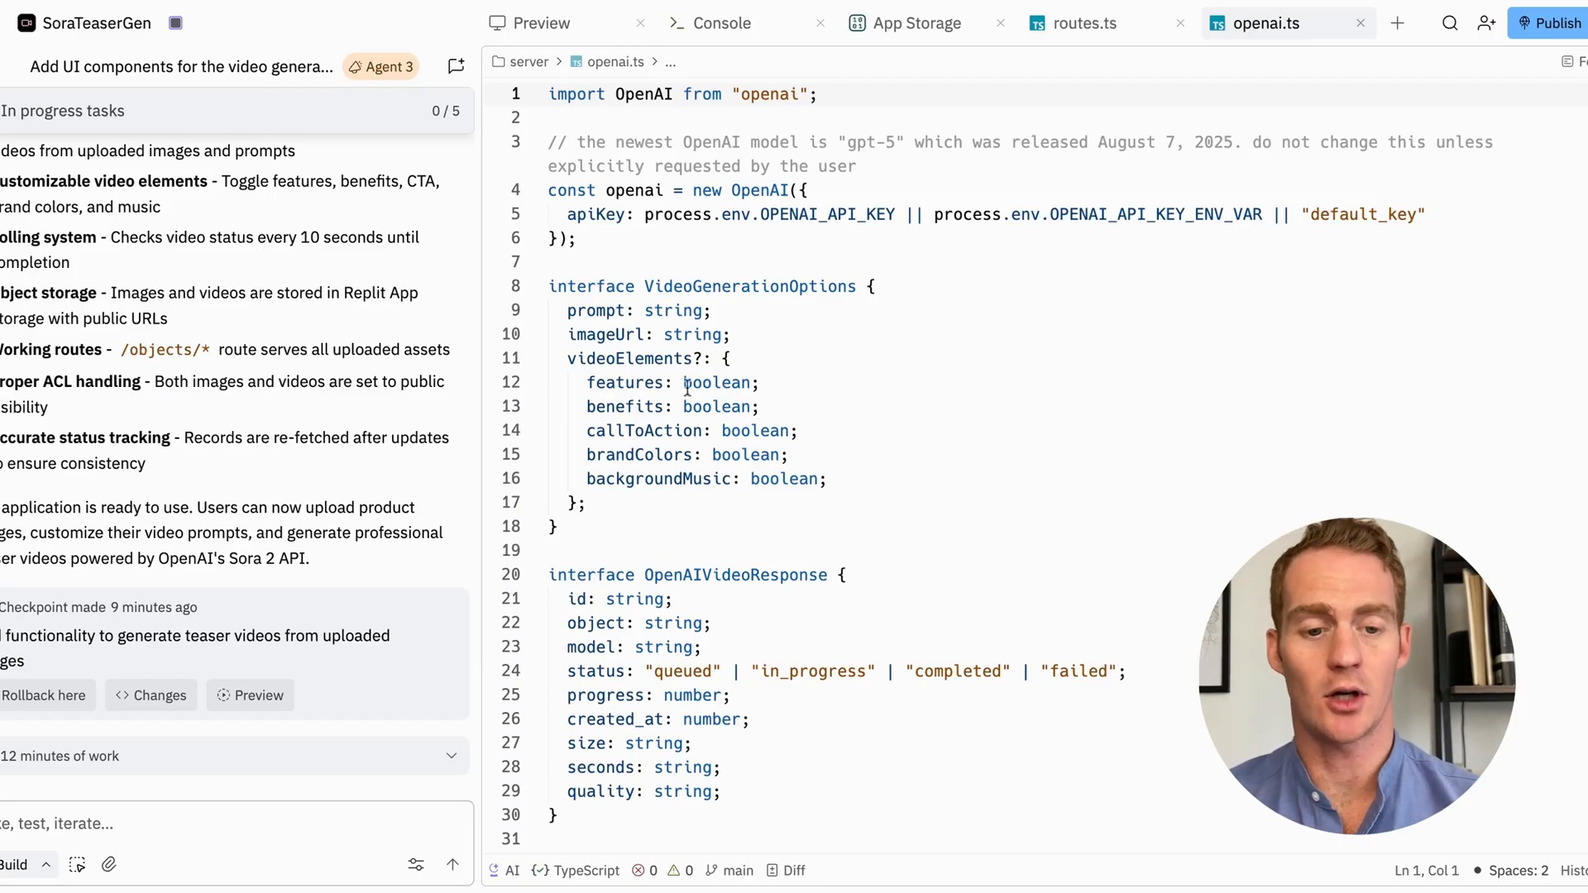
scroll("down", 3)
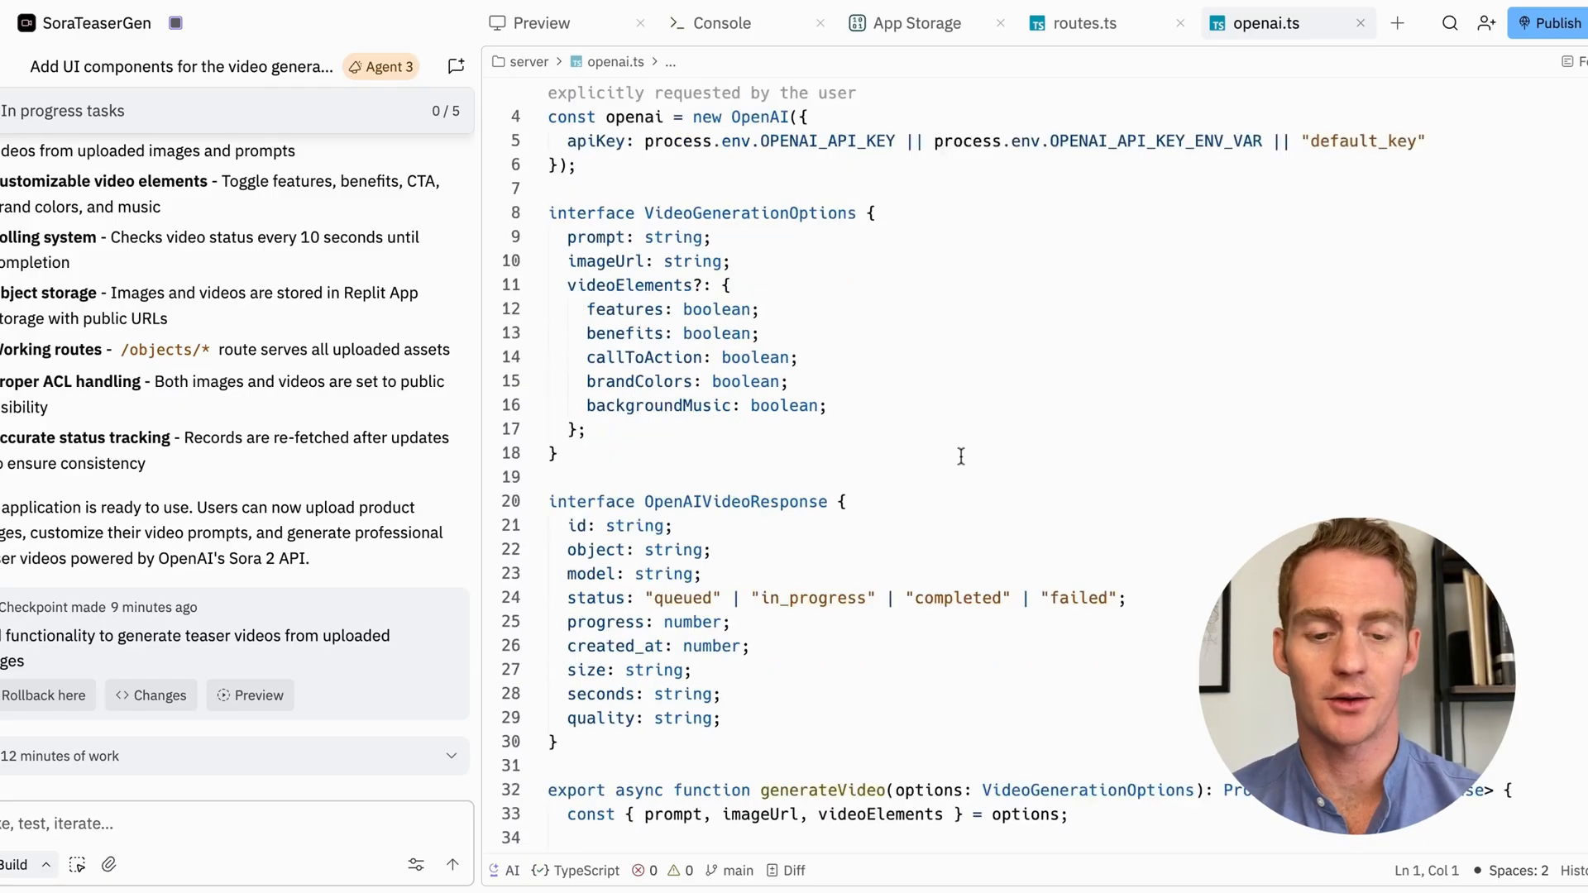
scroll("down", 3)
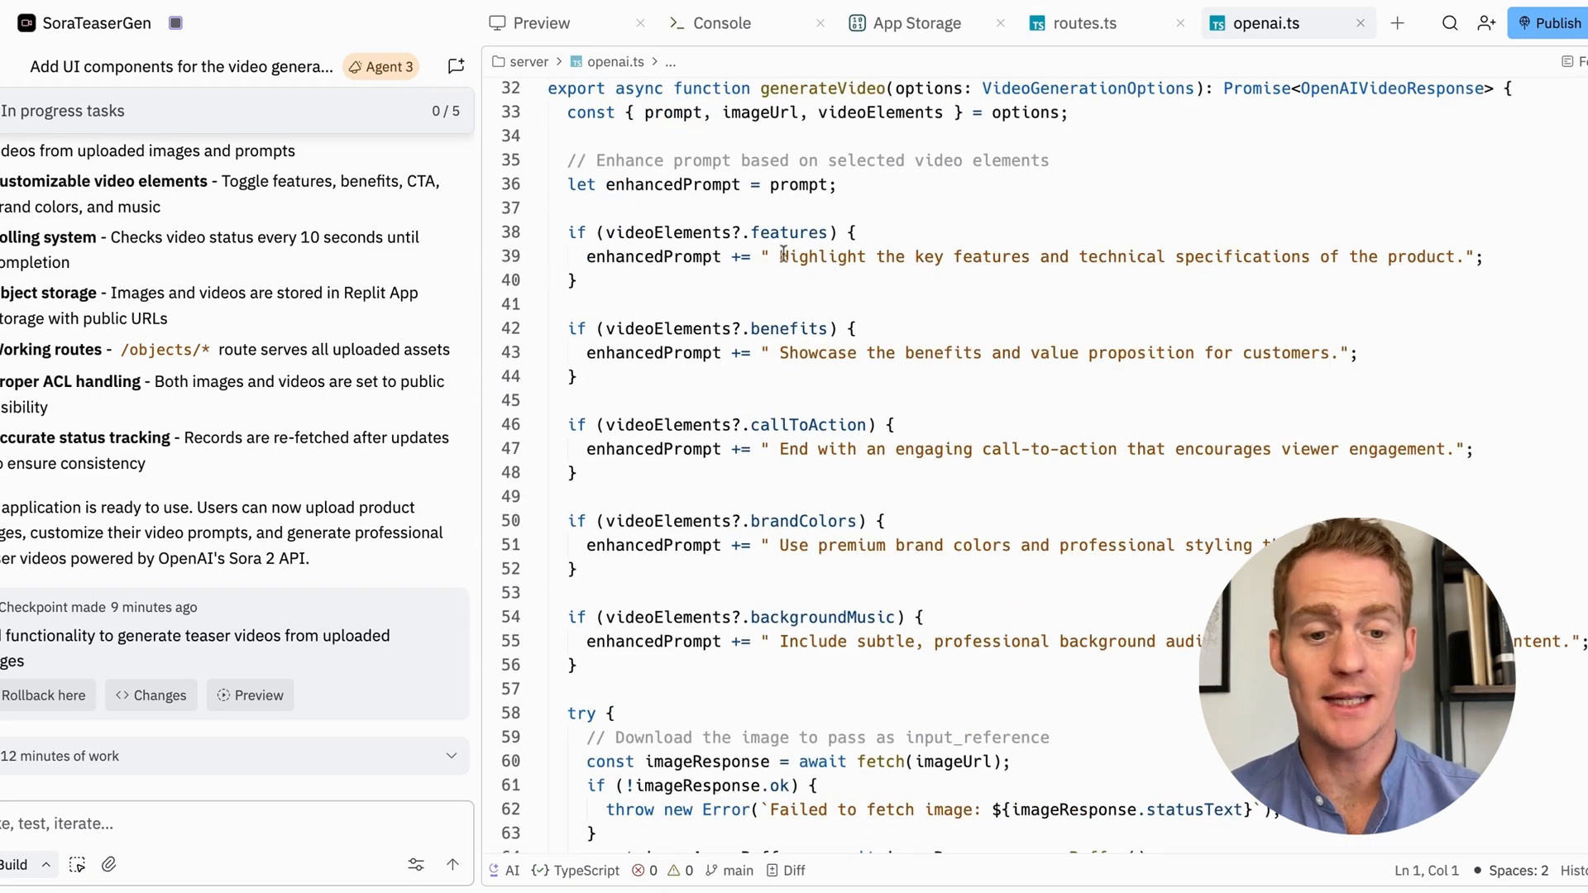
scroll("down", 3)
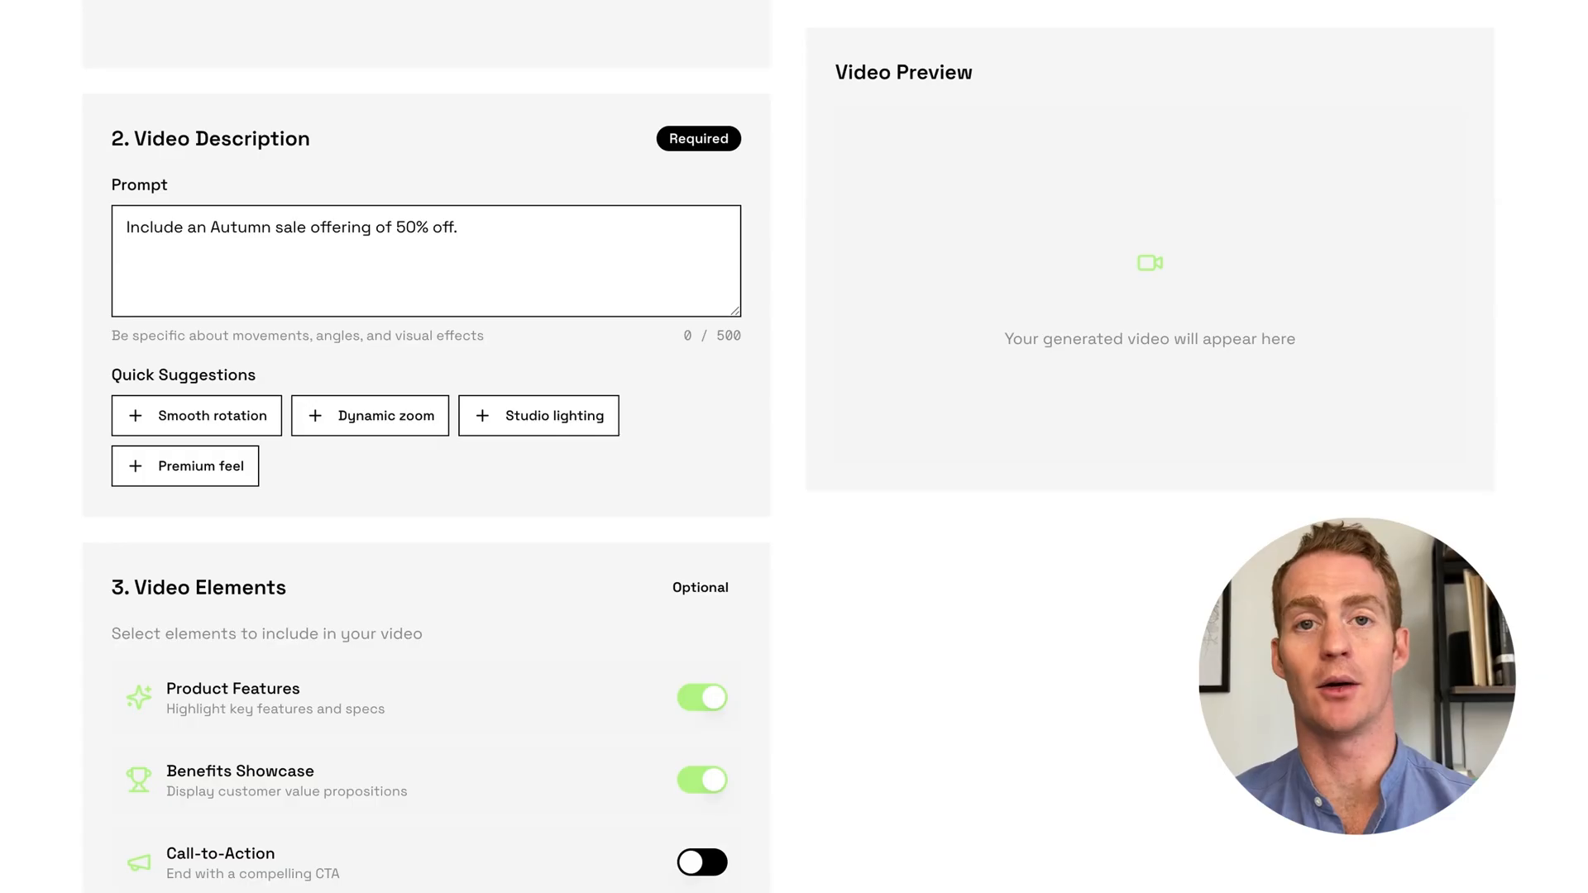
Upload the ReplStack image and write a story prompt about someone building their first app with ReplStack.com
scroll("down", 3)
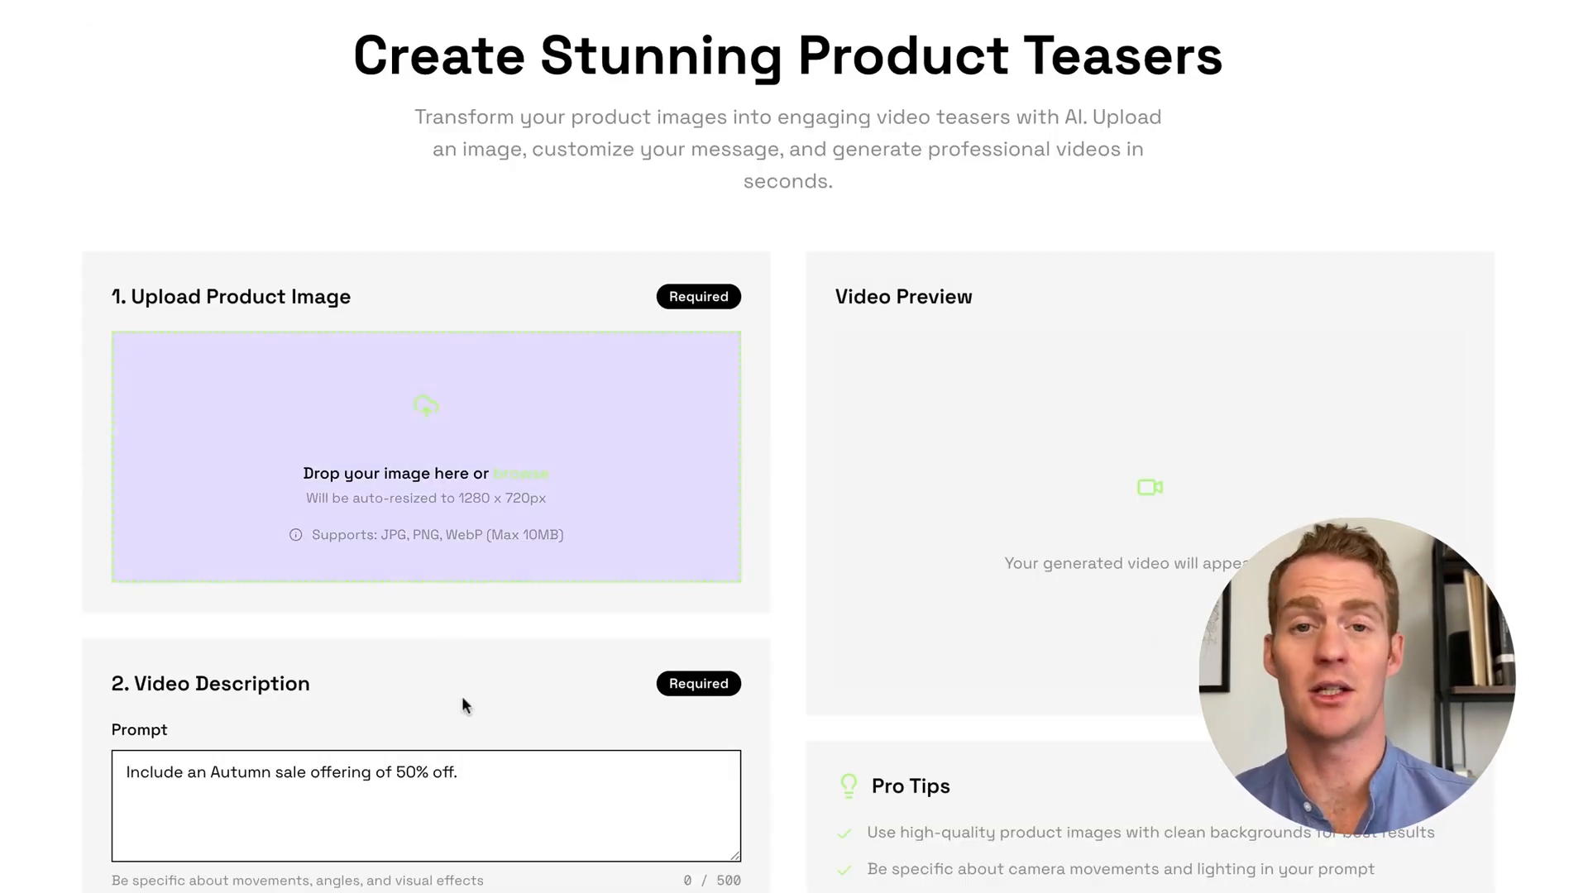
mouse_move(416, 451)
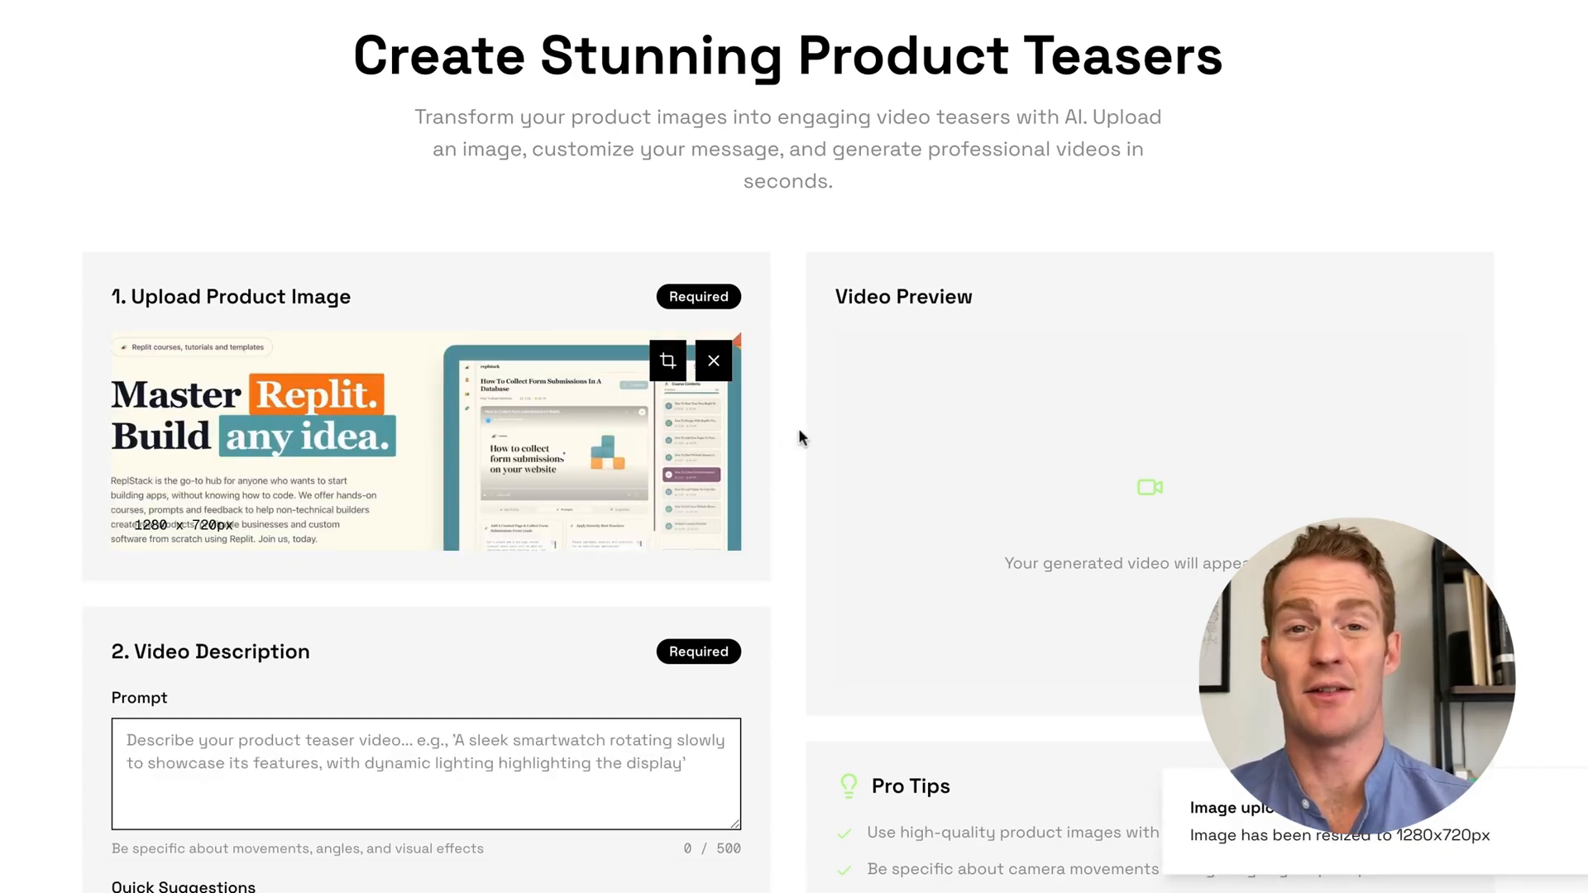
scroll("down", 3)
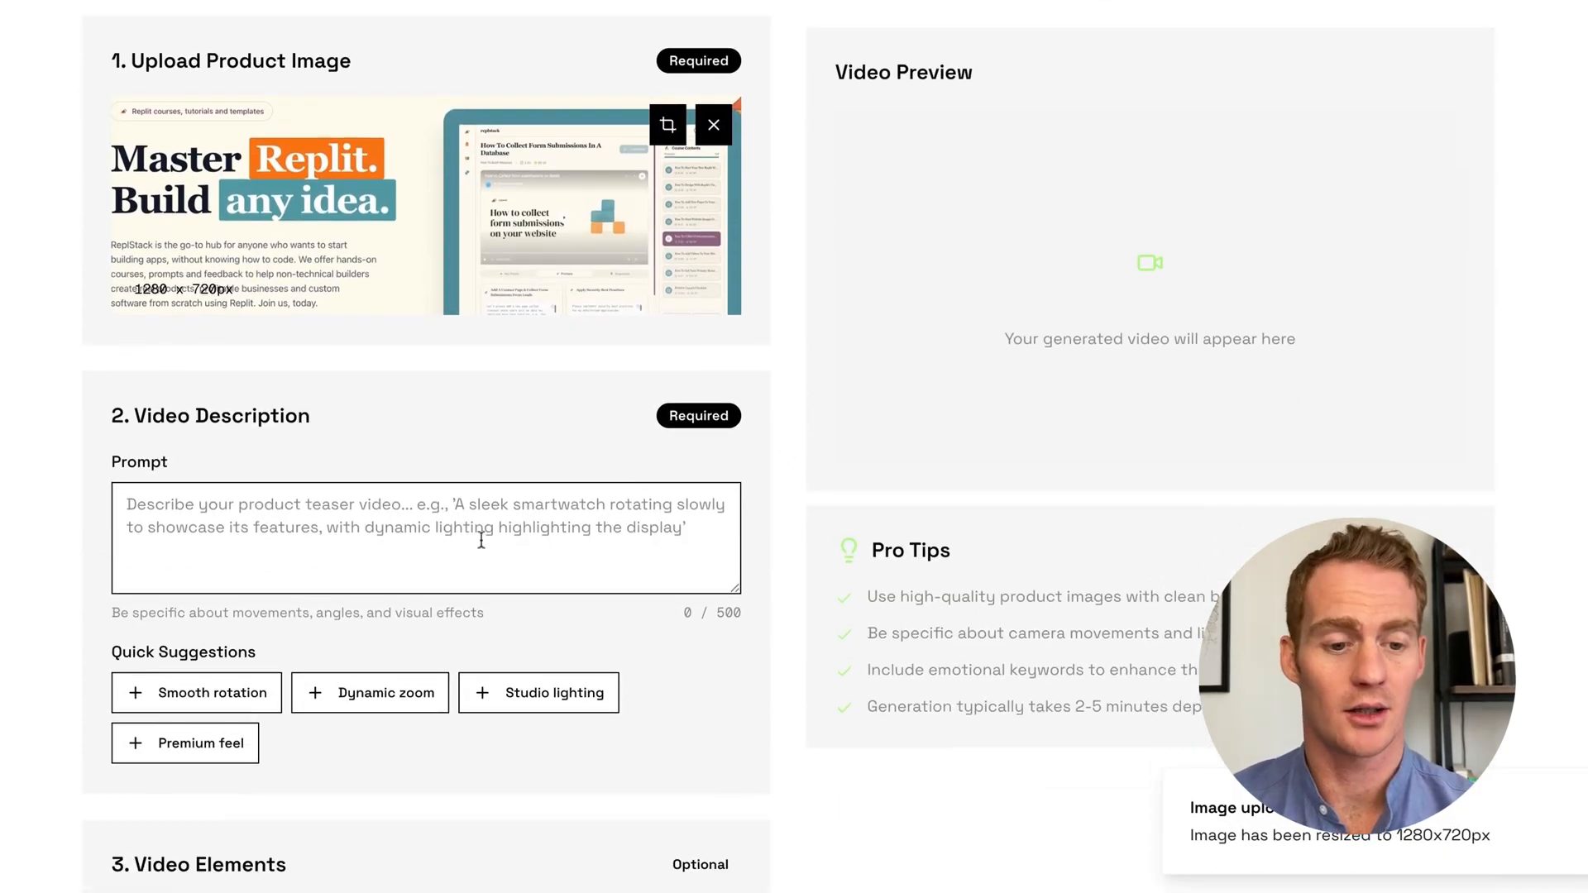
type("Craft a story around a user who is building their first app without w")
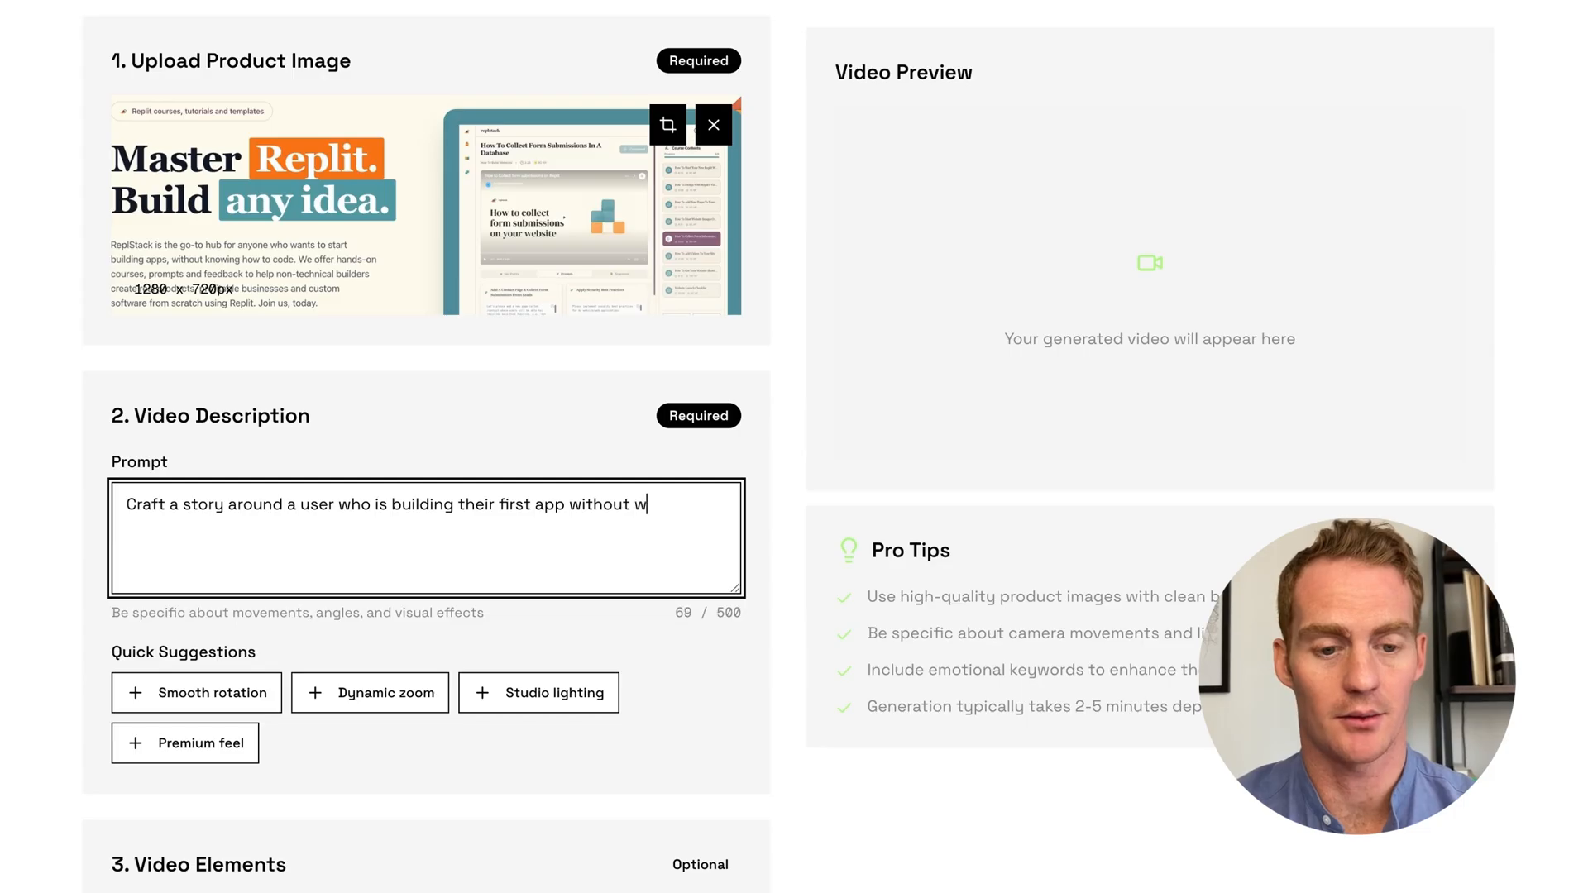
type("riting code, using ReplStack.com to guide them through the process.")
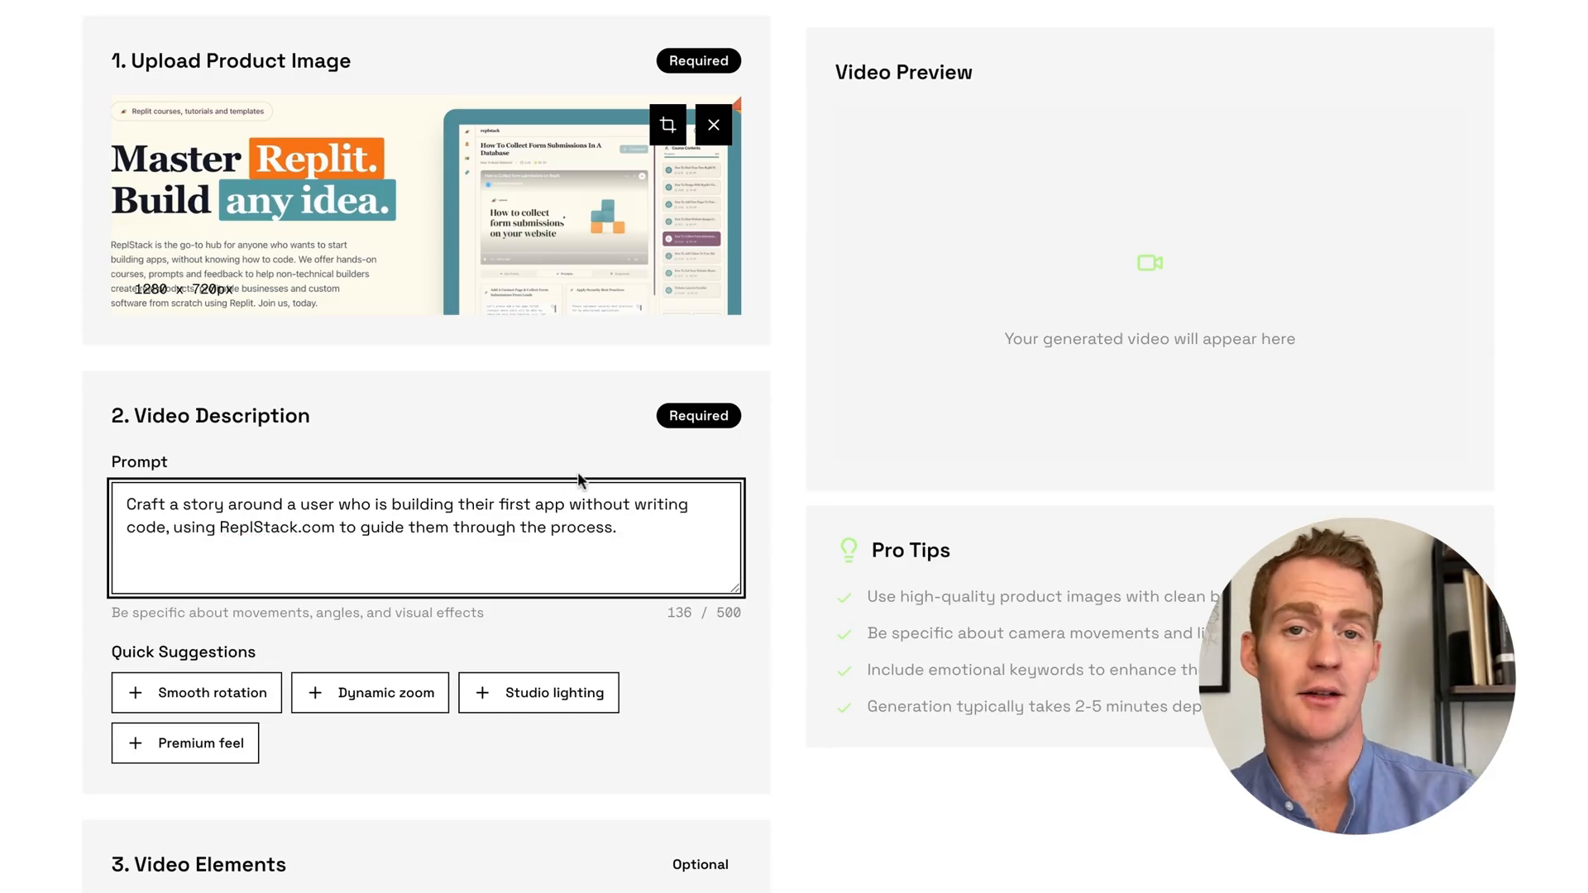
Turn on Brand Colors so all five elements are enabled, and start generating
scroll("down", 3)
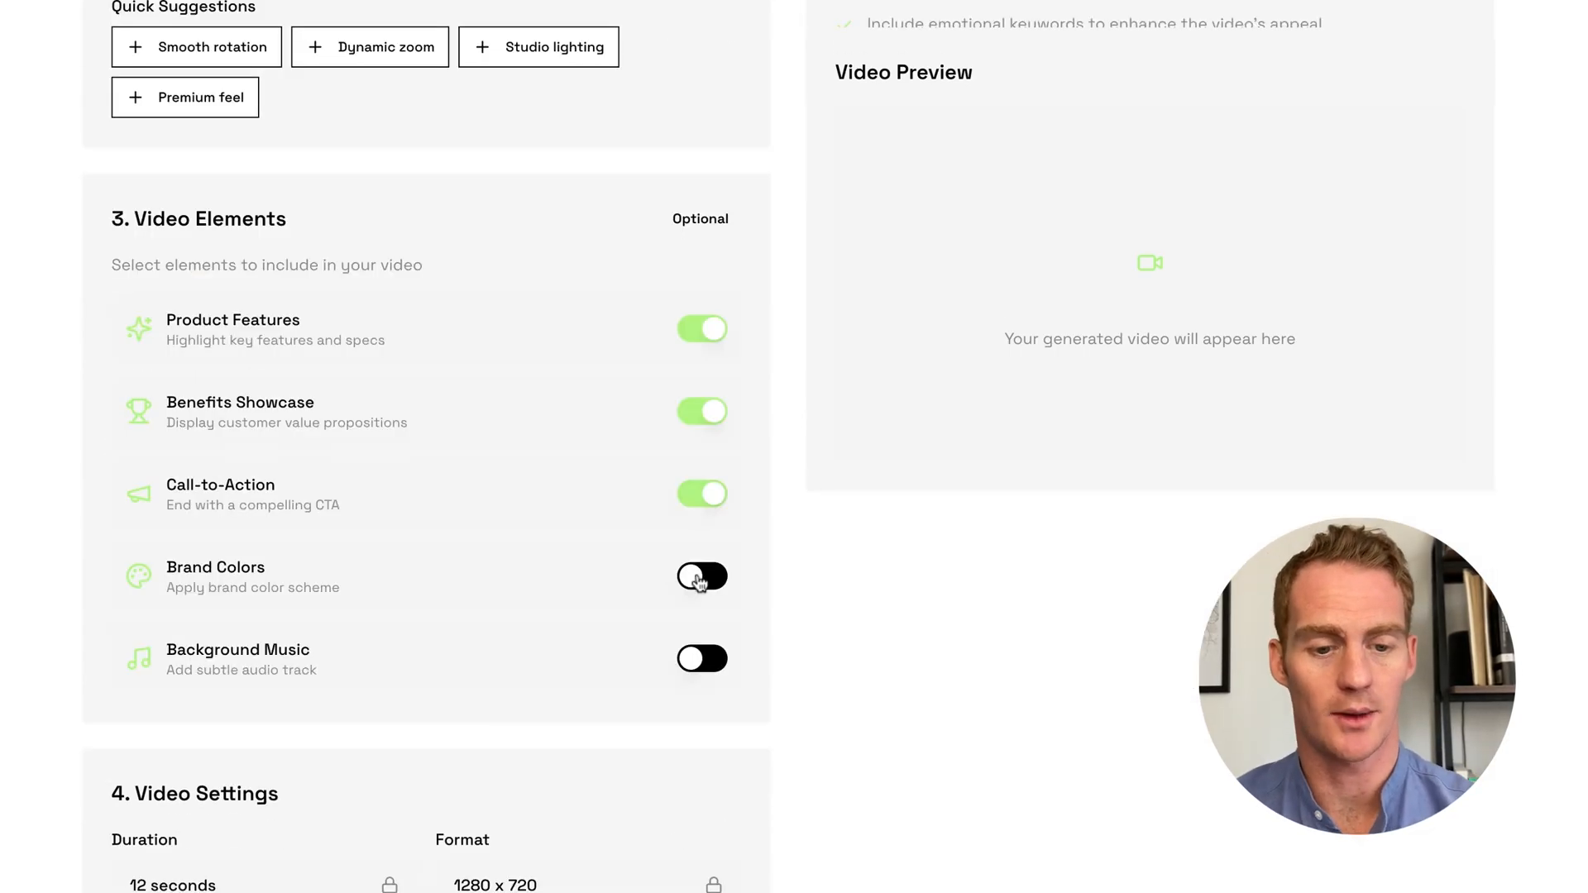
left_click(702, 658)
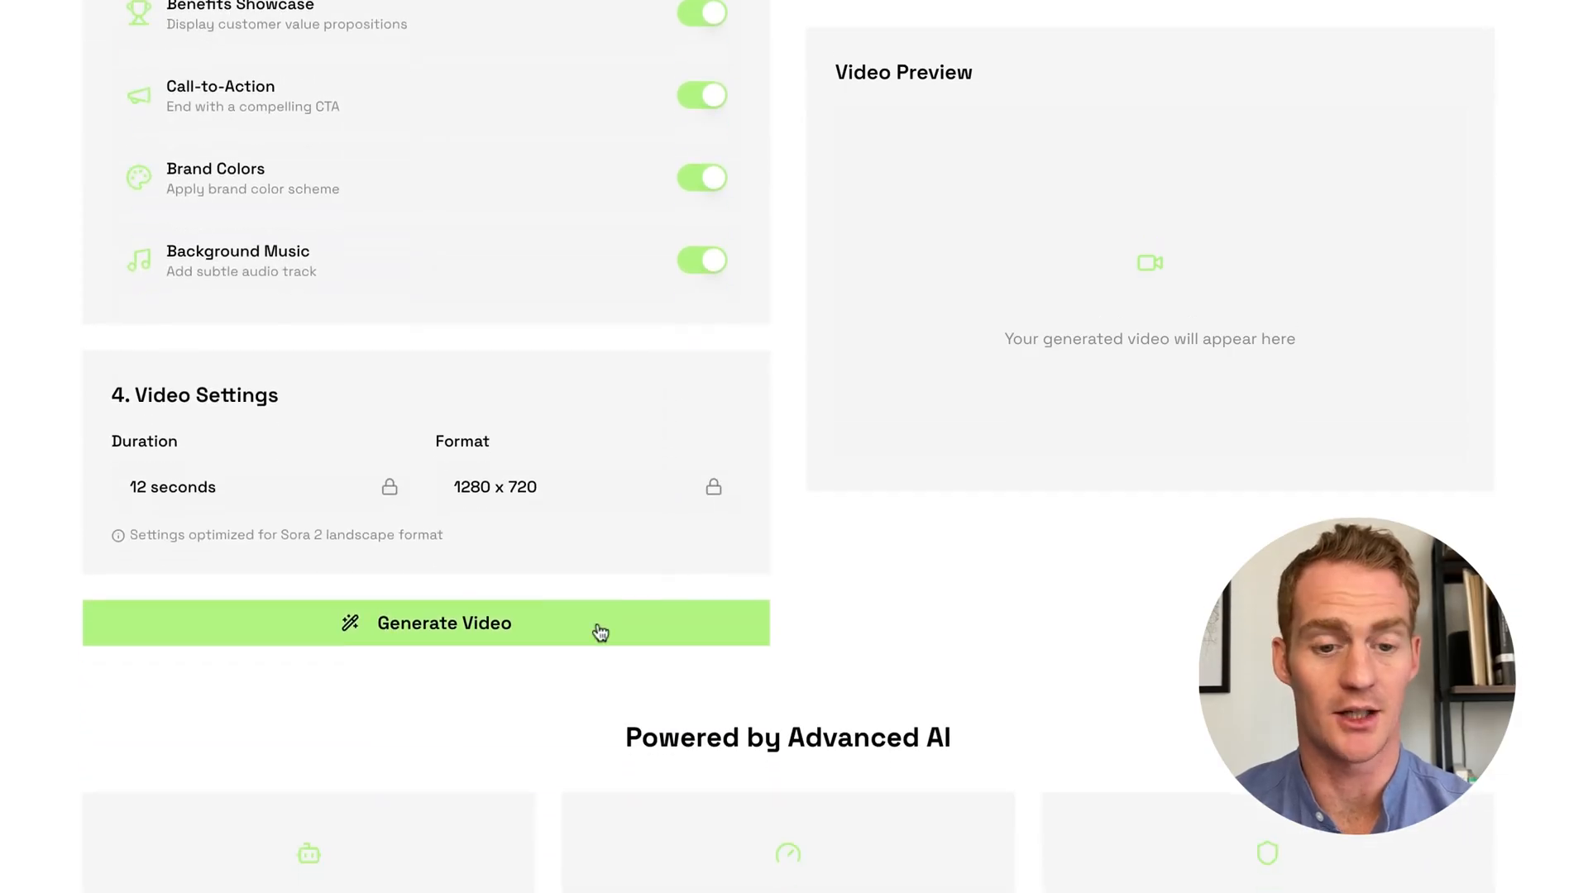
left_click(425, 623)
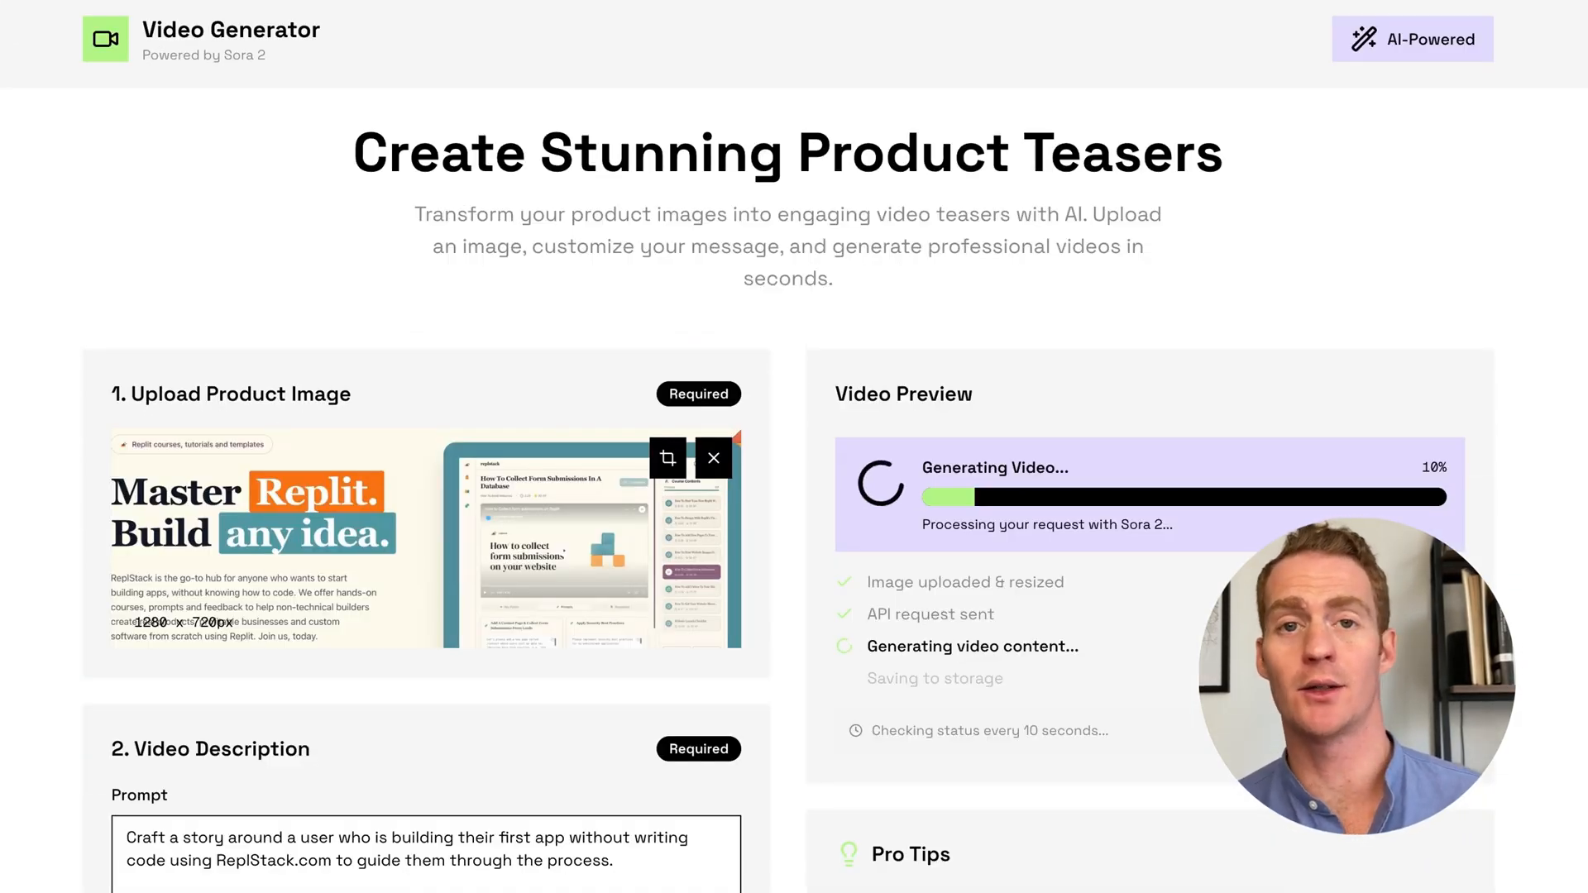
Scroll through the Sora 2 guide's API parameters, prompt anatomy and visual cues sections
scroll("down", 3)
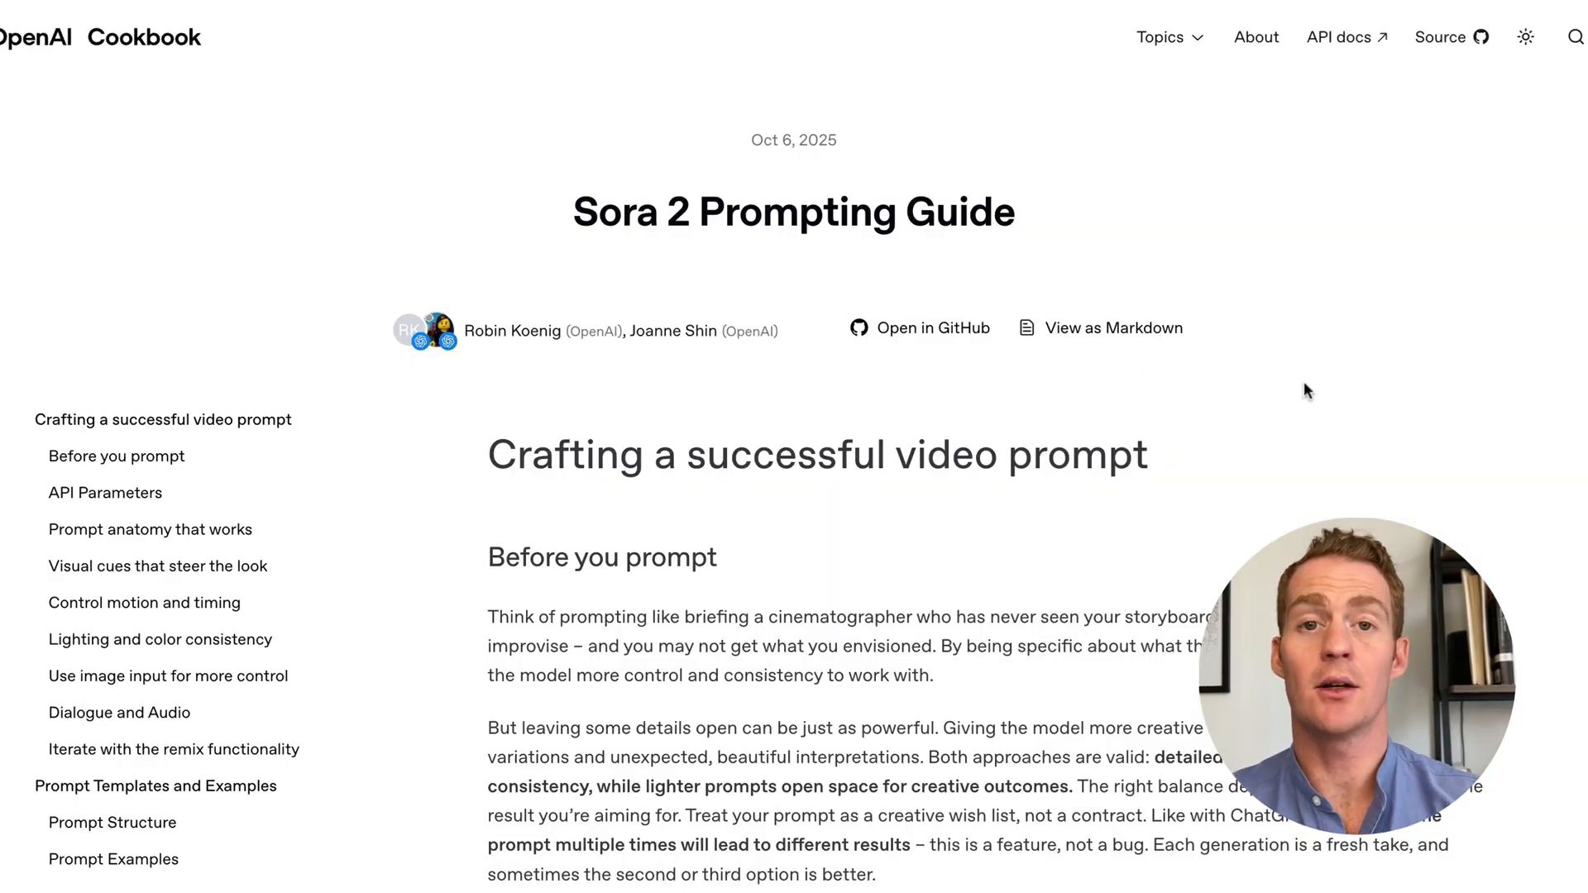
scroll("down", 3)
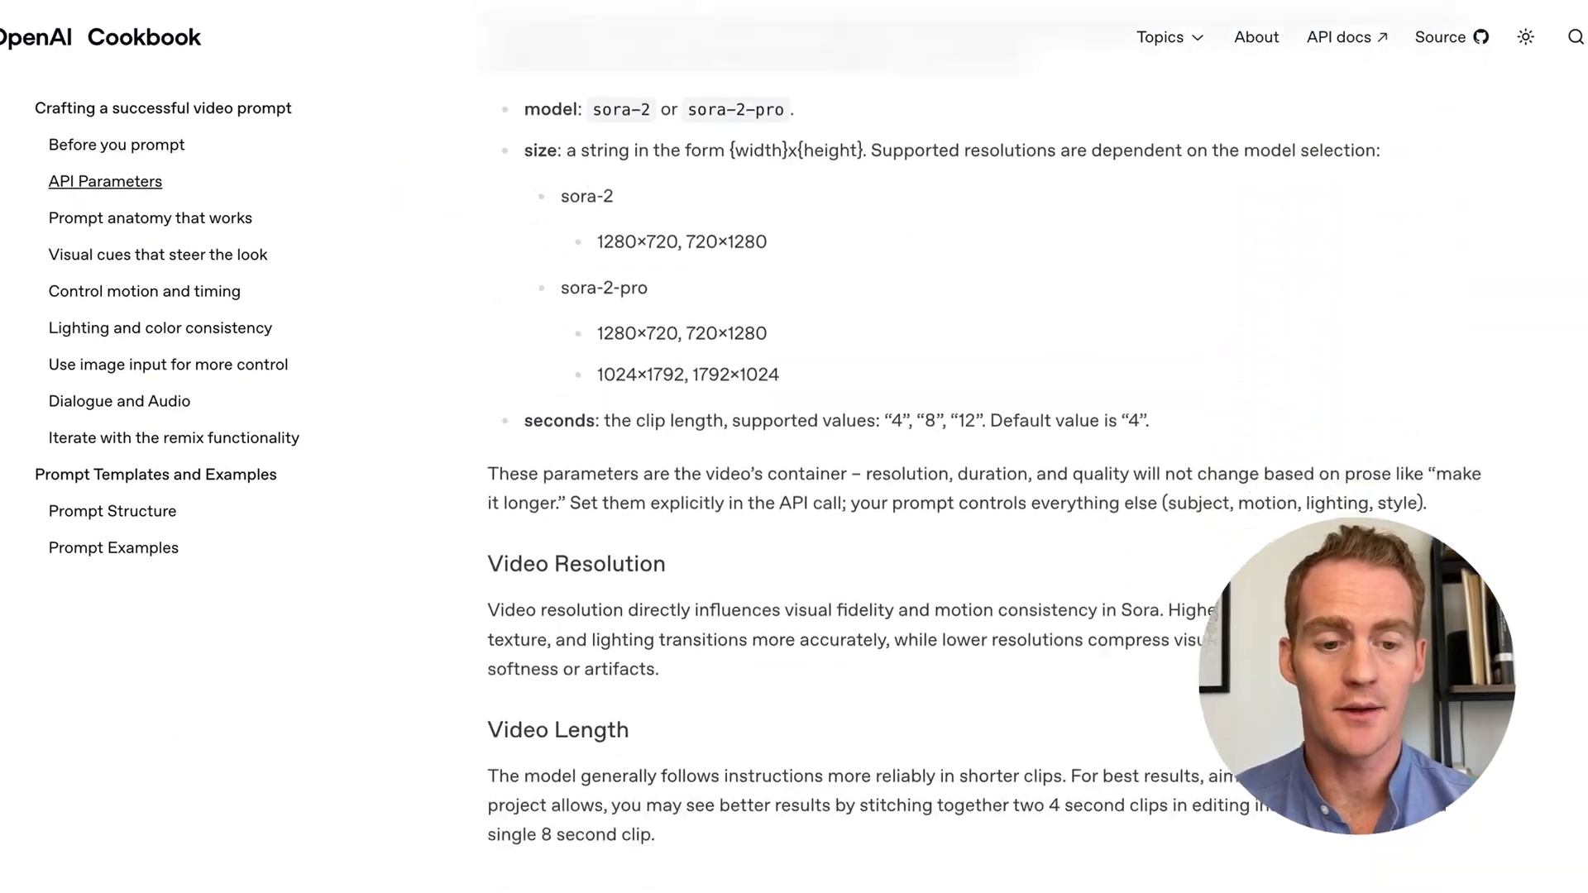
scroll("down", 3)
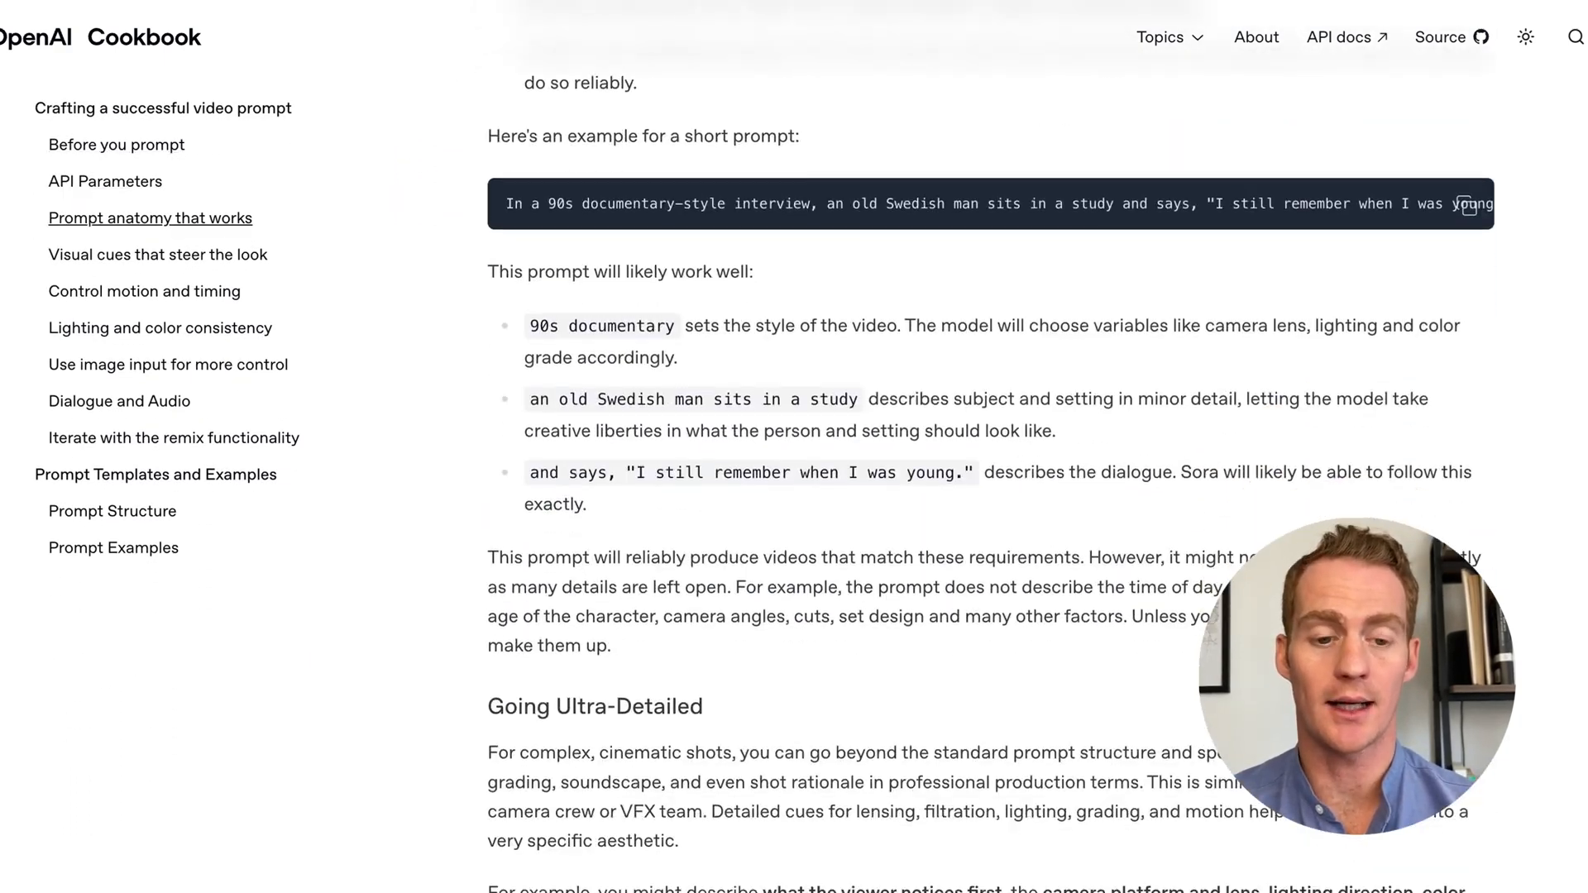
scroll("down", 3)
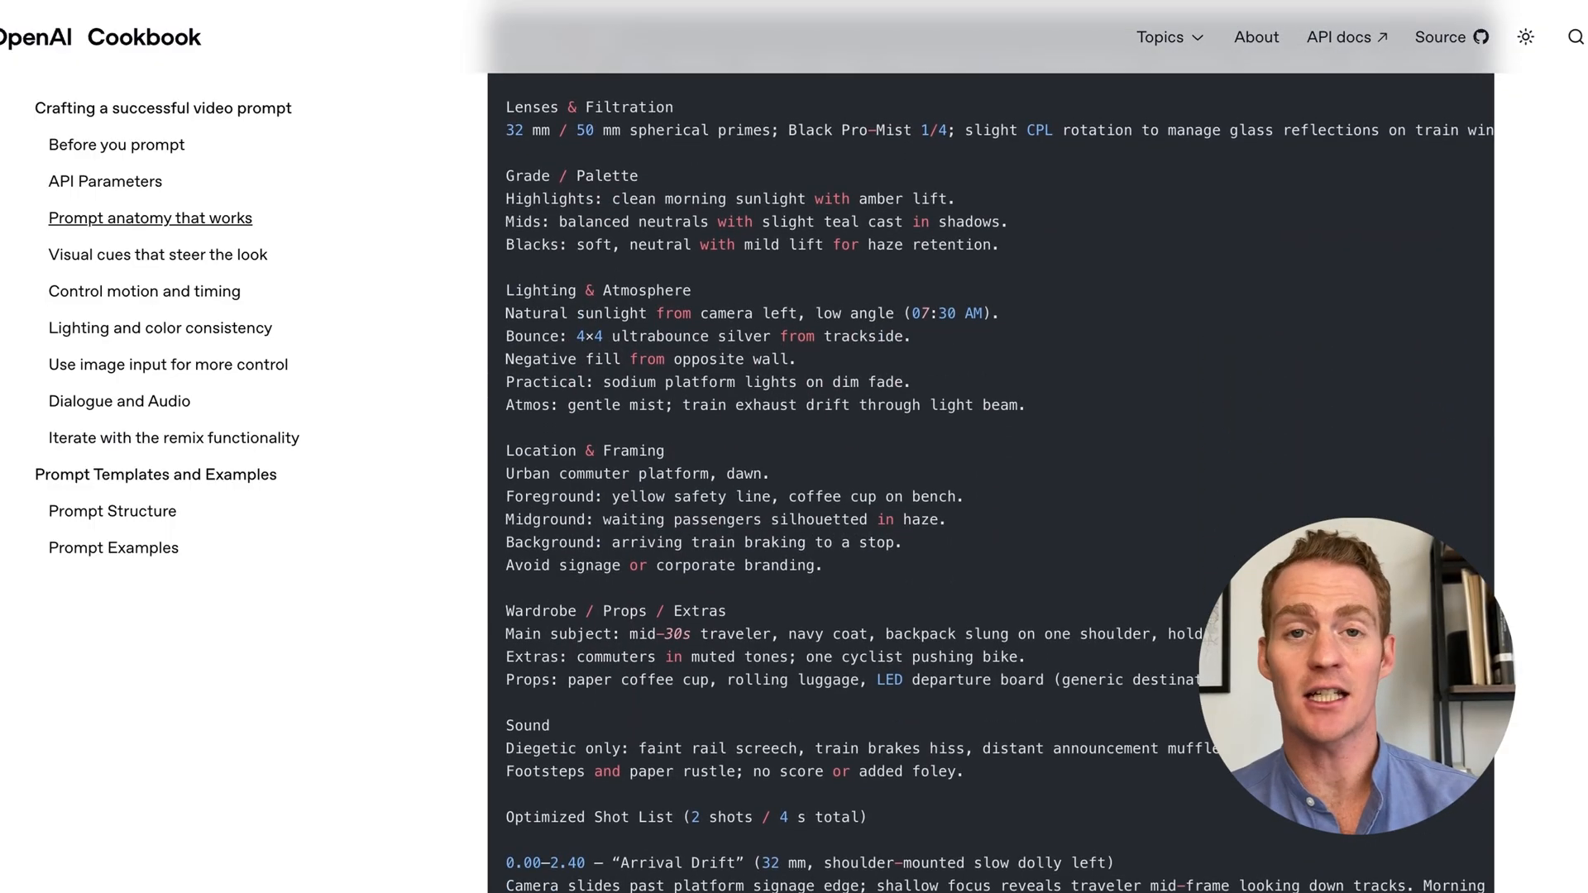
scroll("down", 3)
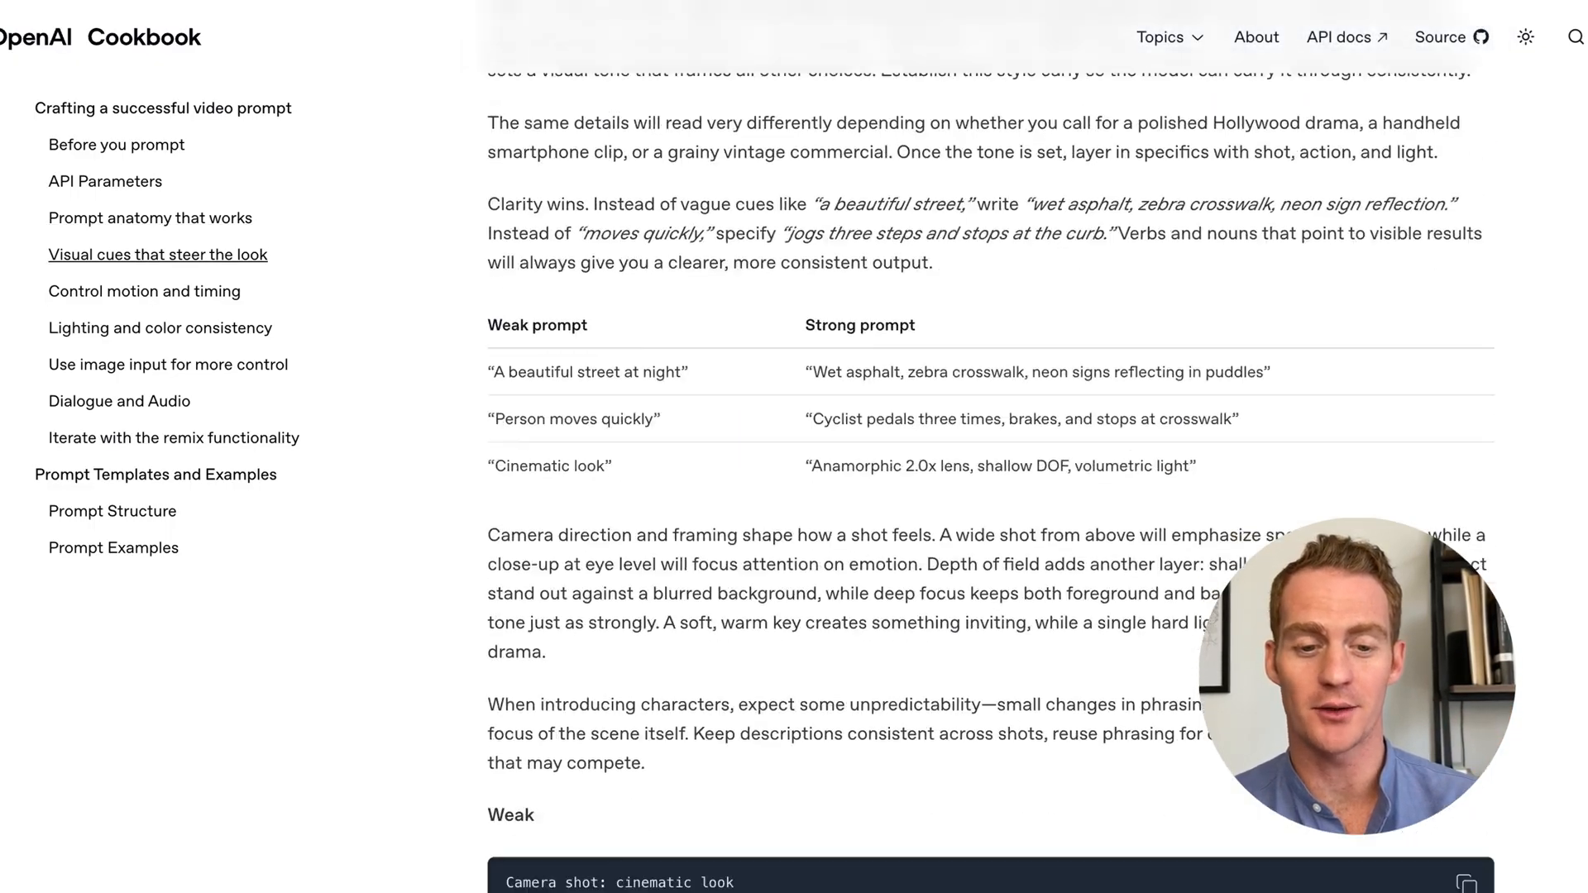
scroll("down", 3)
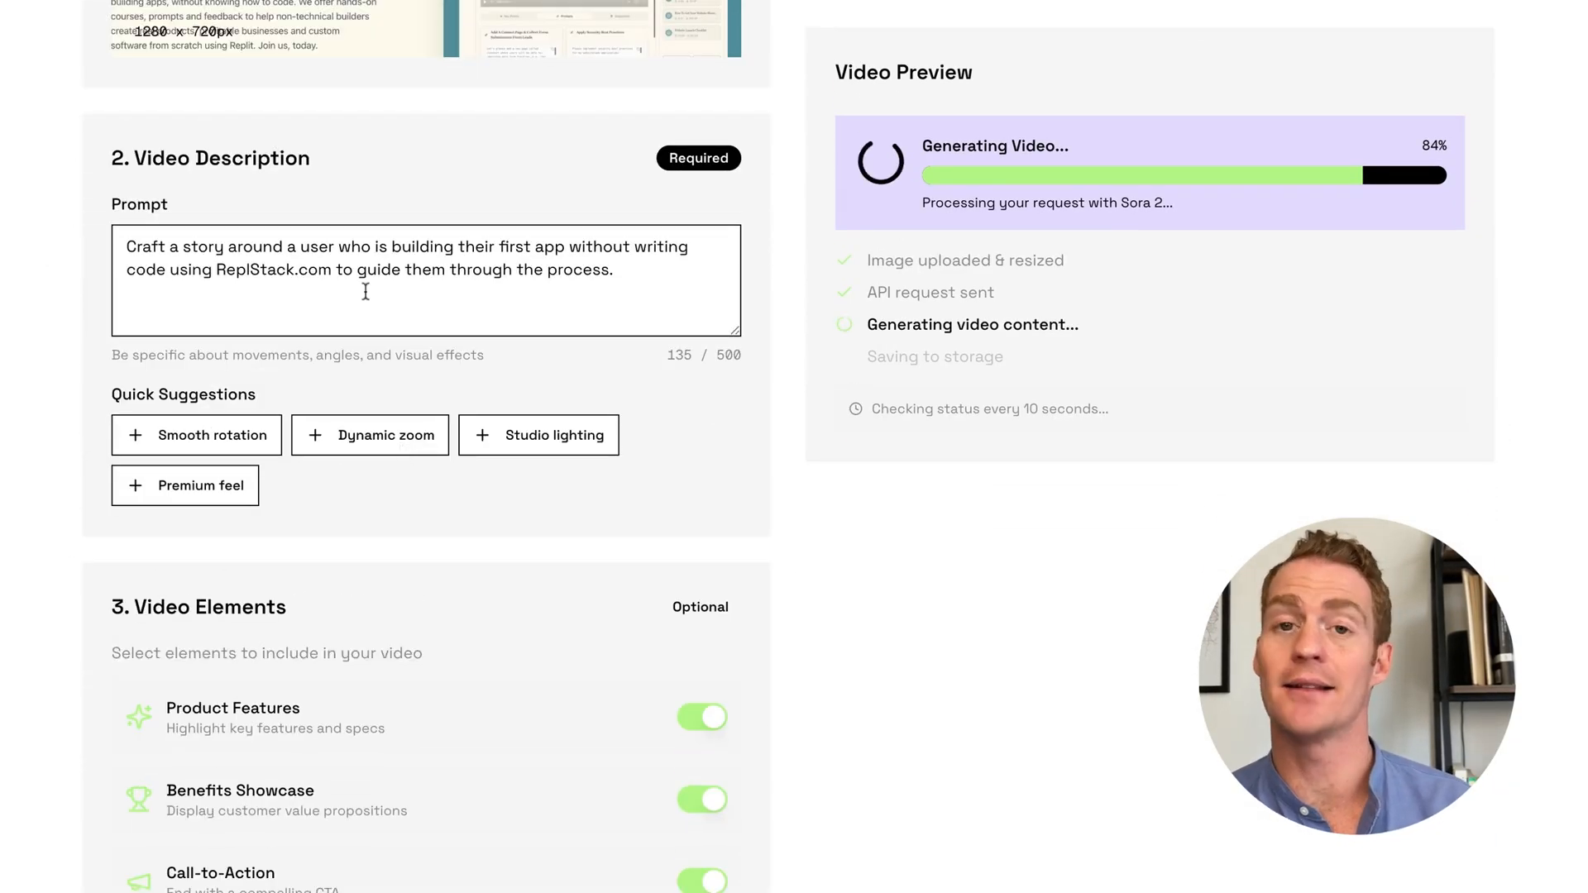
Play the finished 12-second ReplStack teaser, then view OpenAI's usage dashboard showing $13.34 spend
scroll("down", 3)
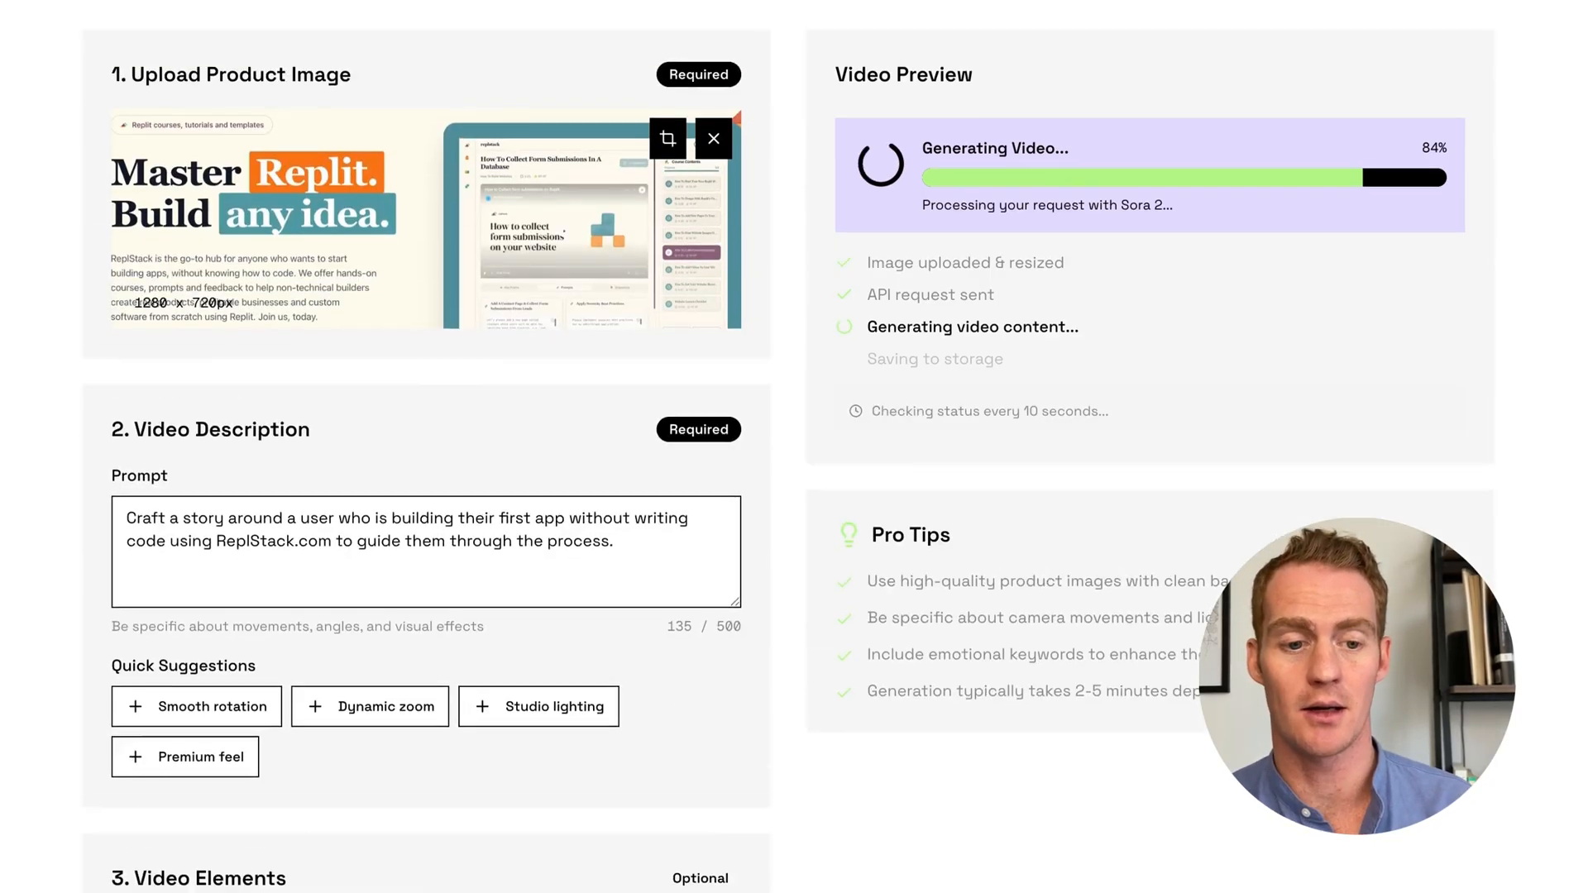
scroll("down", 3)
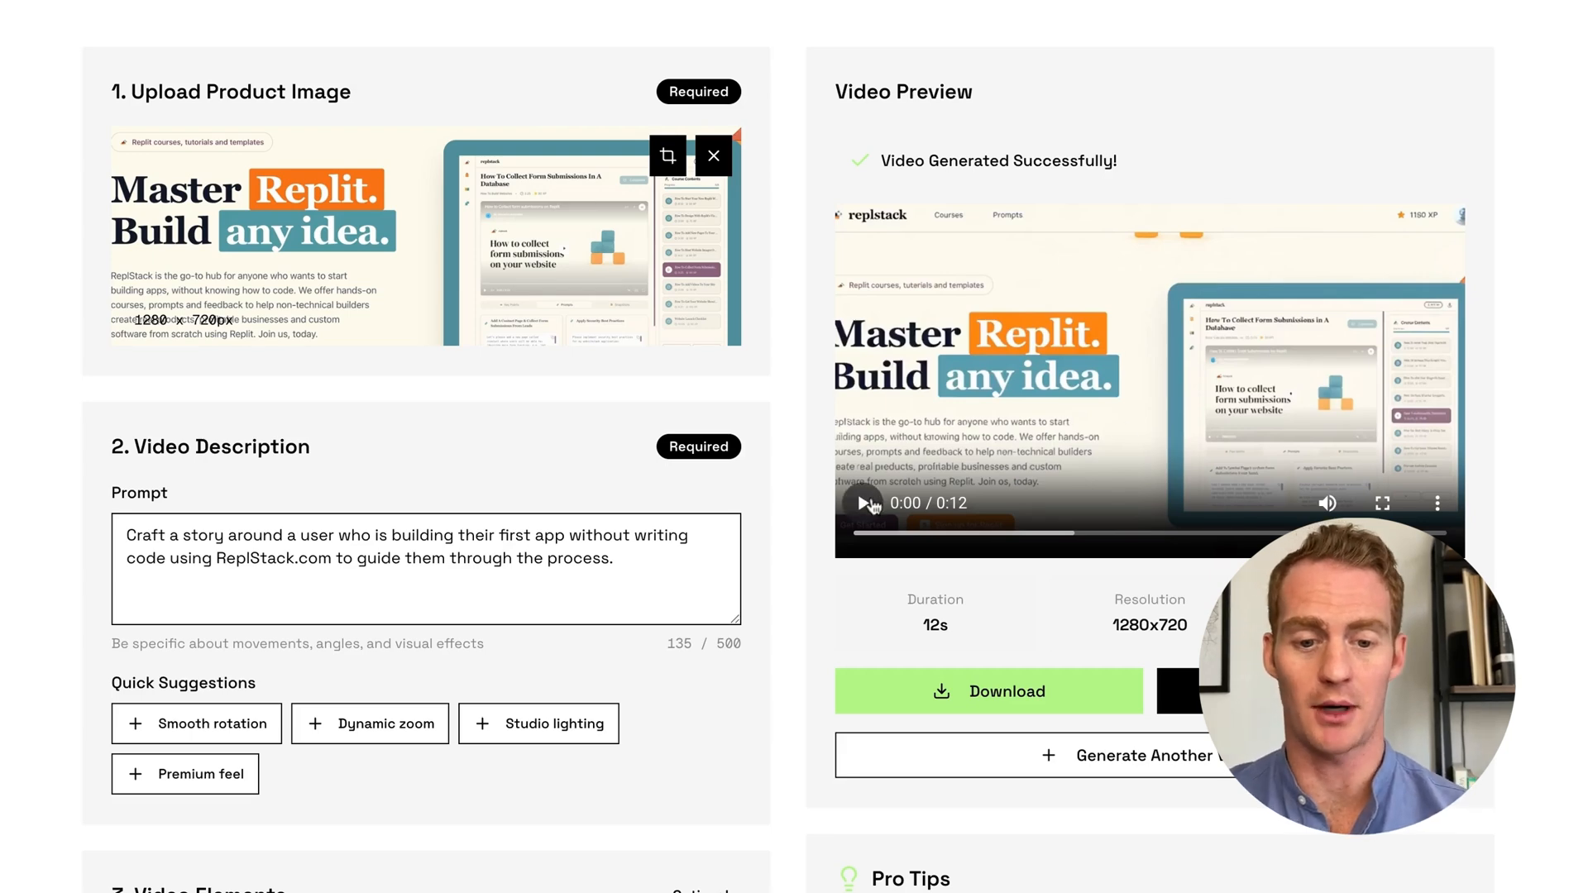
left_click(867, 504)
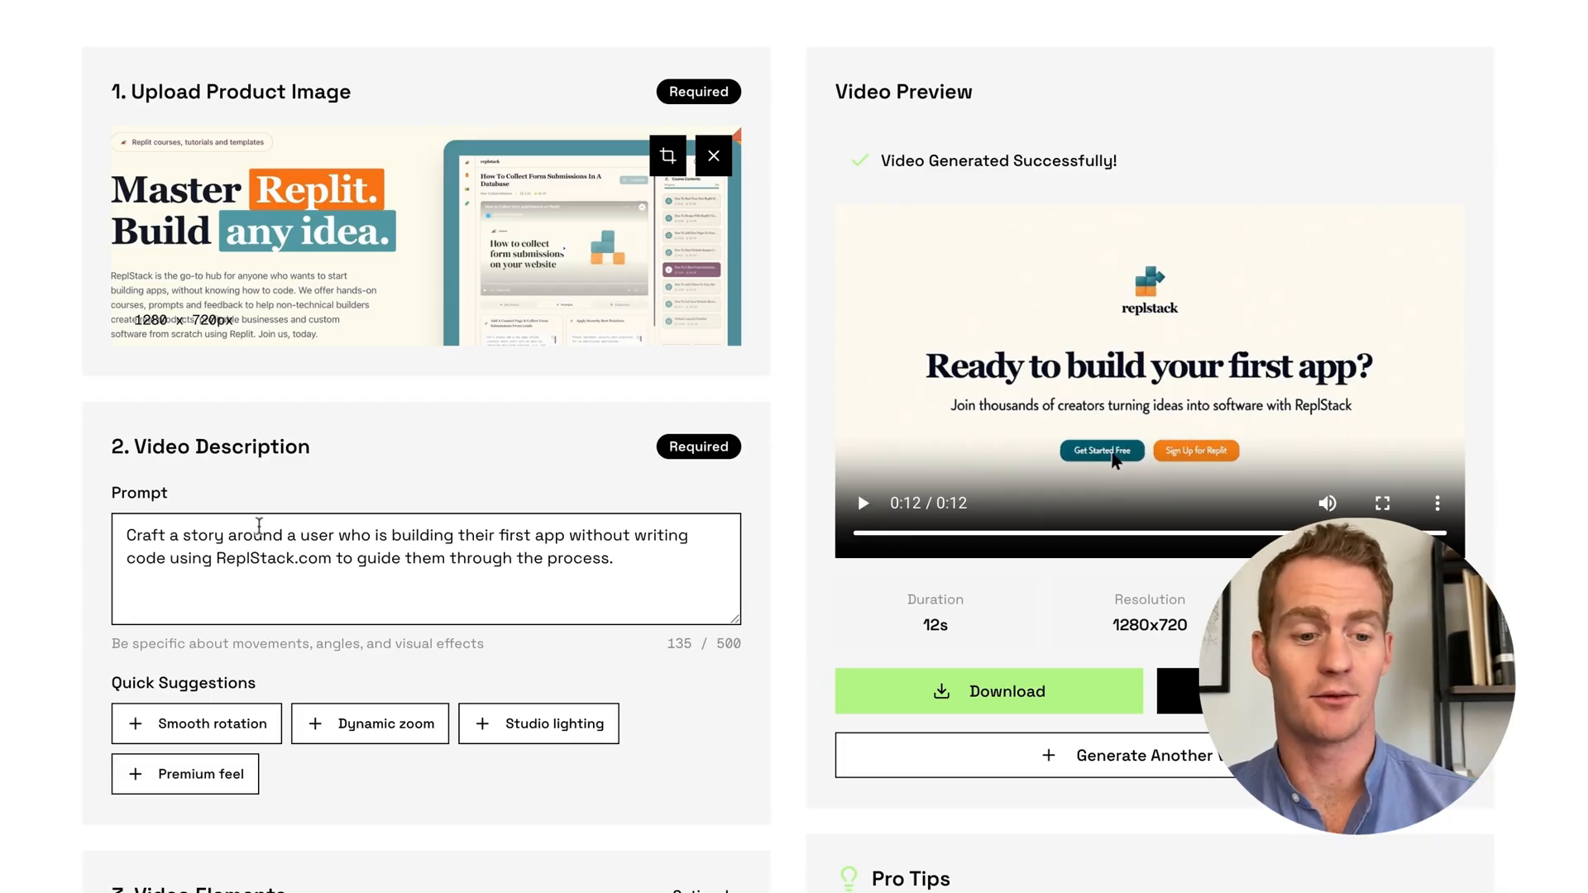
left_click(613, 559)
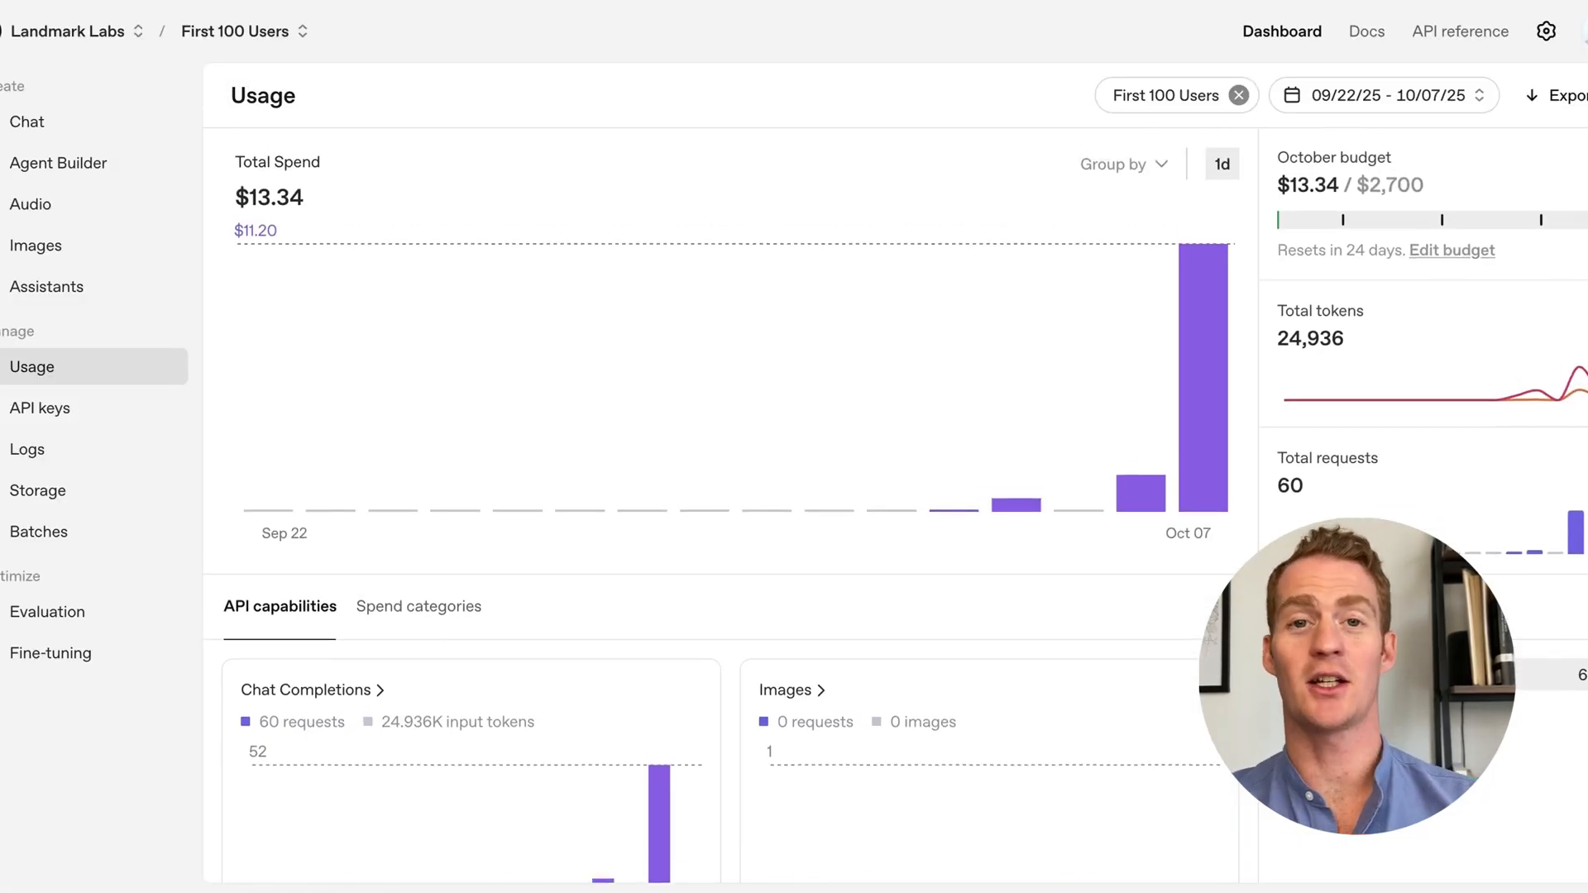
mouse_move(1200, 334)
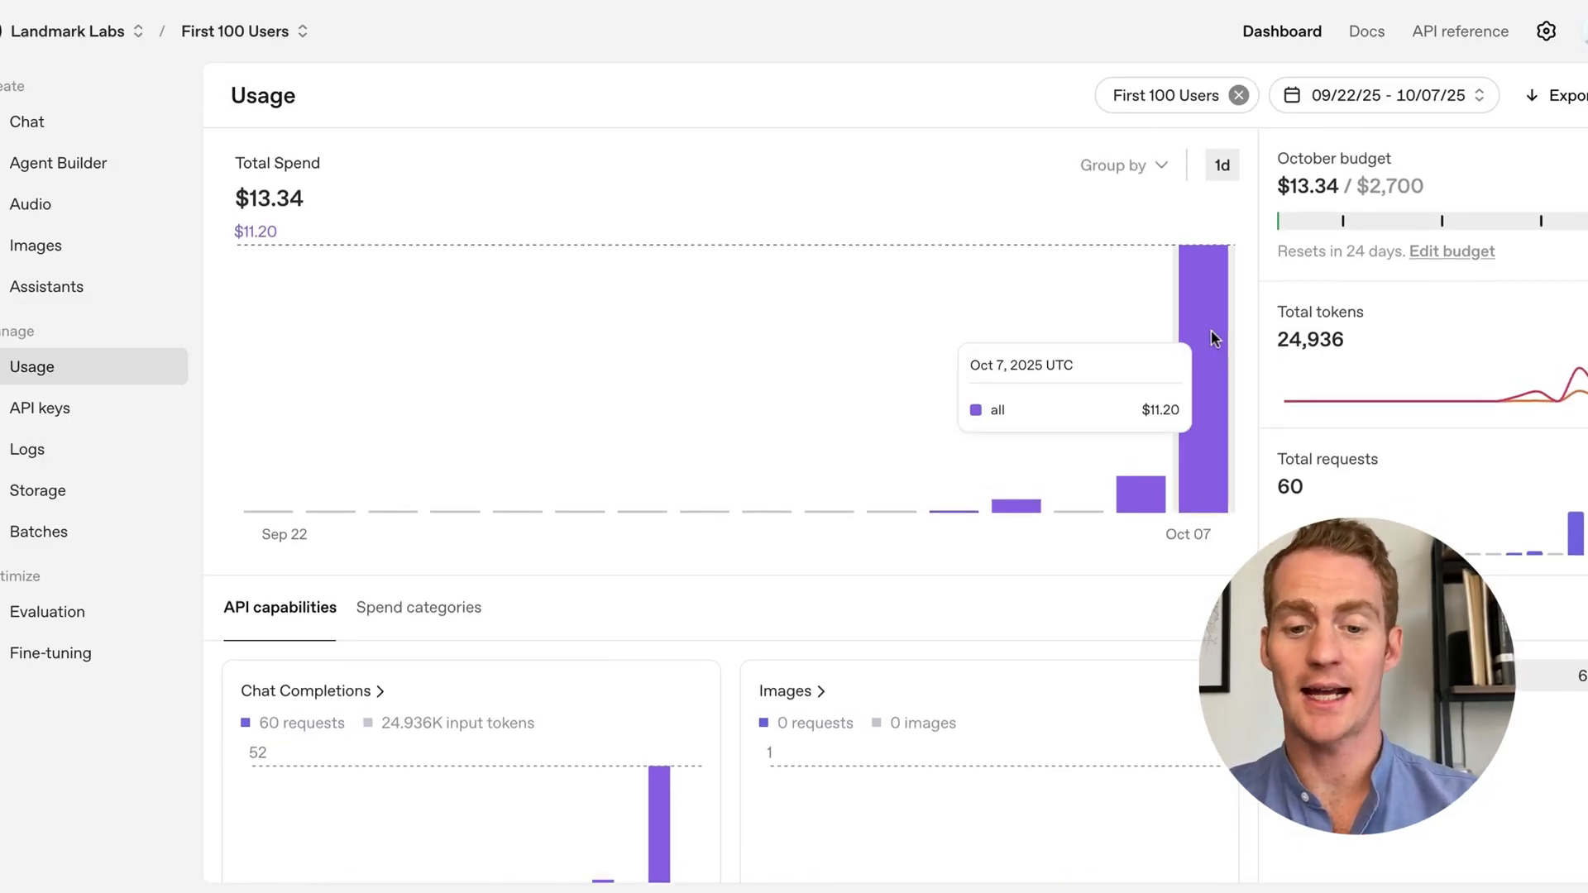